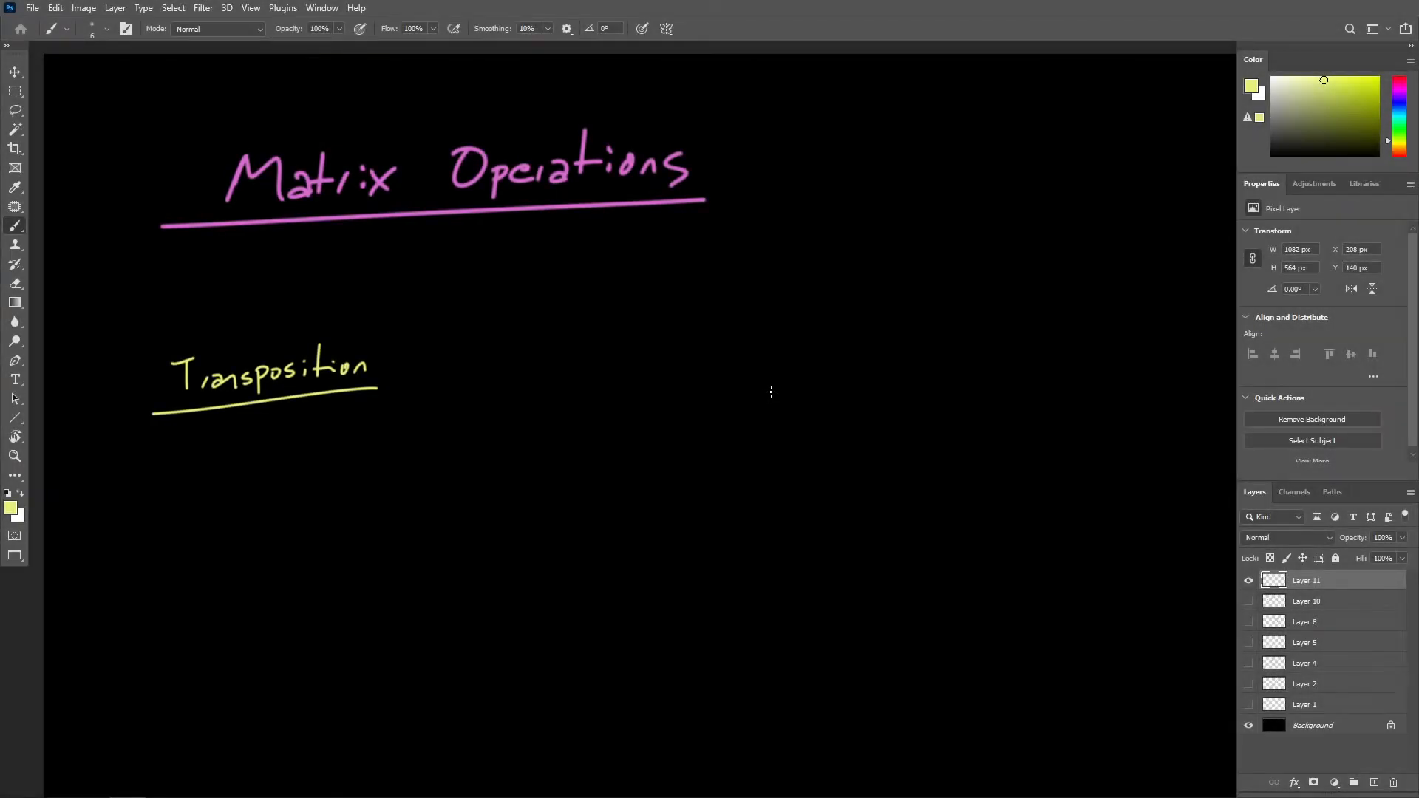
mouse_move(757, 391)
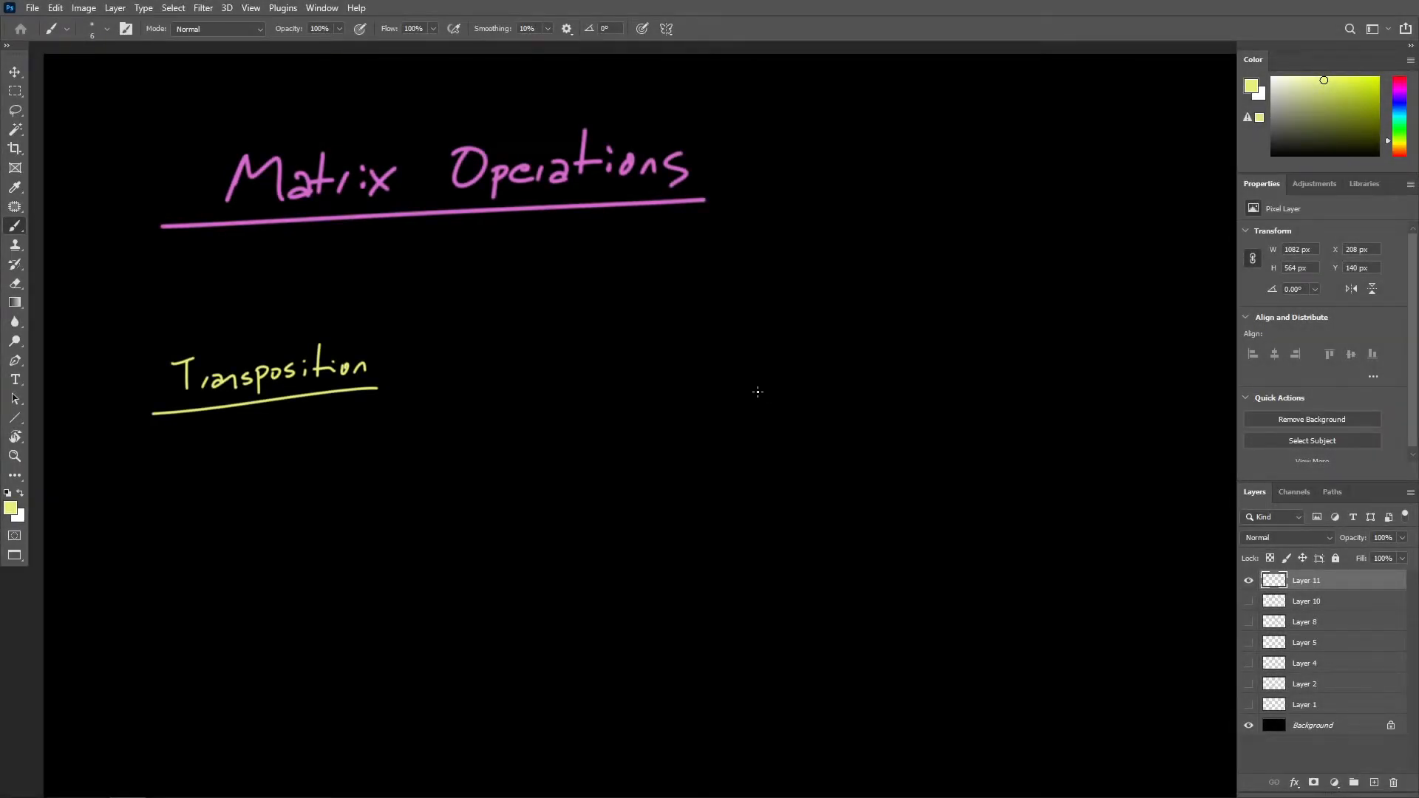
mouse_move(591, 284)
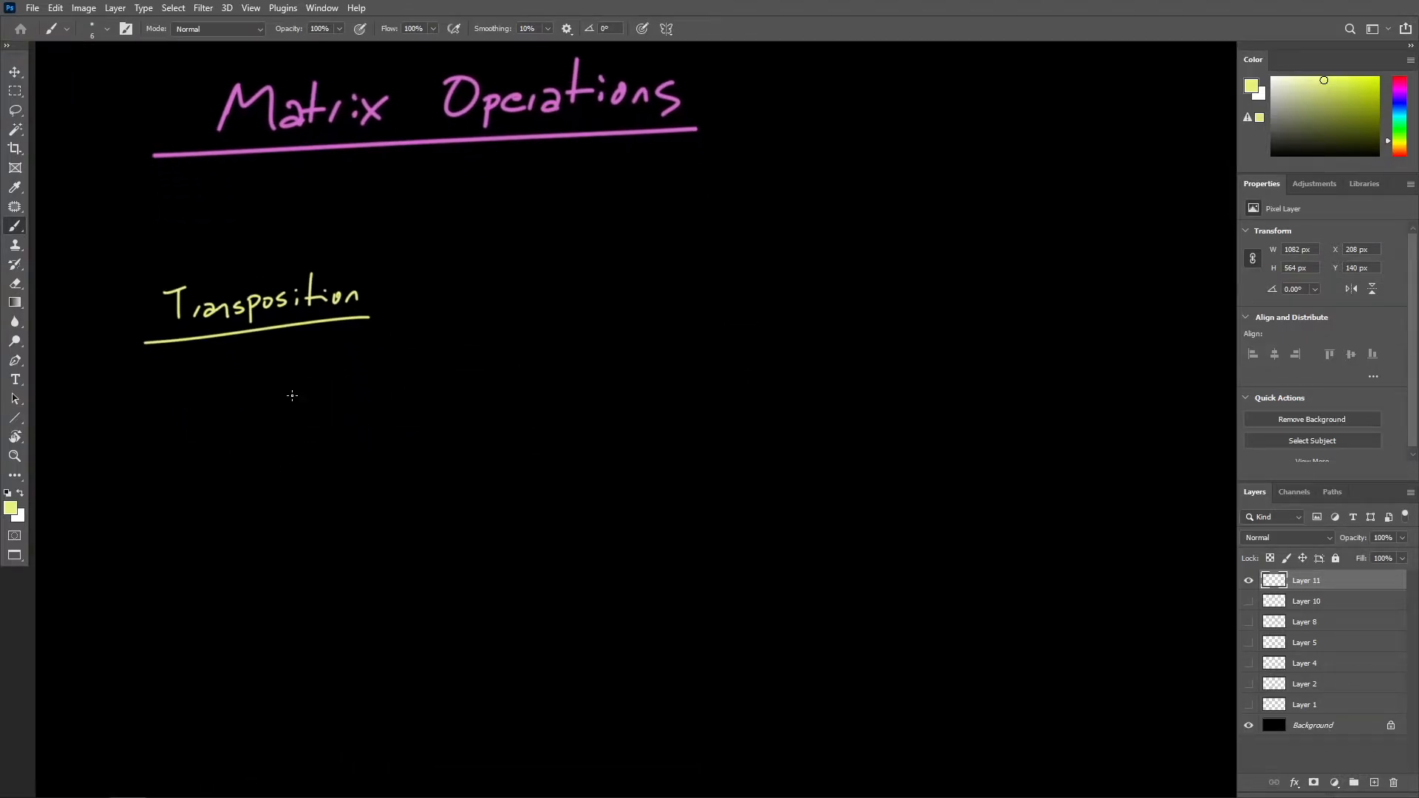
Draw matrix M's brackets with rows 1 2 and 3 4 inside.
drag(285, 371, 285, 520)
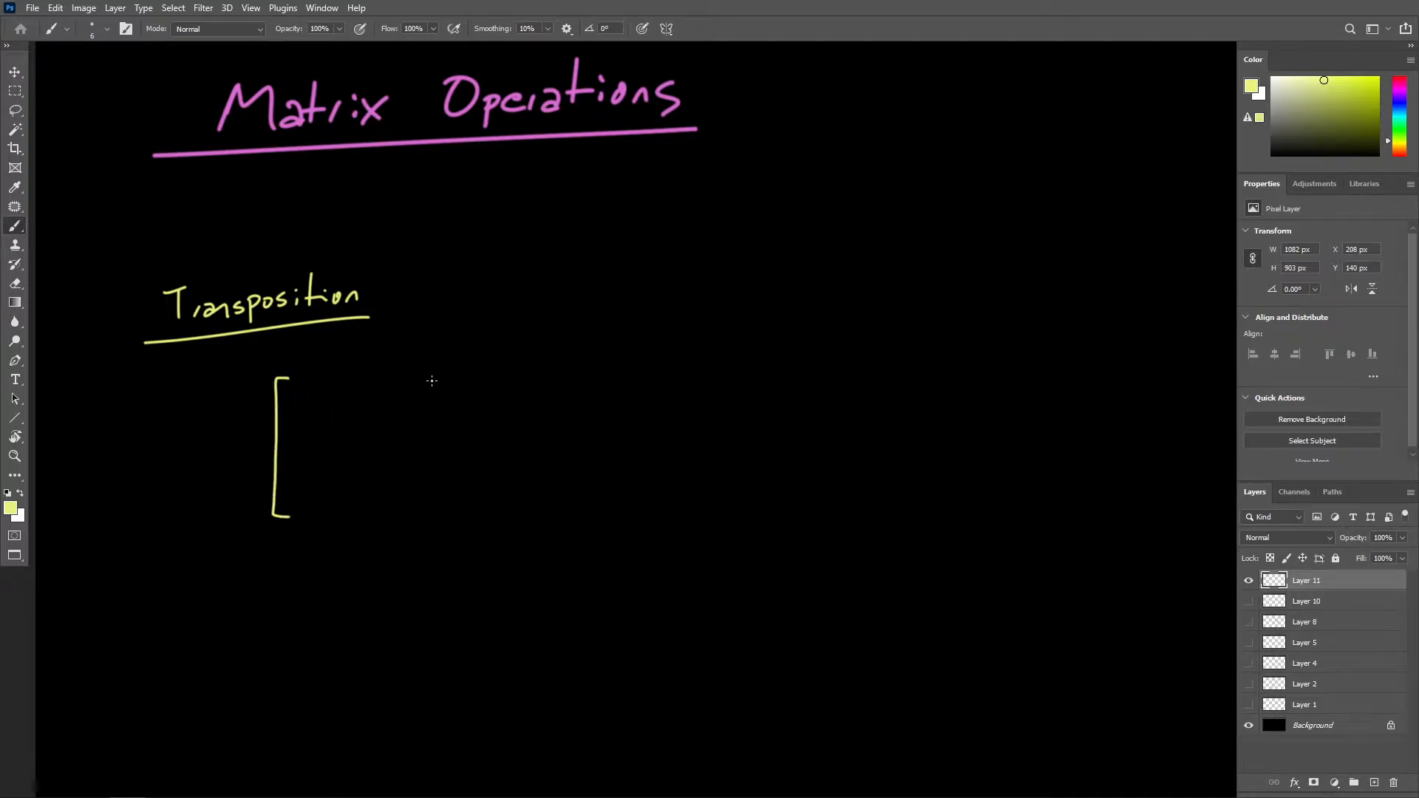
drag(425, 375, 417, 529)
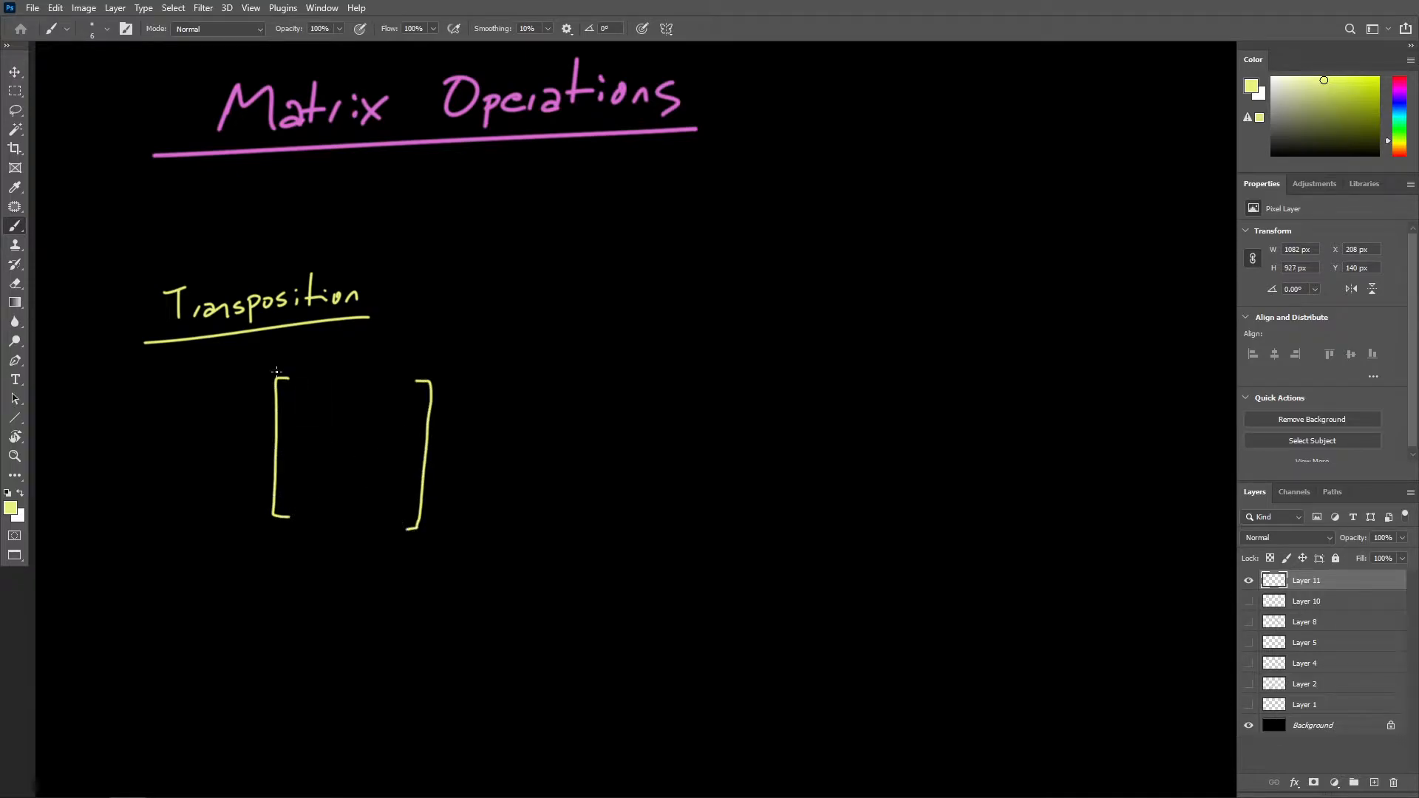
drag(308, 408, 380, 413)
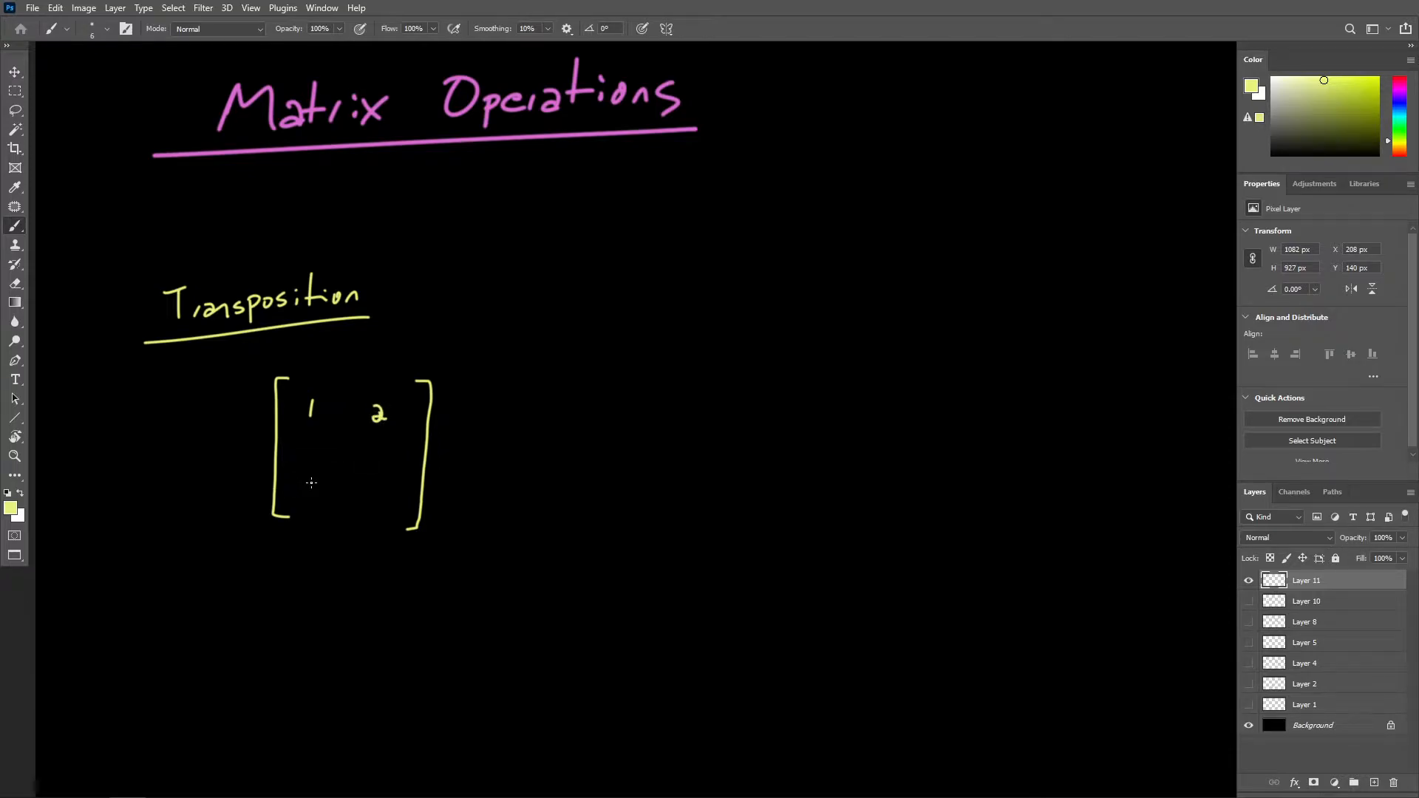
drag(308, 485, 380, 484)
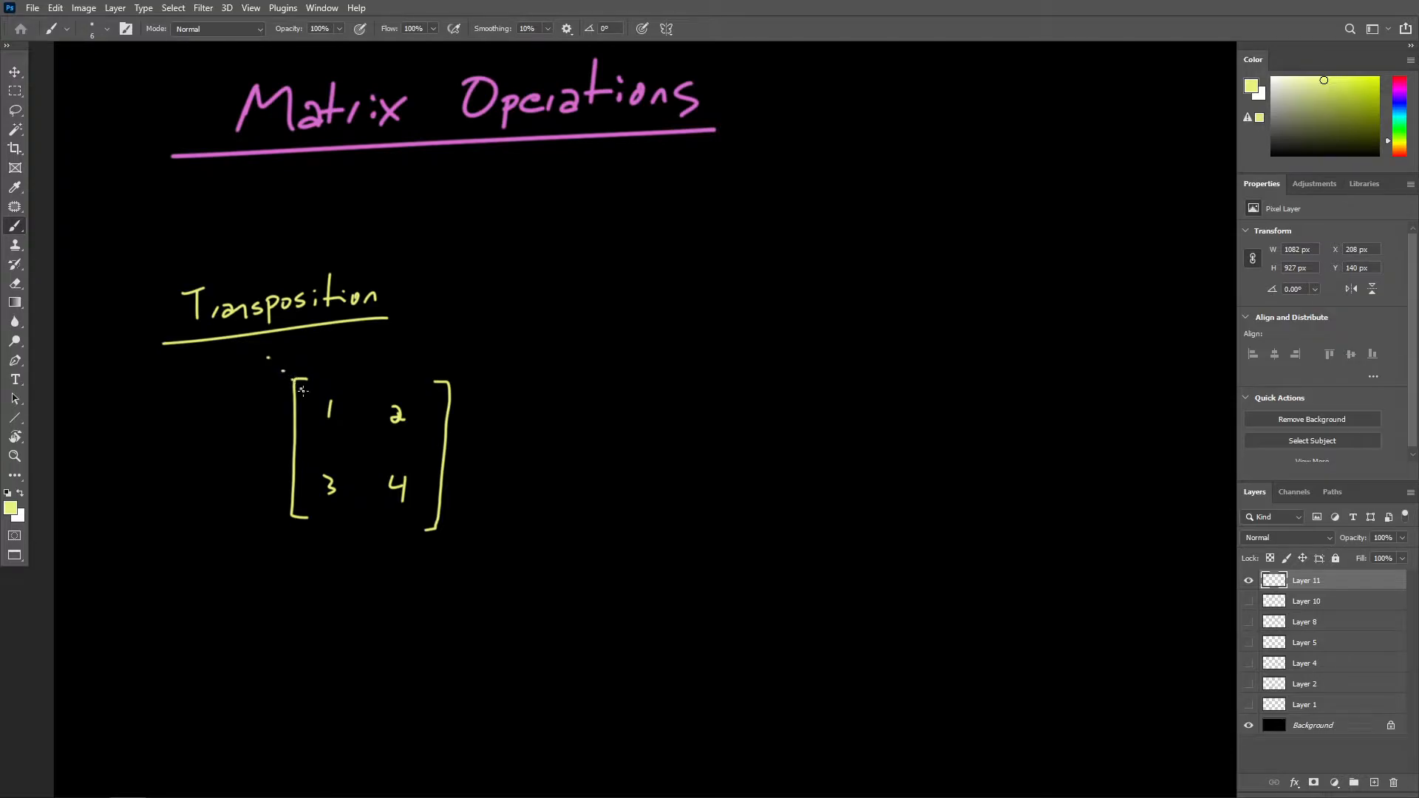
Dot M's main diagonal, label it M =, and begin M^T = to the right.
drag(285, 371, 393, 489)
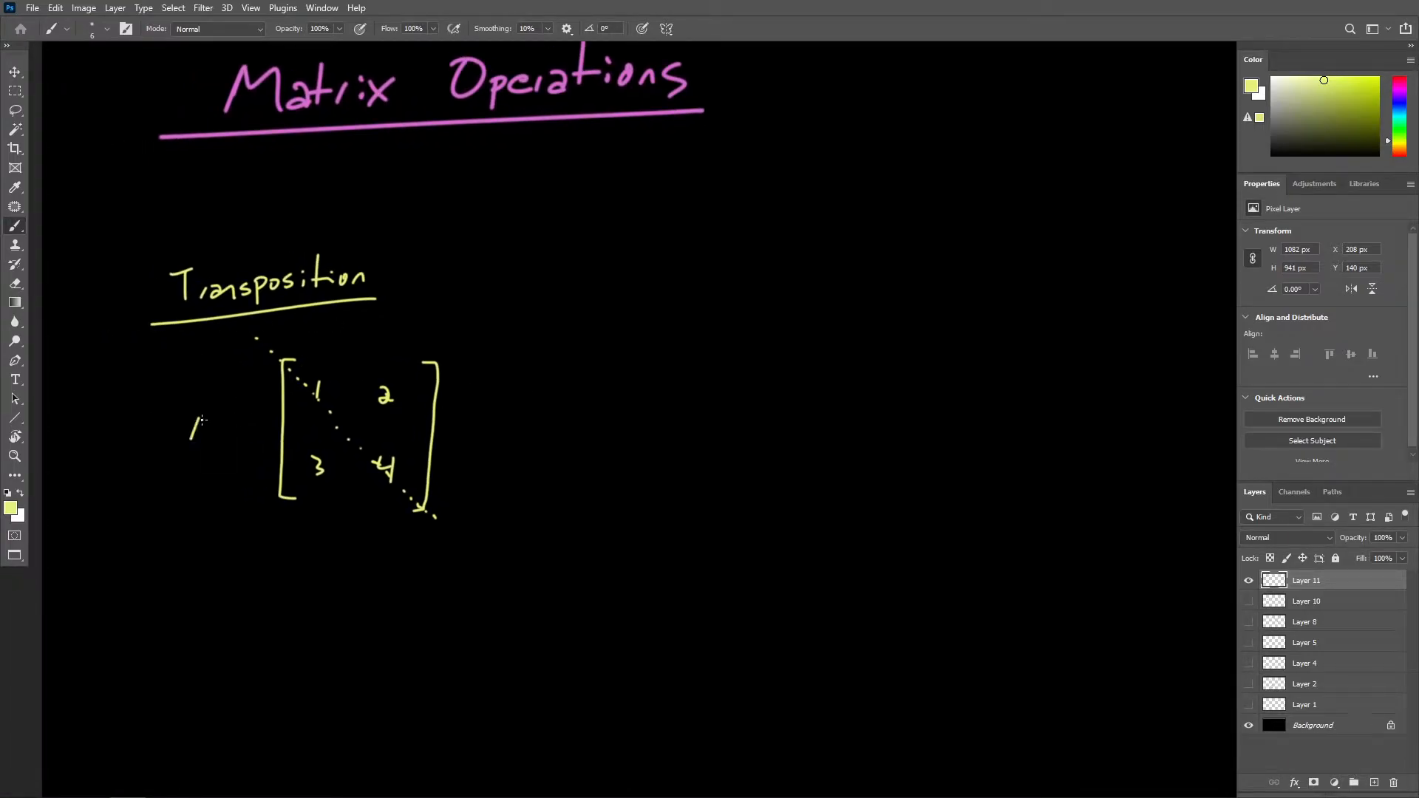
drag(191, 443, 240, 430)
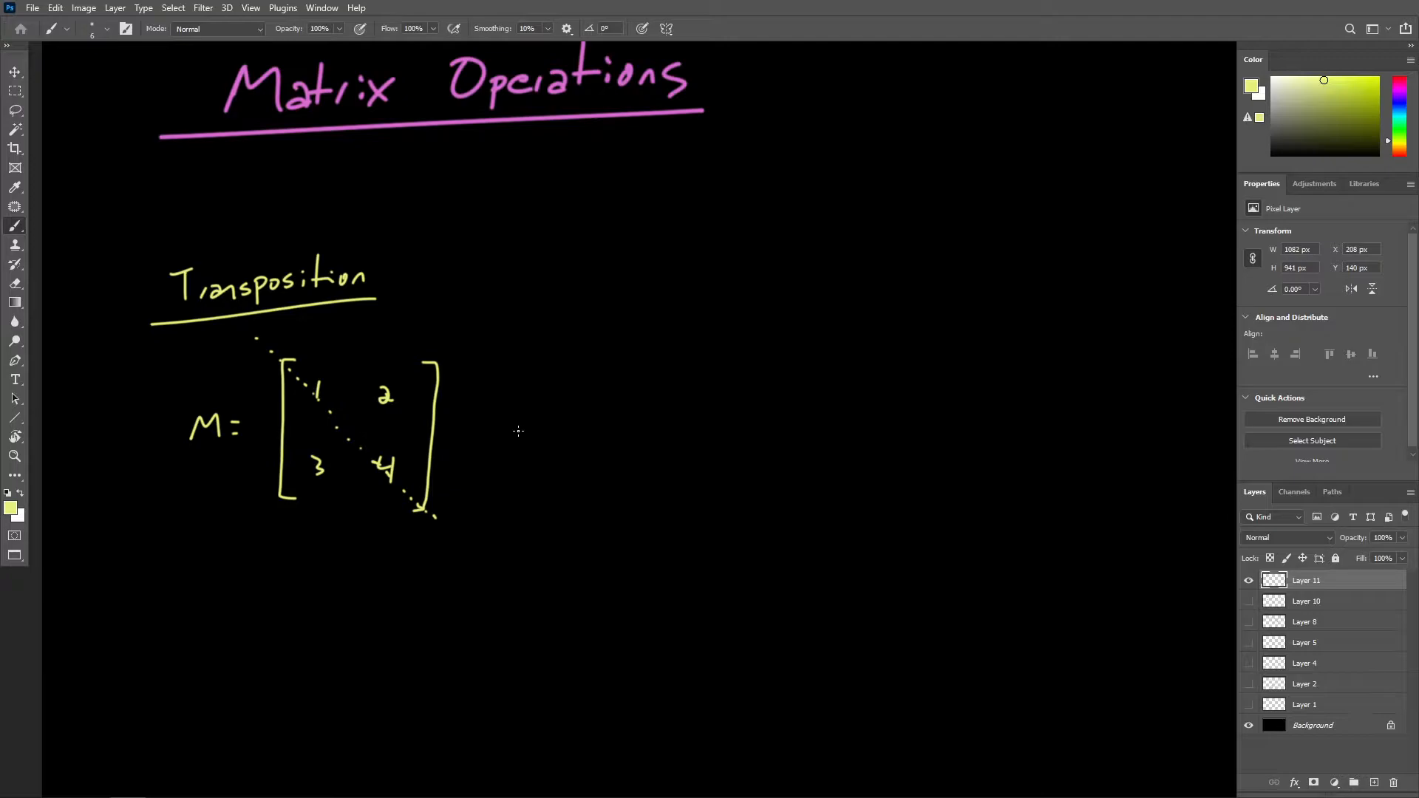
drag(520, 434, 570, 402)
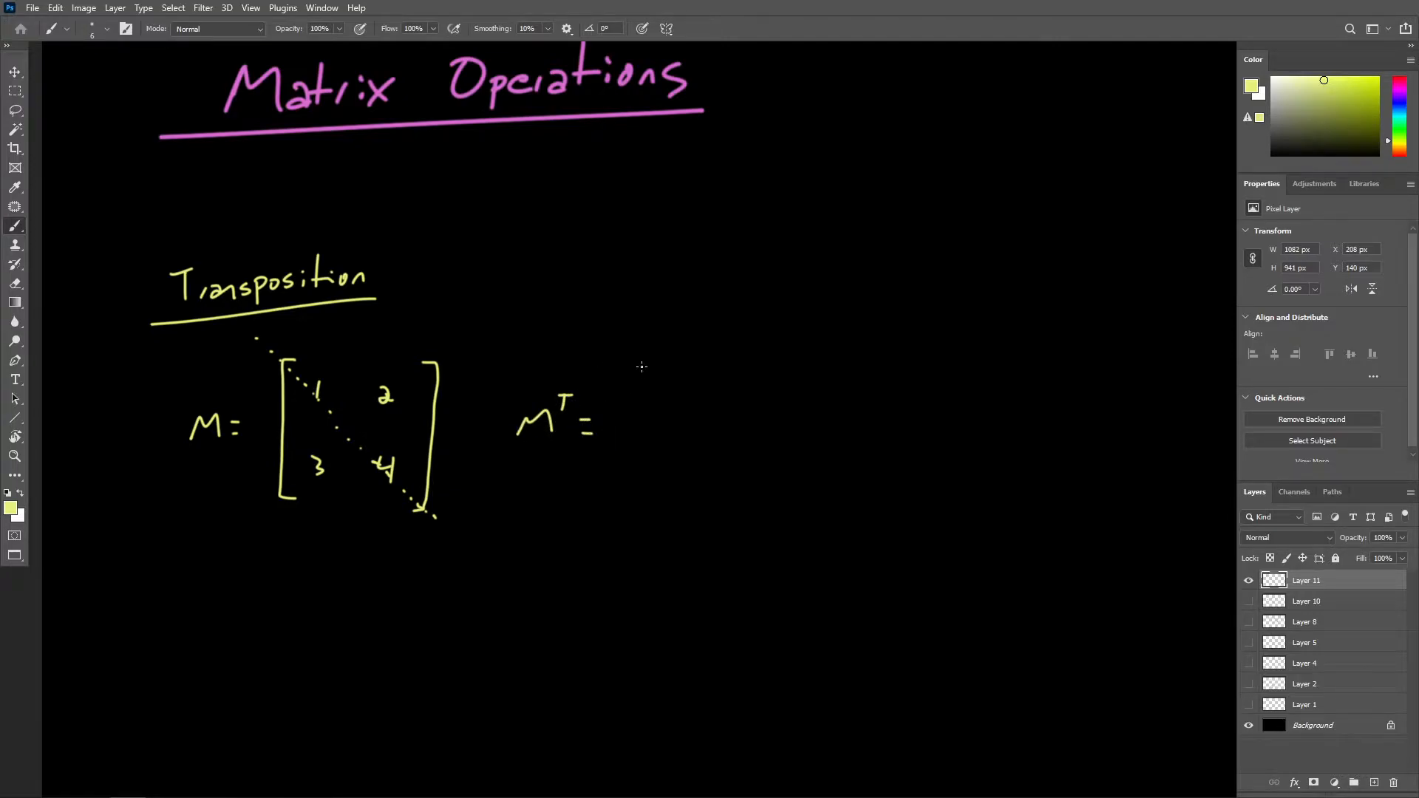
Write M^T = [1 3; 2 4] in brackets with a curling flip arrow under M's diagonal.
drag(648, 362, 638, 512)
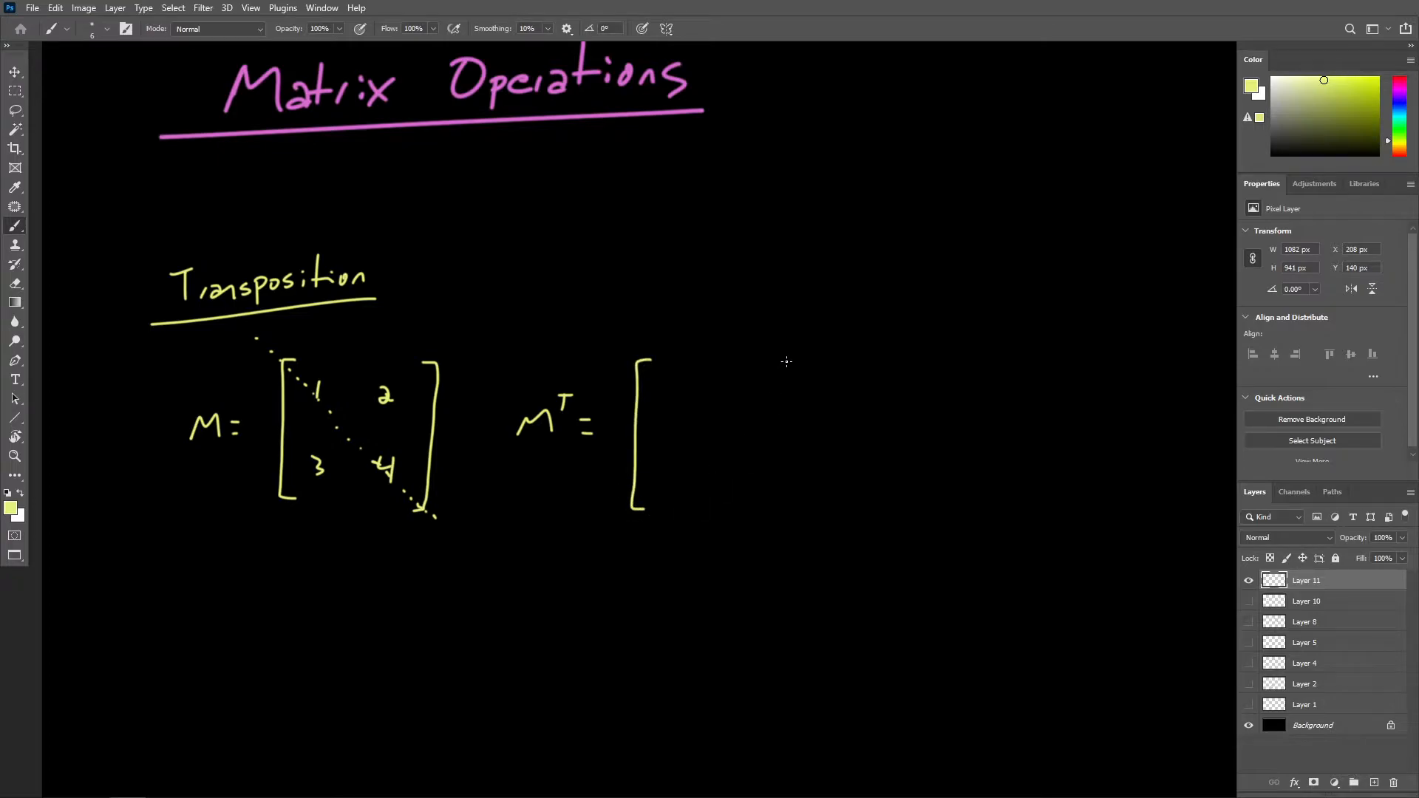
drag(790, 356, 783, 518)
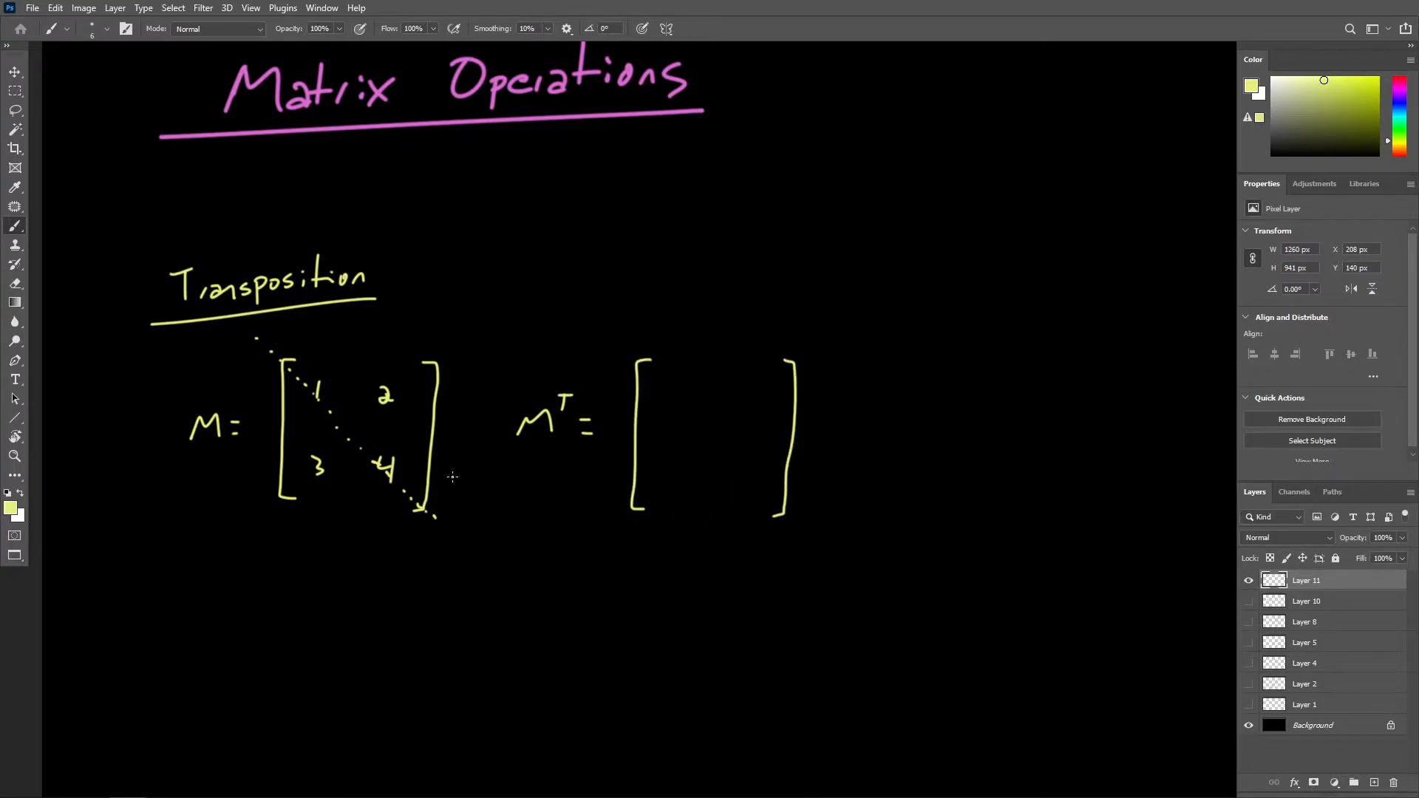
drag(435, 511, 461, 552)
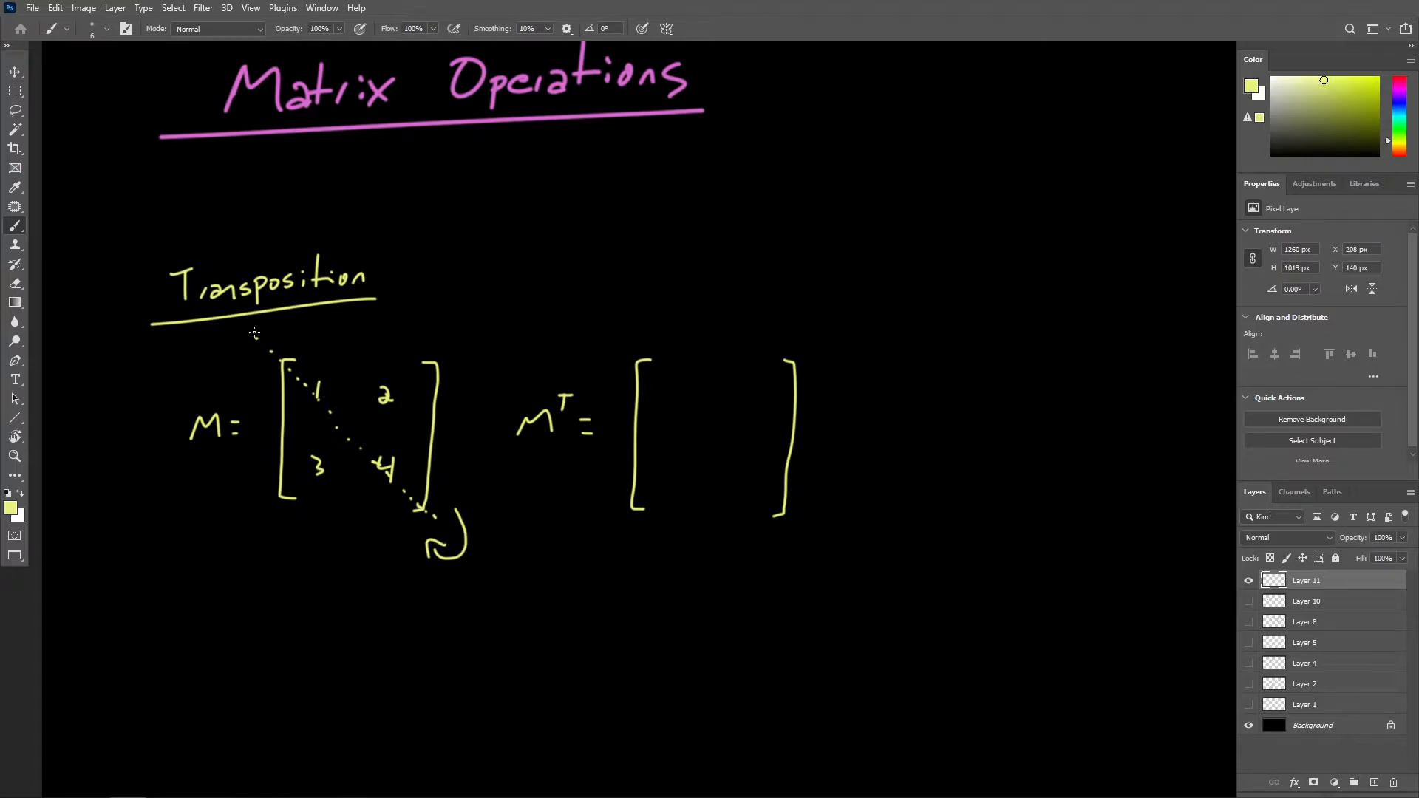
mouse_move(643, 421)
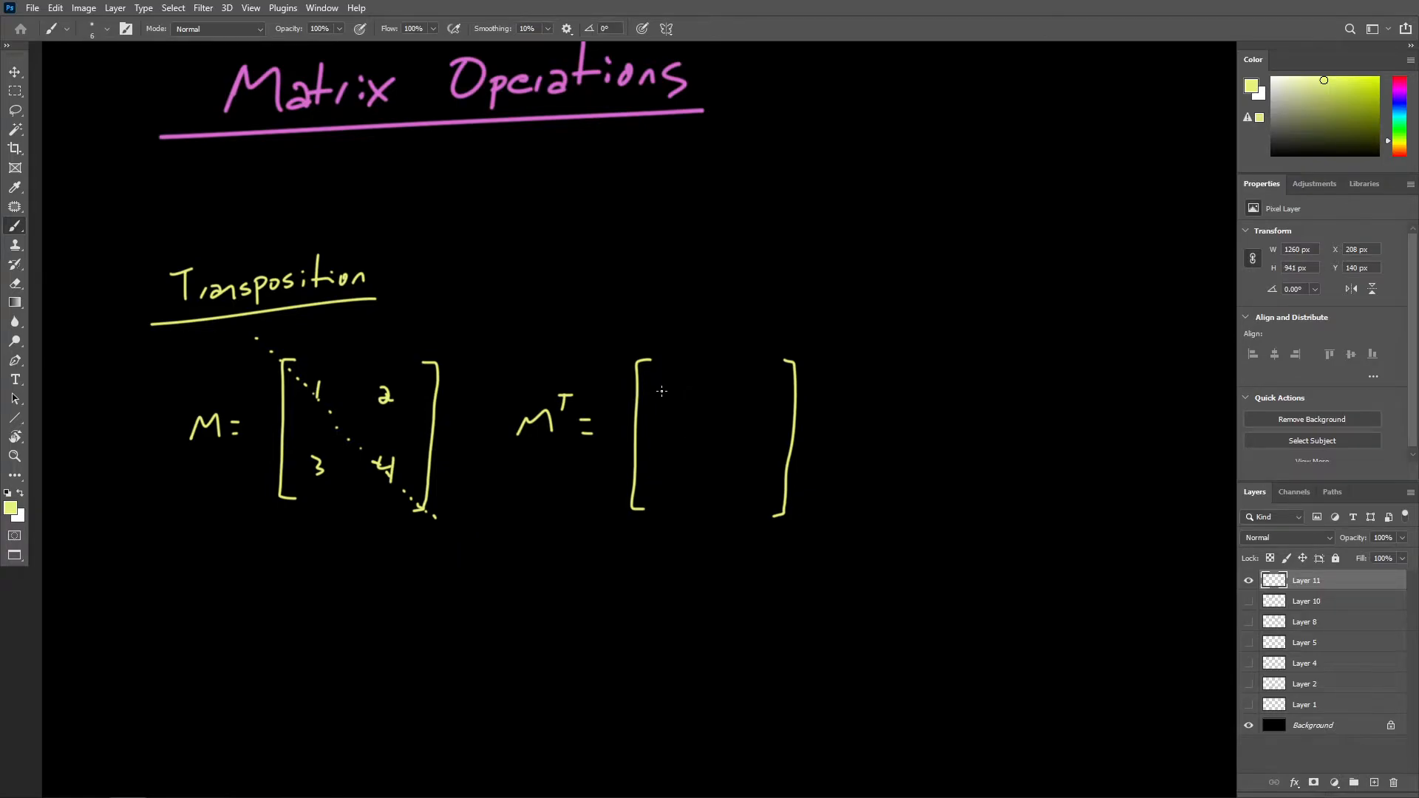
drag(426, 511, 461, 552)
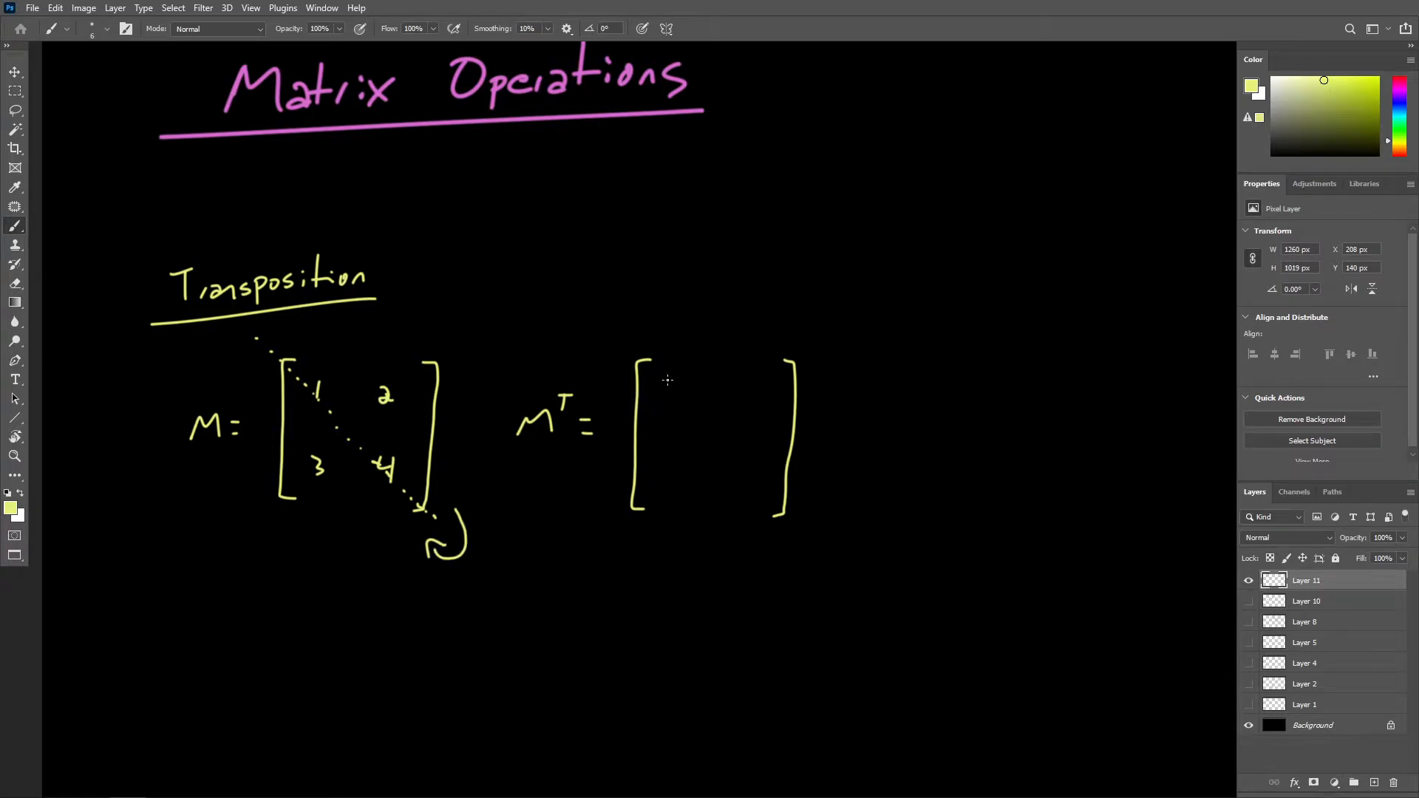
drag(669, 380, 755, 502)
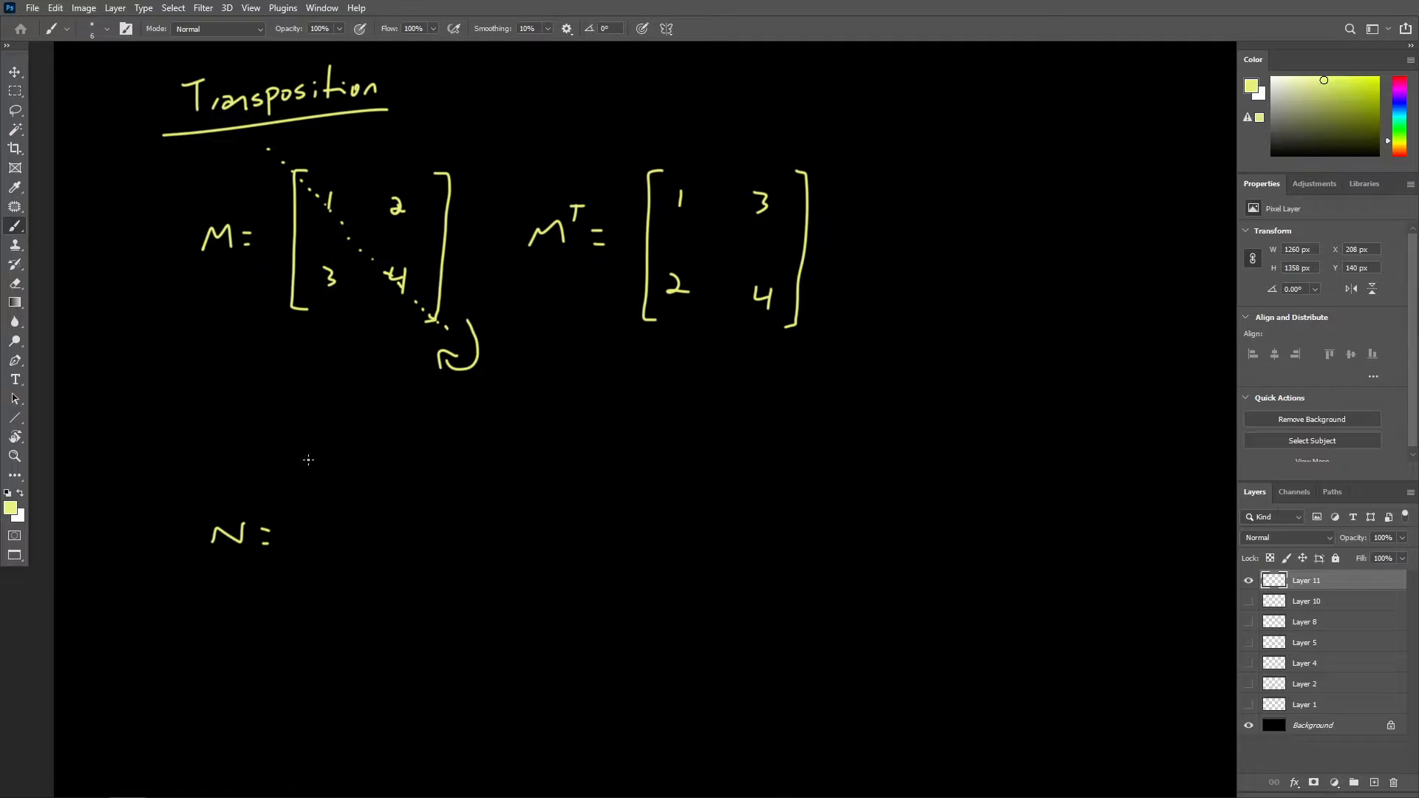
Draw N's bracket and write its columns 1 2 3 and 4 5 6.
drag(307, 448, 311, 629)
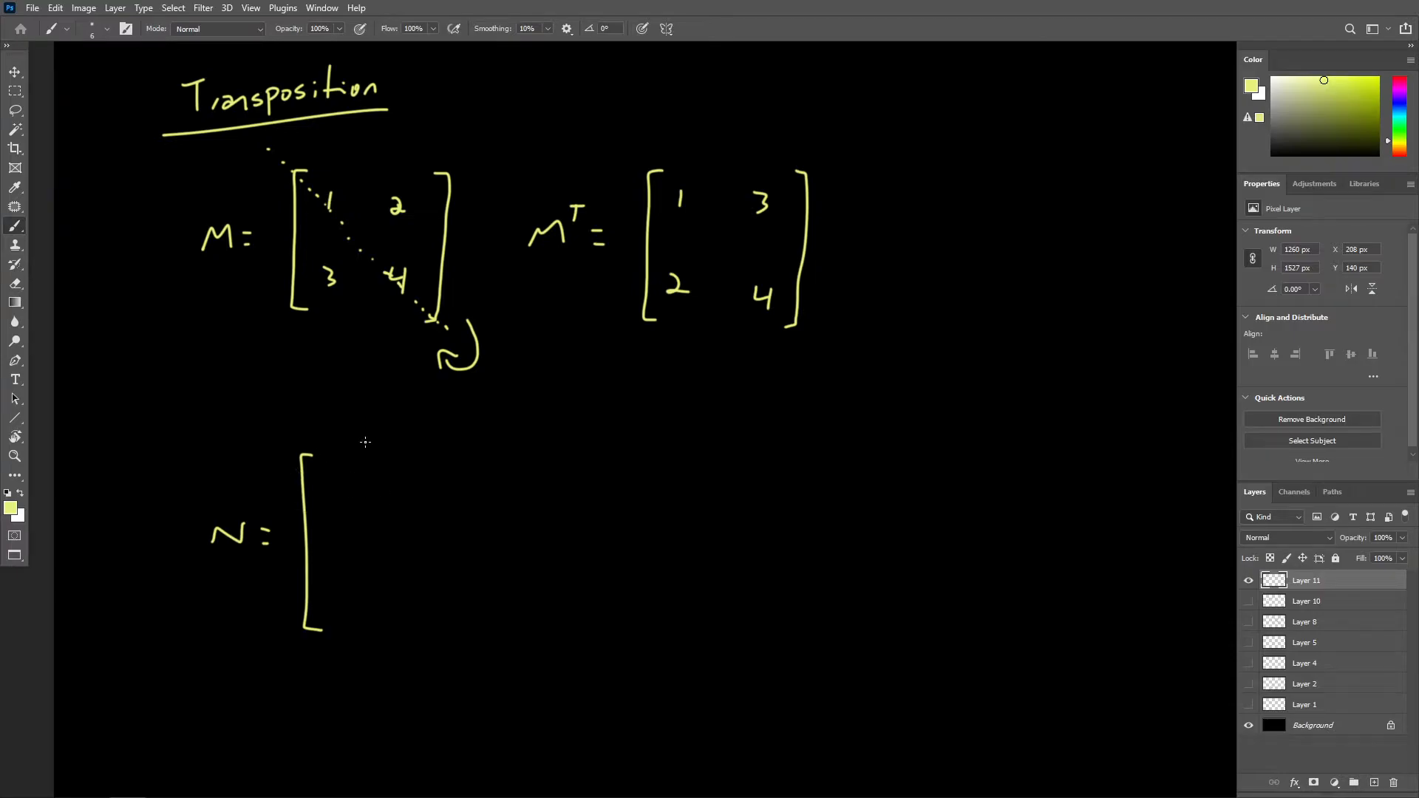
drag(340, 470, 340, 538)
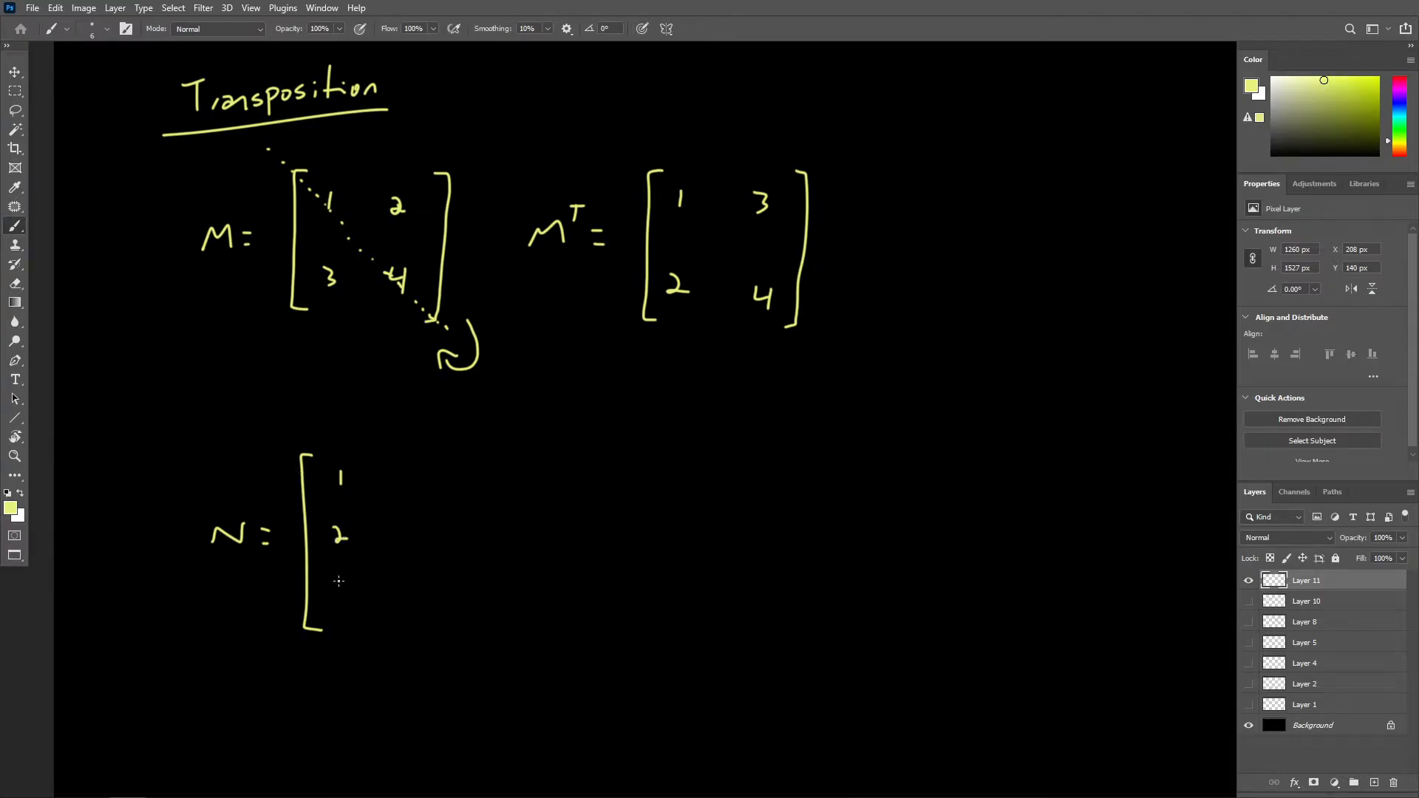
drag(340, 583, 344, 602)
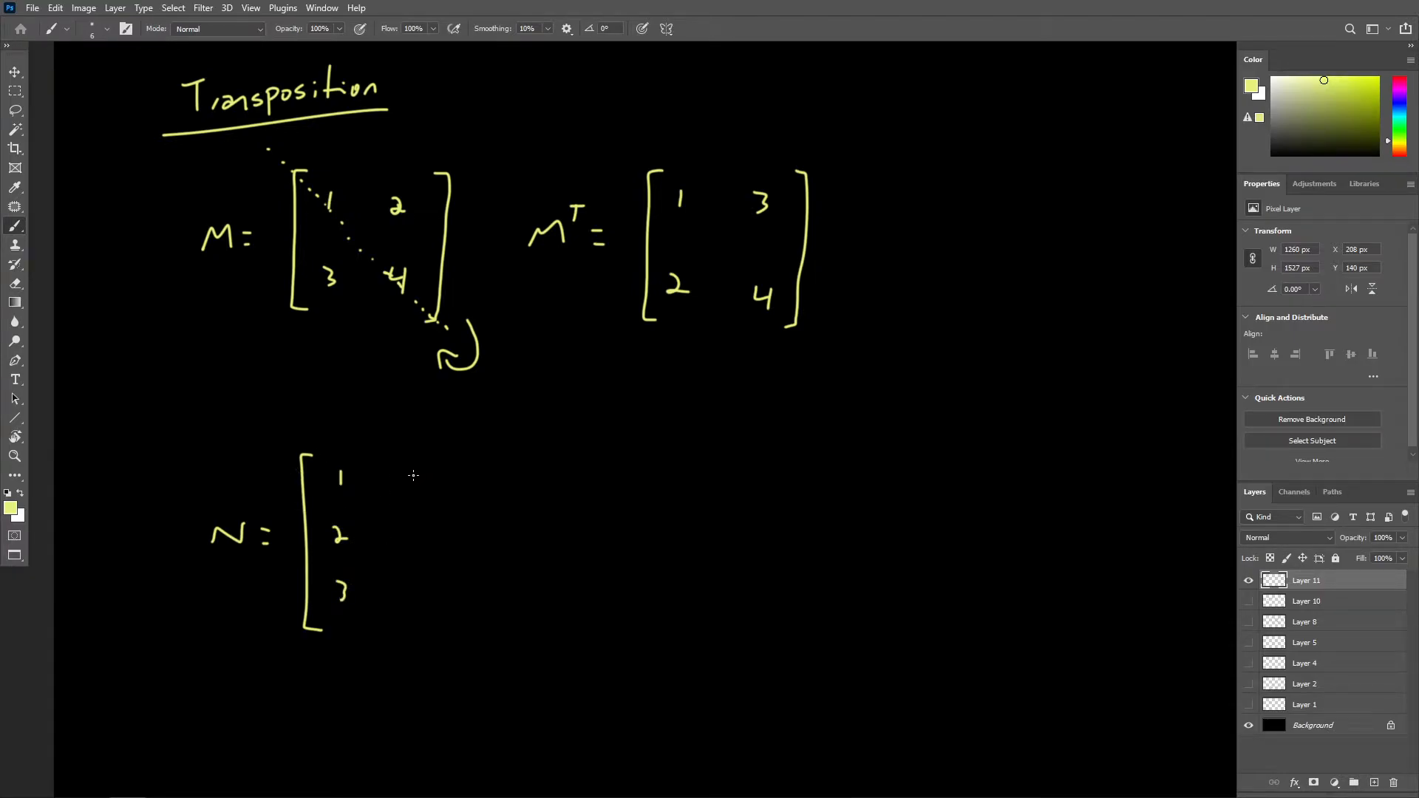
drag(408, 470, 412, 538)
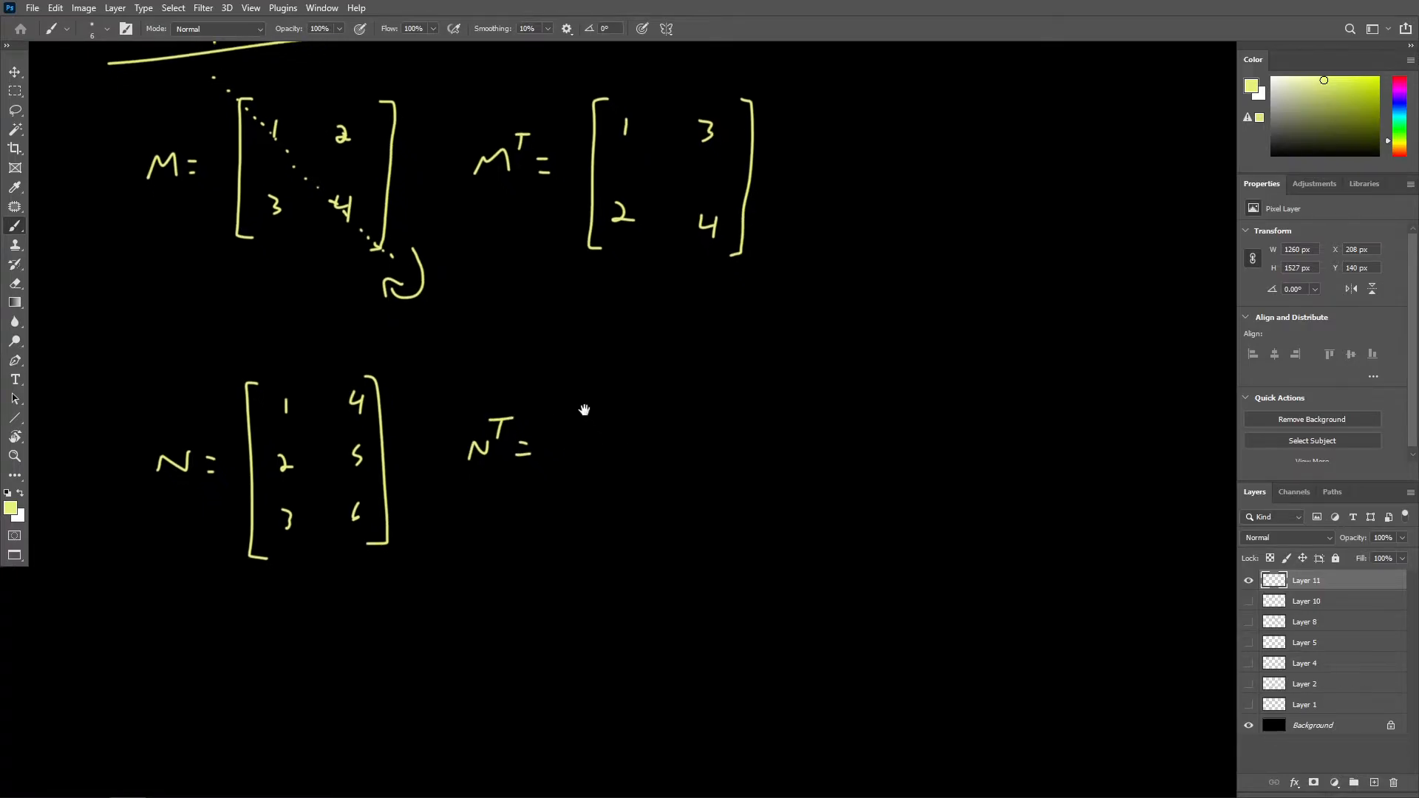
Draw N^T's brackets, a curling arrow below N, and start its top row with 1 and 6.
drag(557, 384, 557, 507)
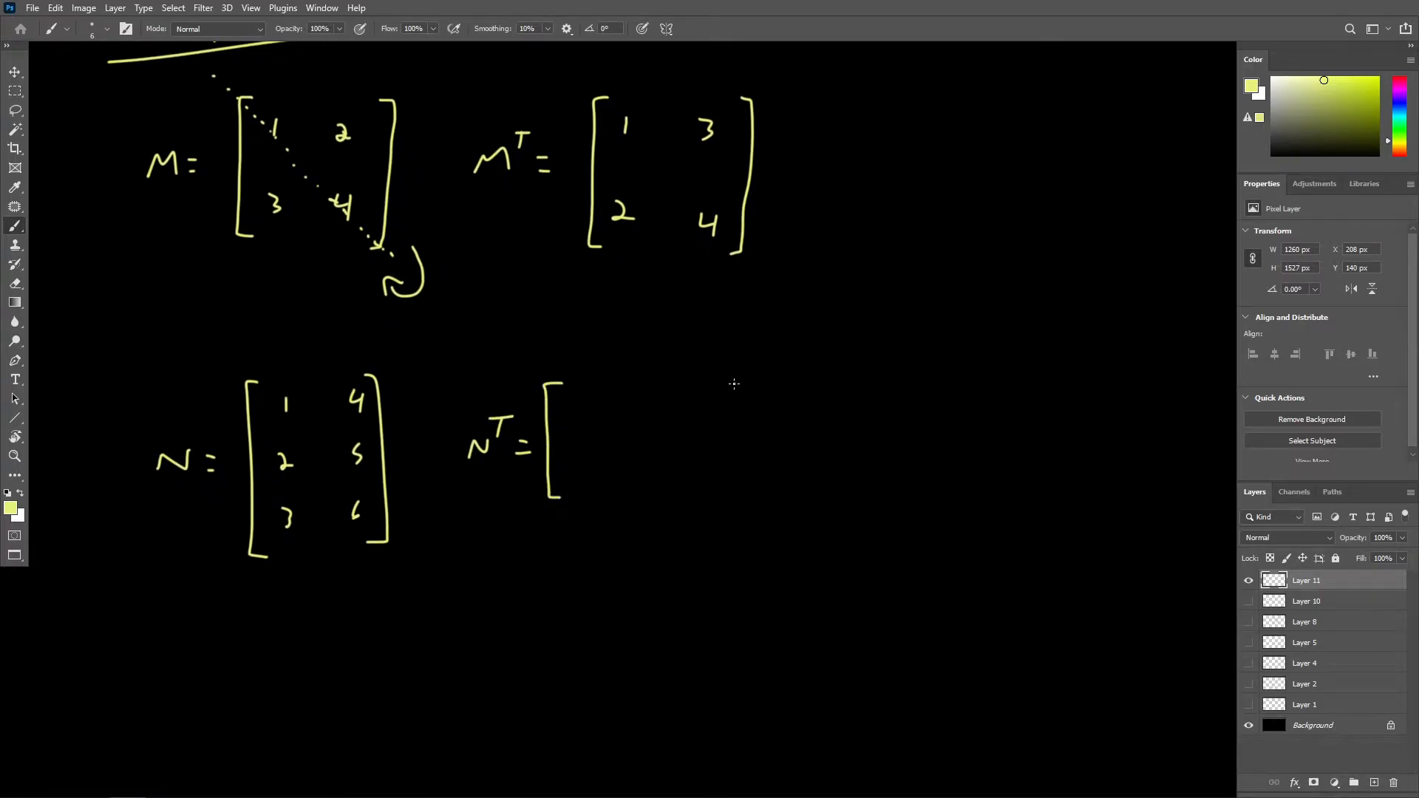
drag(760, 376, 755, 490)
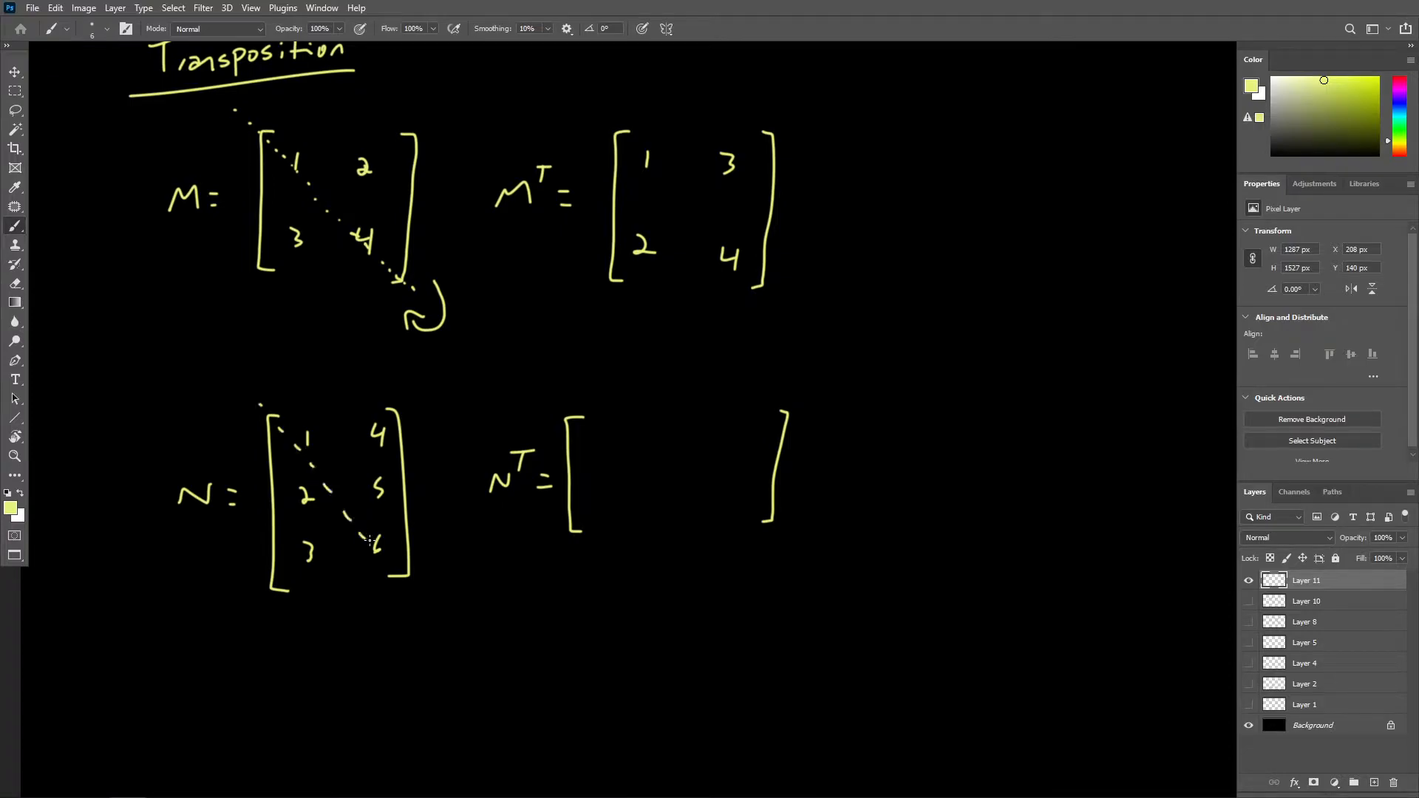
drag(371, 543, 439, 602)
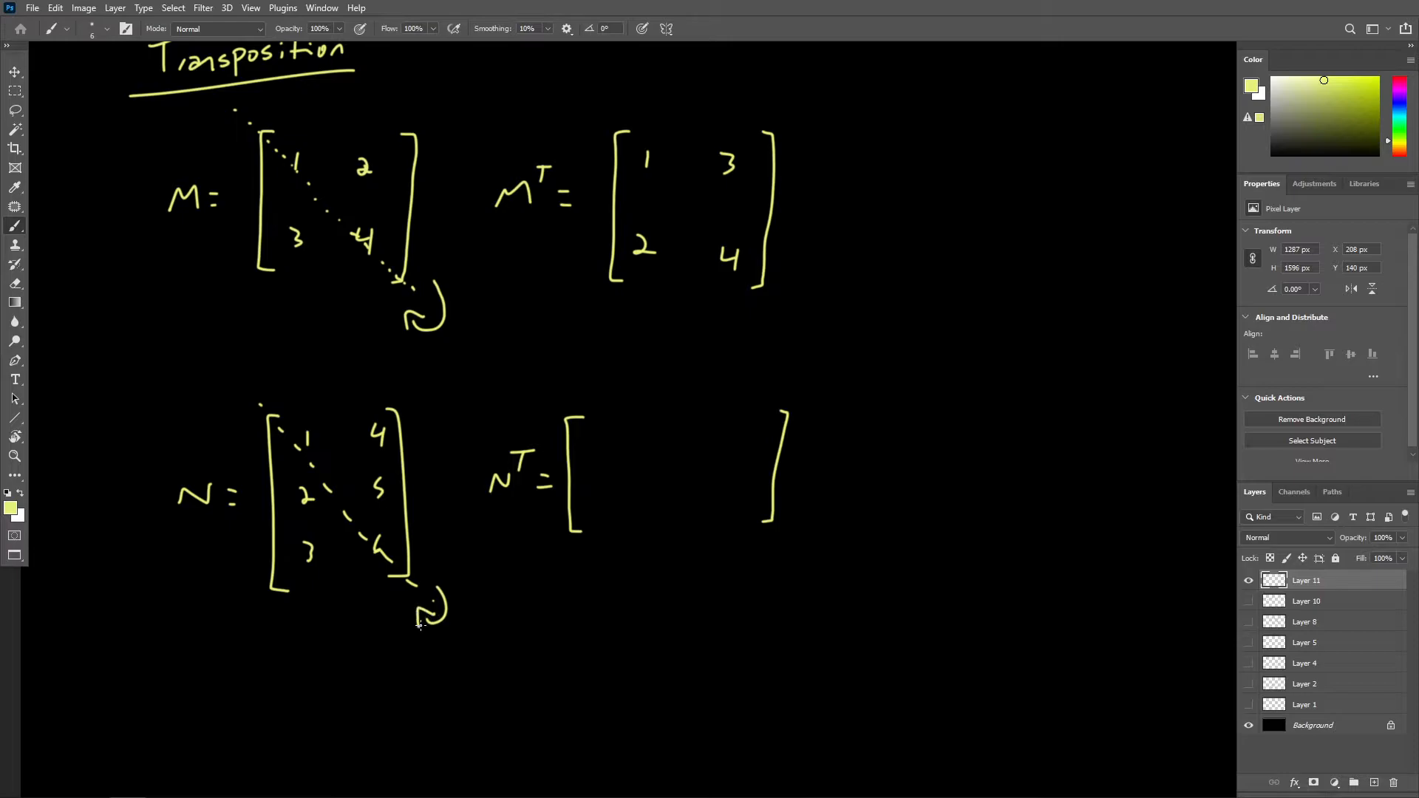
drag(588, 425, 592, 439)
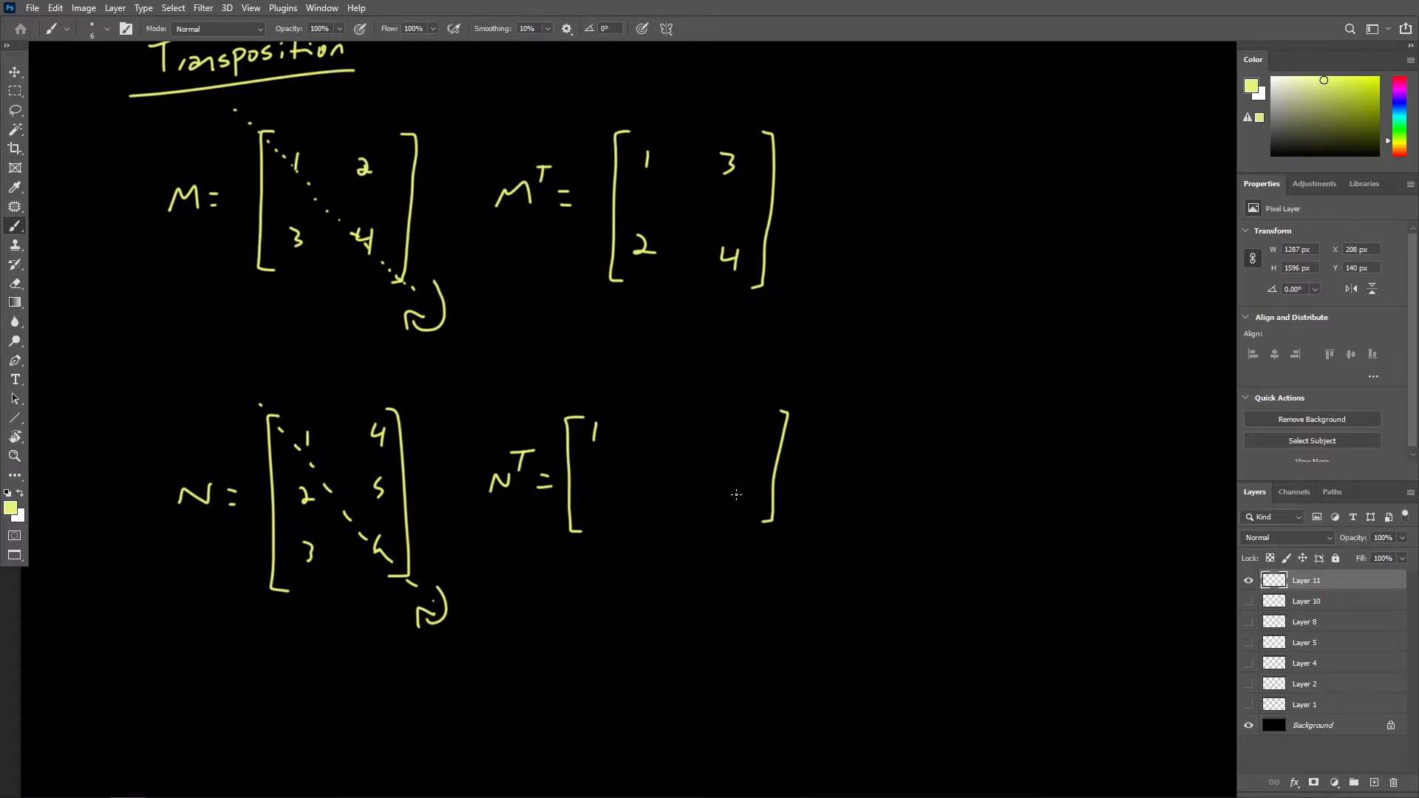
drag(733, 493, 742, 511)
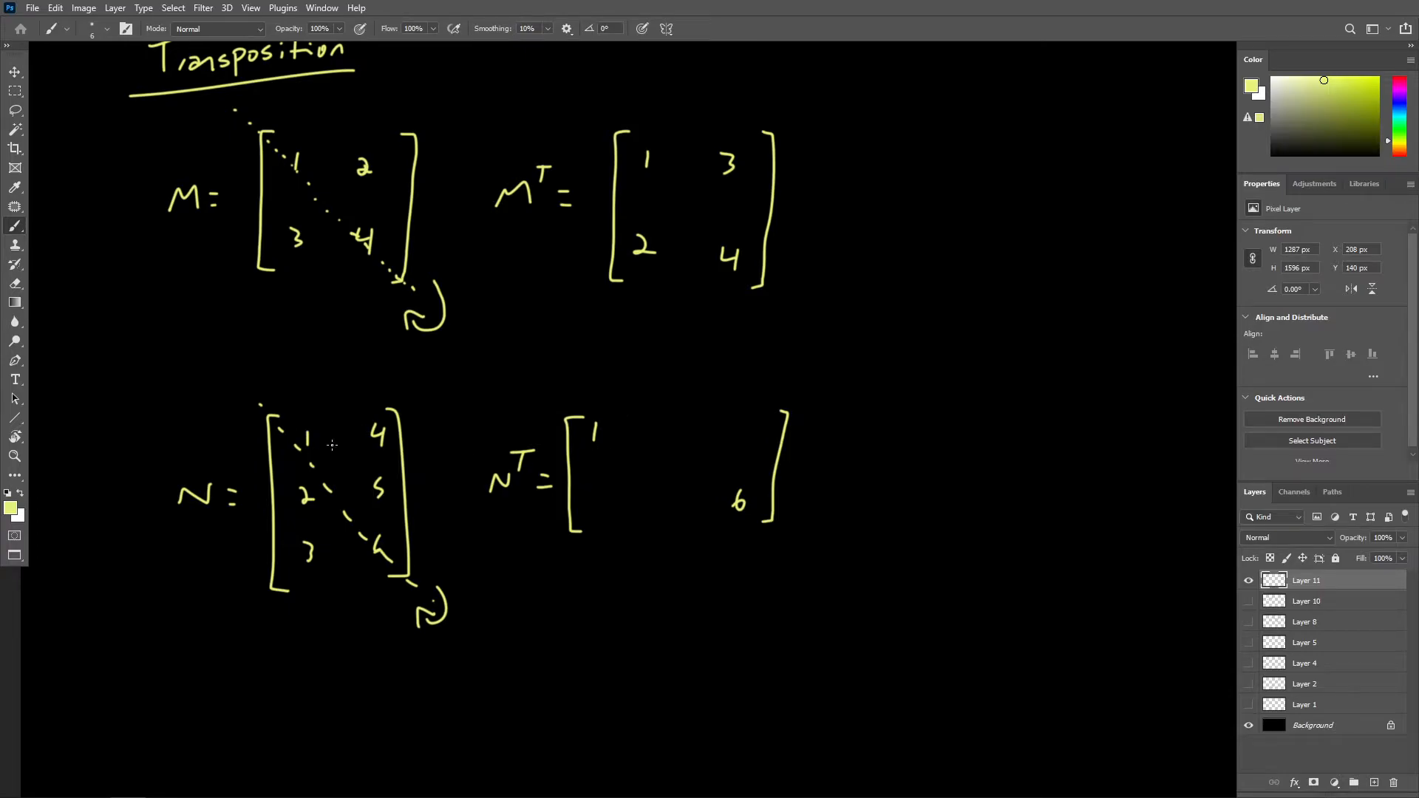
mouse_move(501, 408)
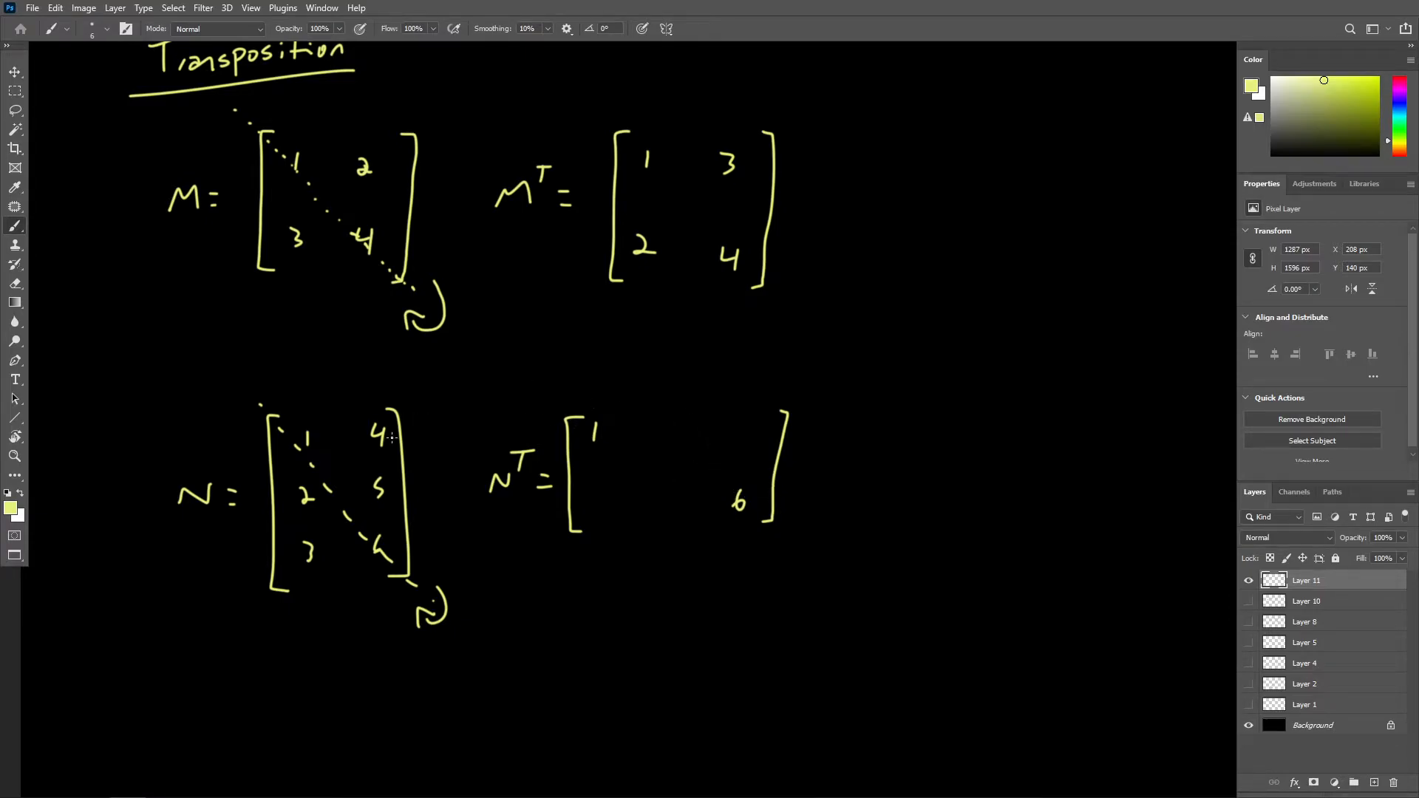
mouse_move(337, 368)
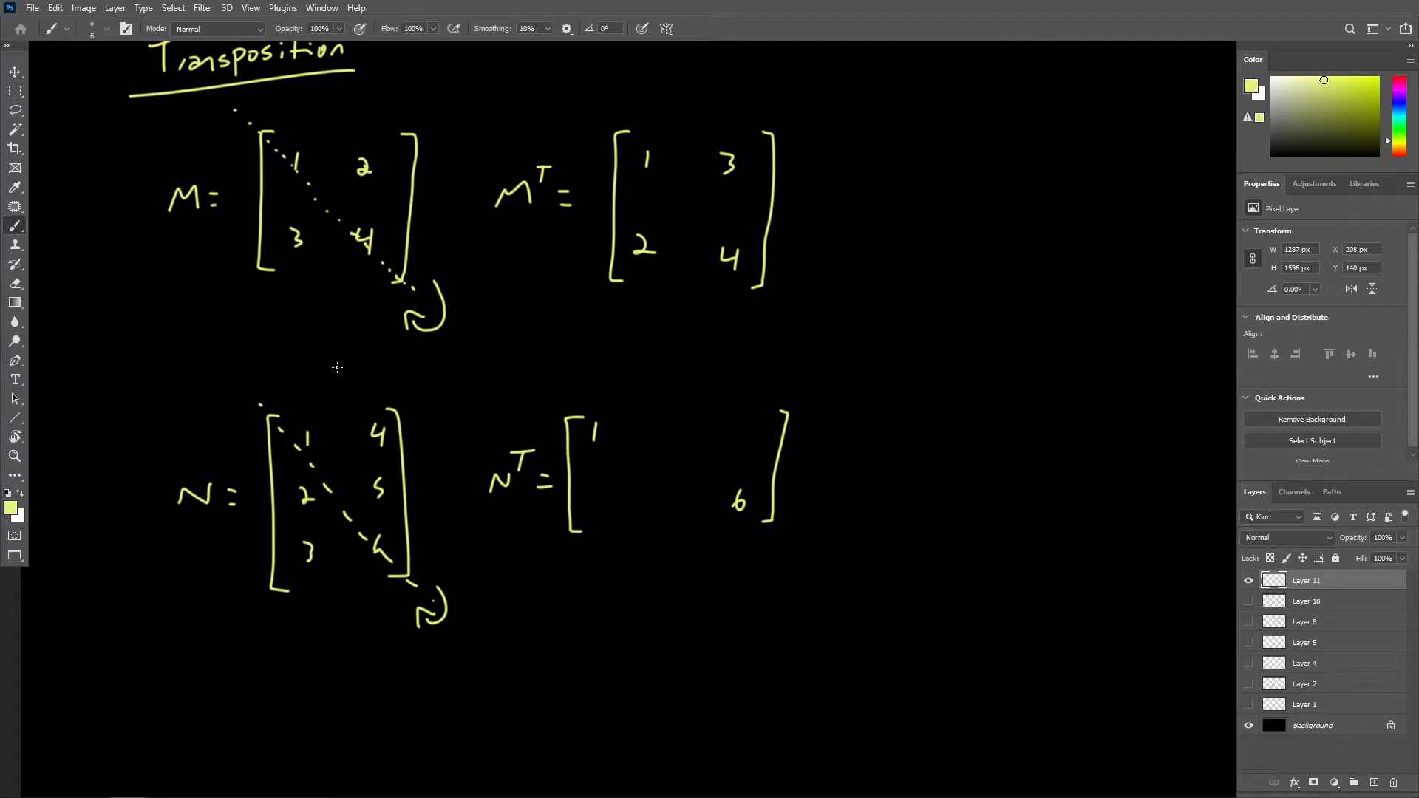
mouse_move(377, 443)
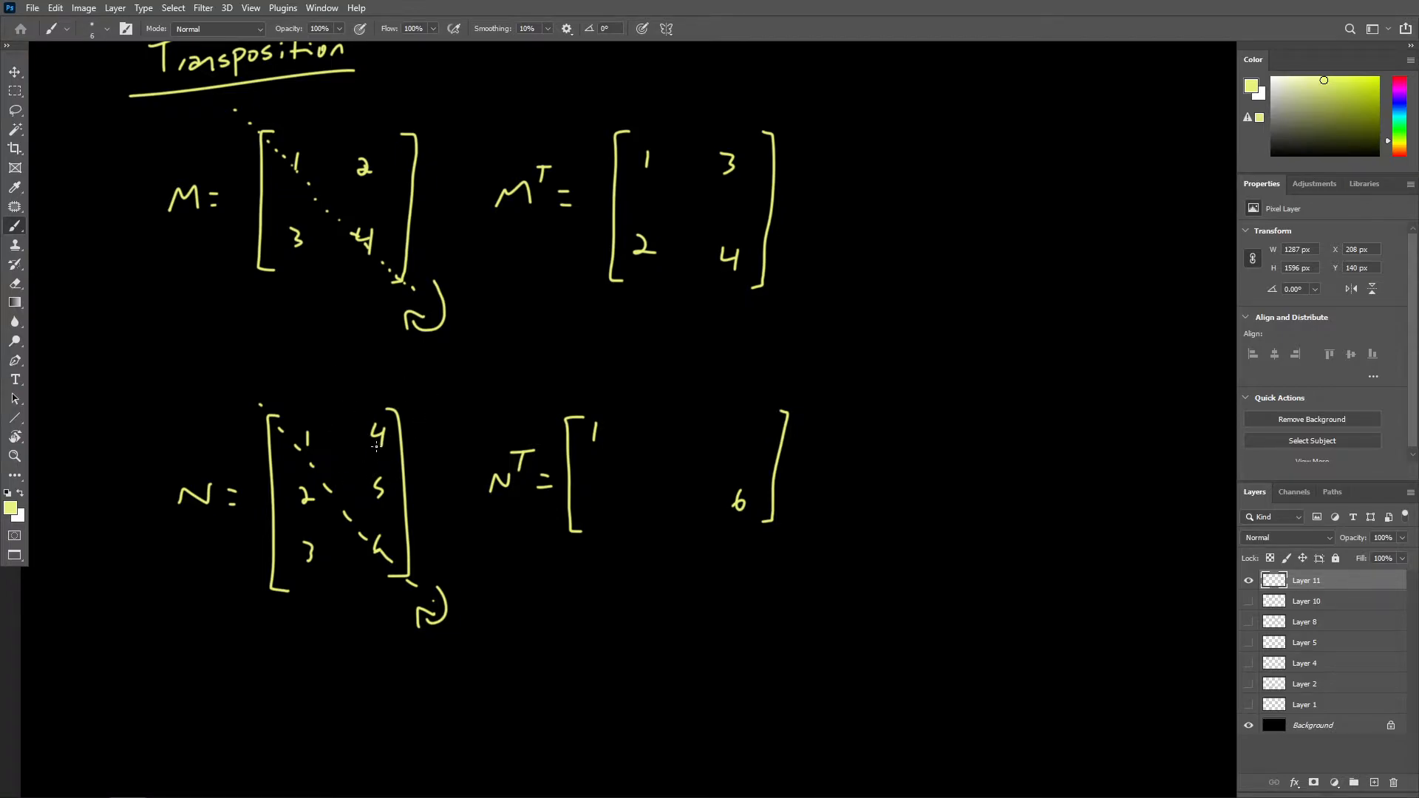
mouse_move(582, 470)
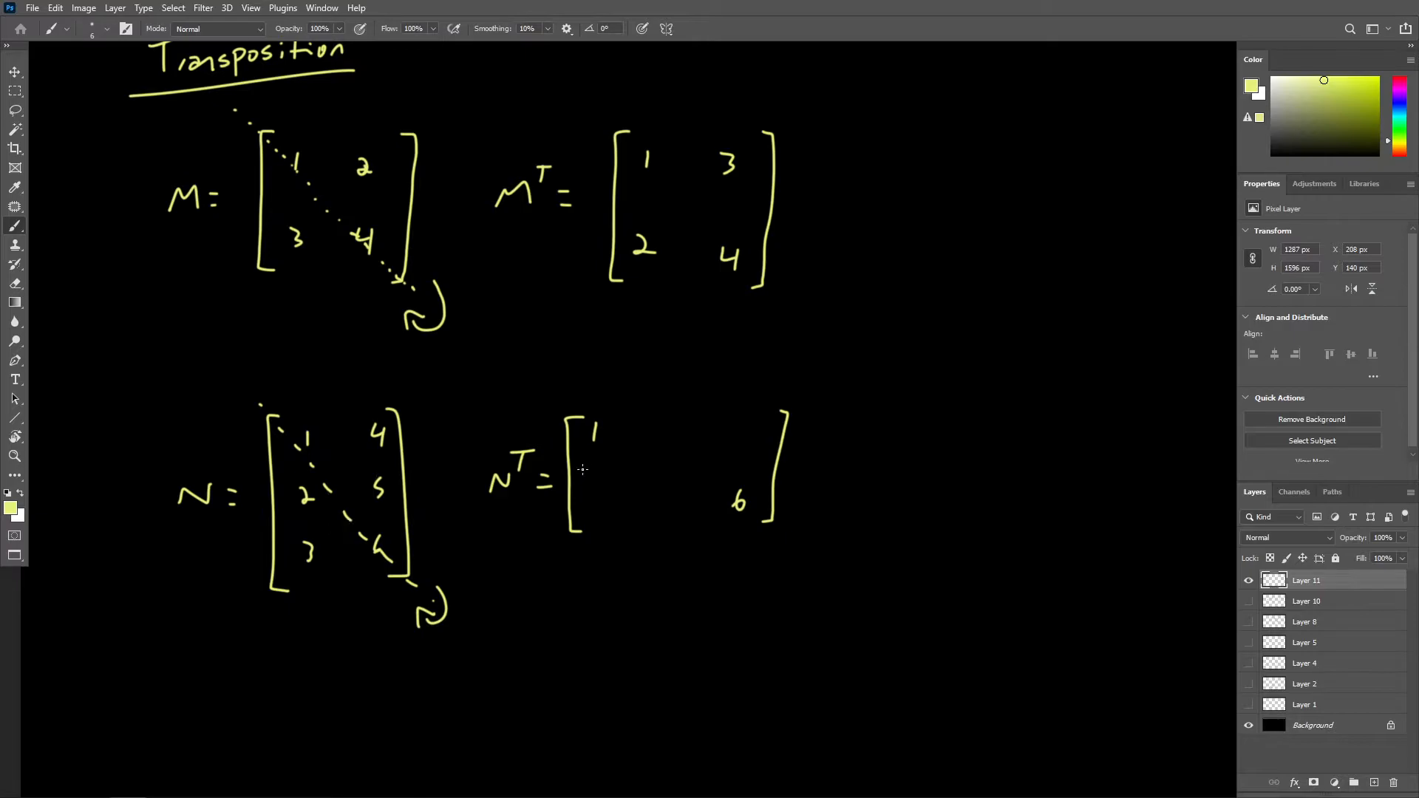
Fill in N^T's second row with 4 and 5 and view the whole page.
drag(597, 484, 602, 507)
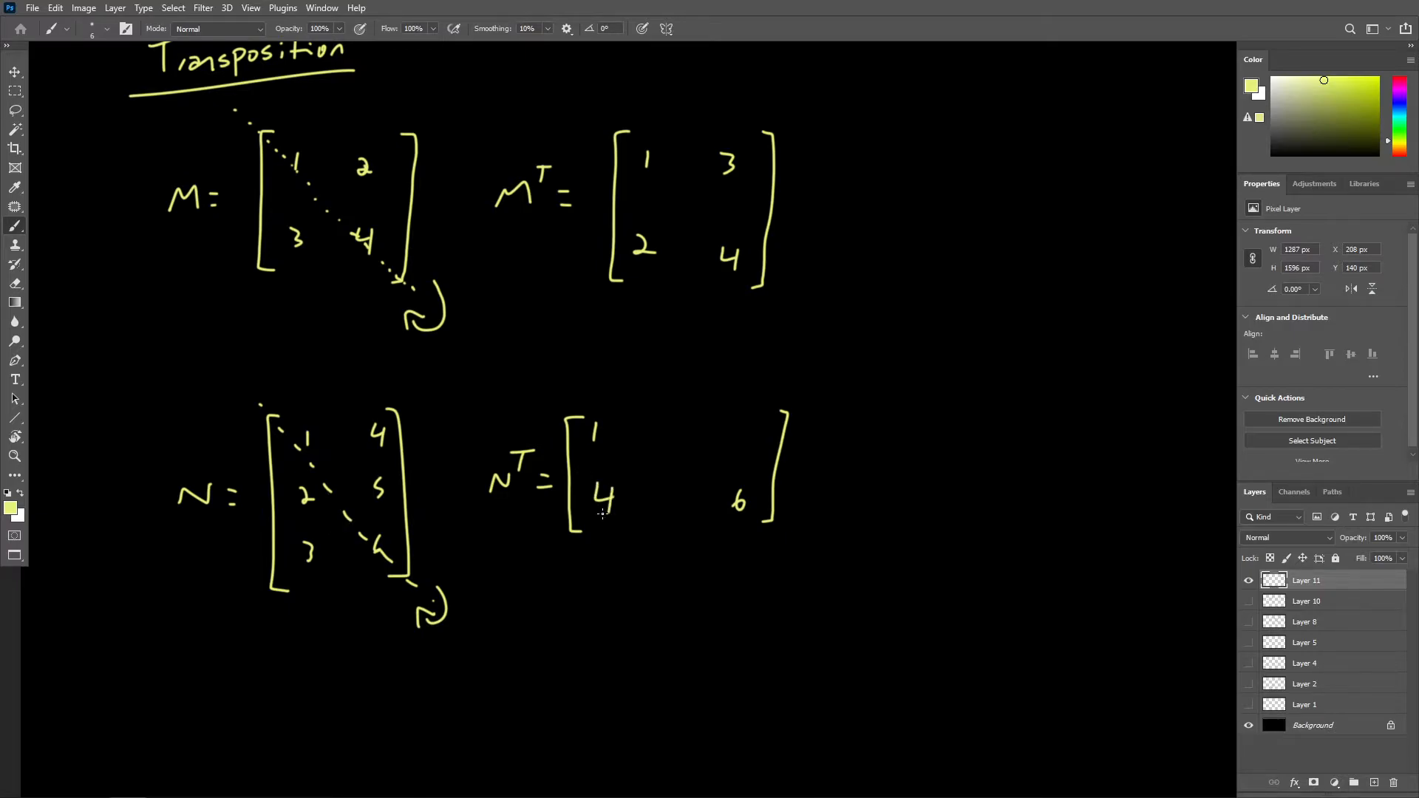
mouse_move(387, 485)
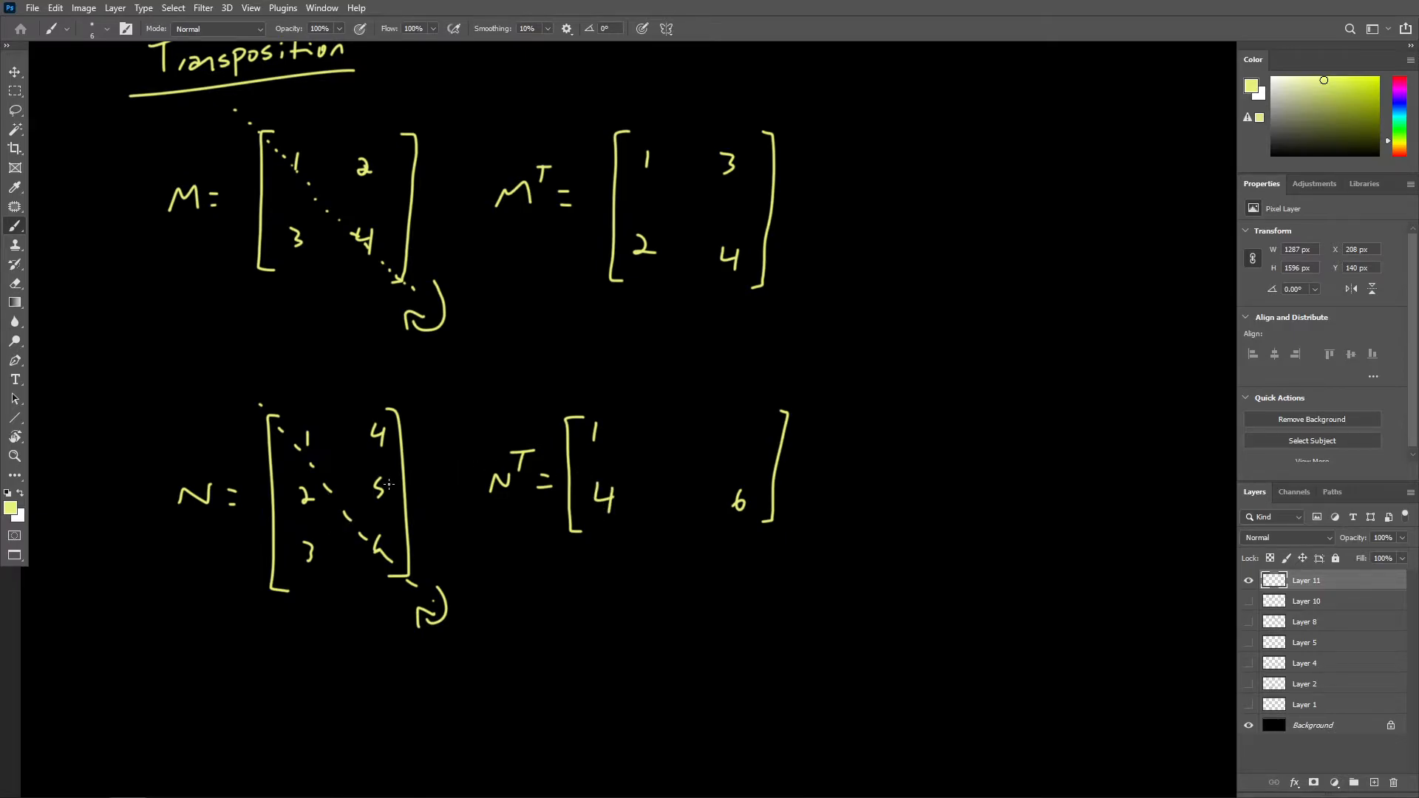
drag(348, 507, 366, 543)
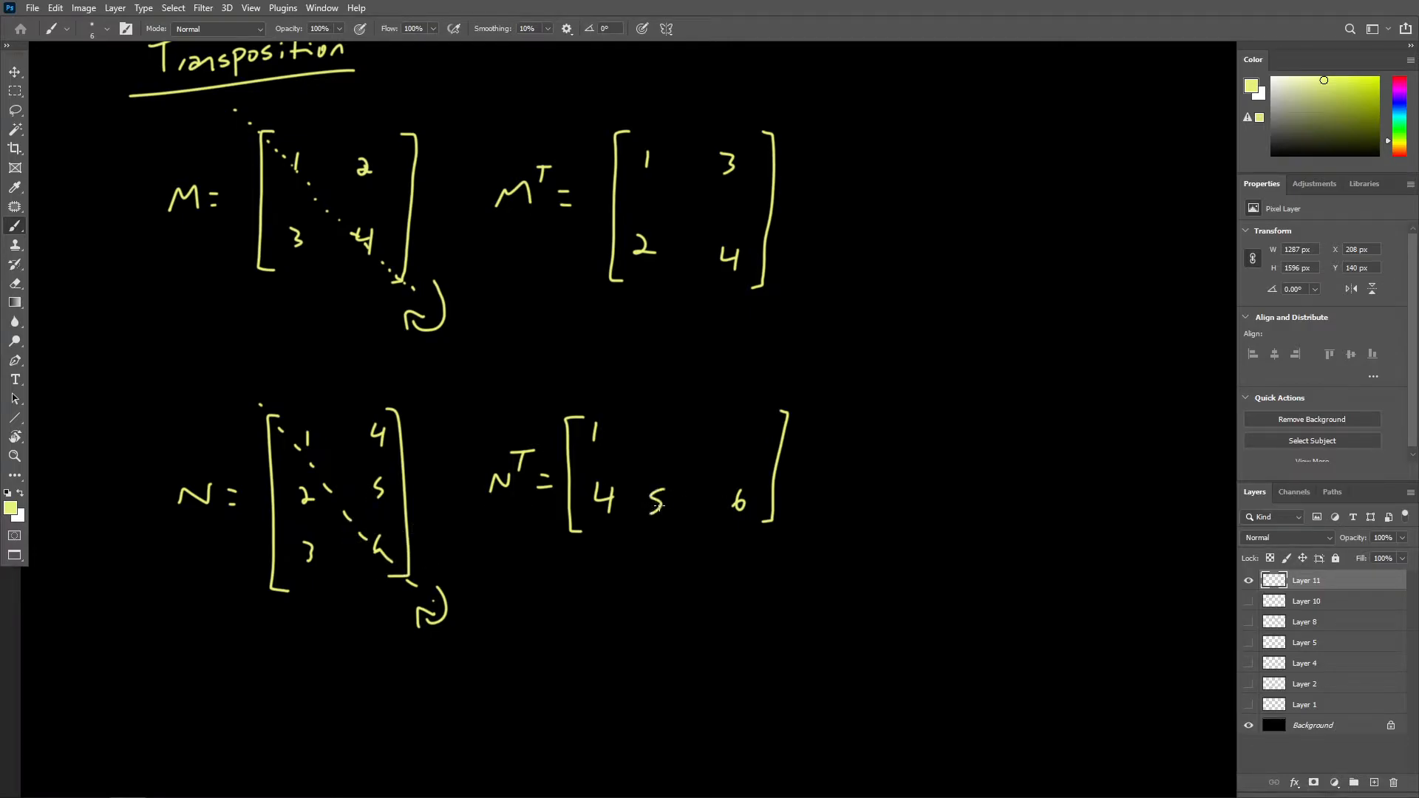
drag(294, 489, 316, 507)
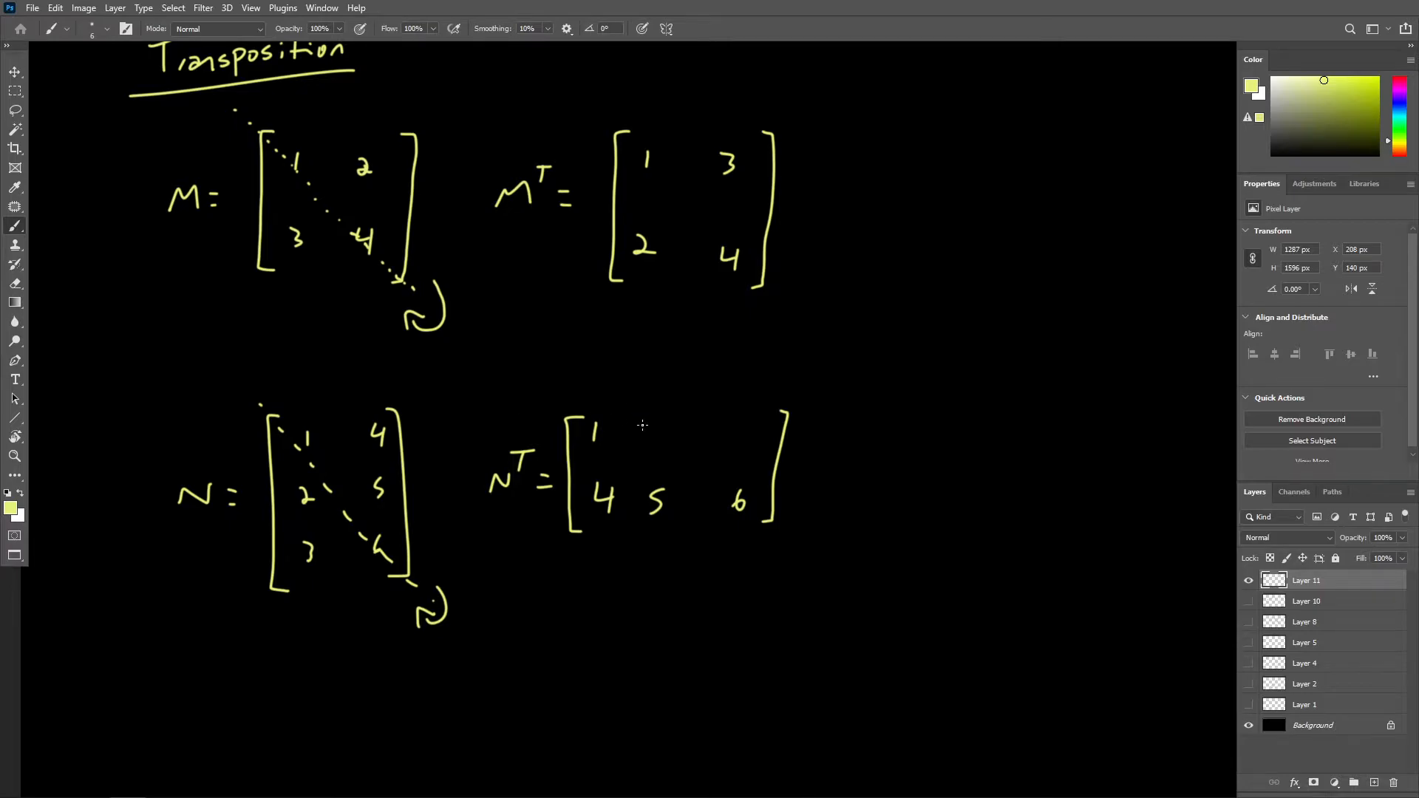
mouse_move(656, 433)
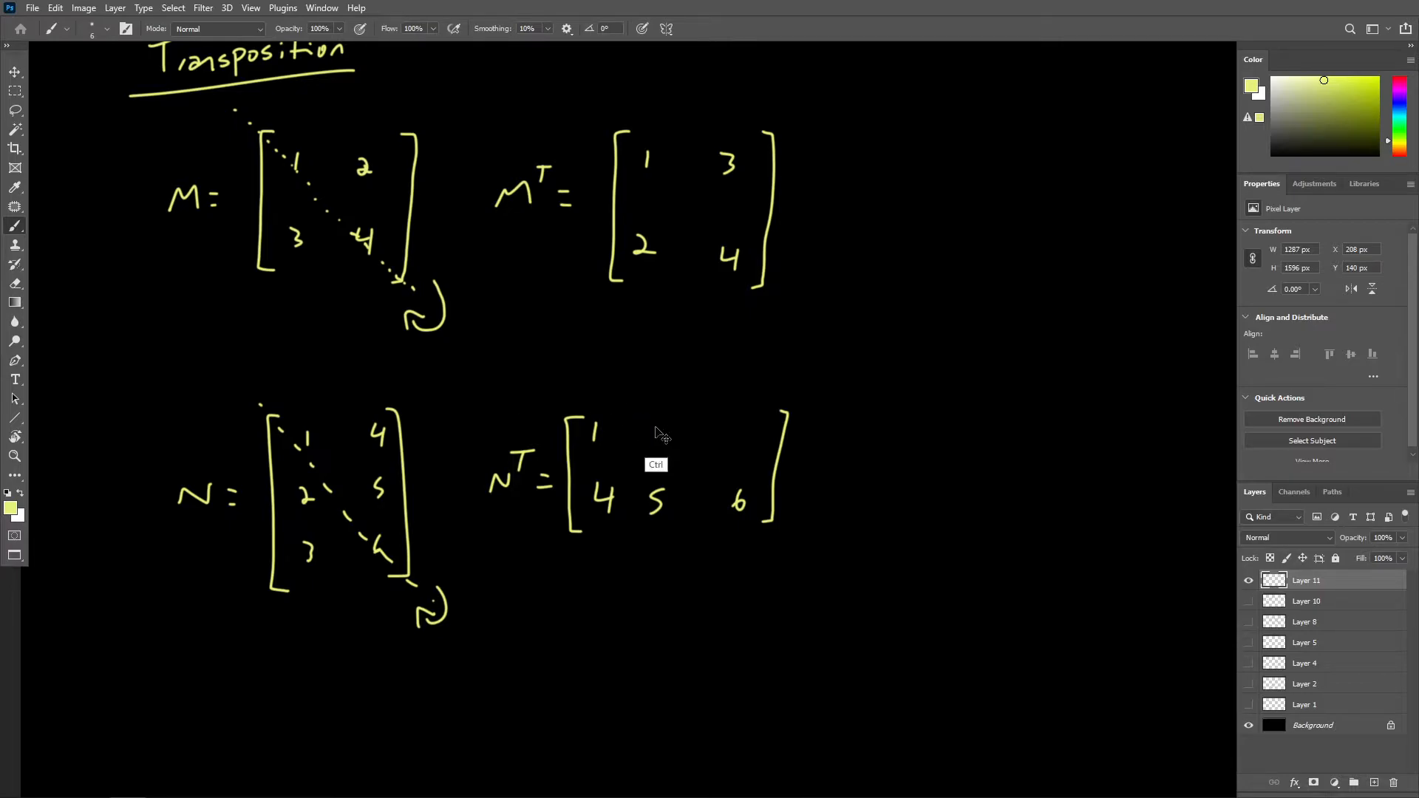
drag(634, 430, 724, 430)
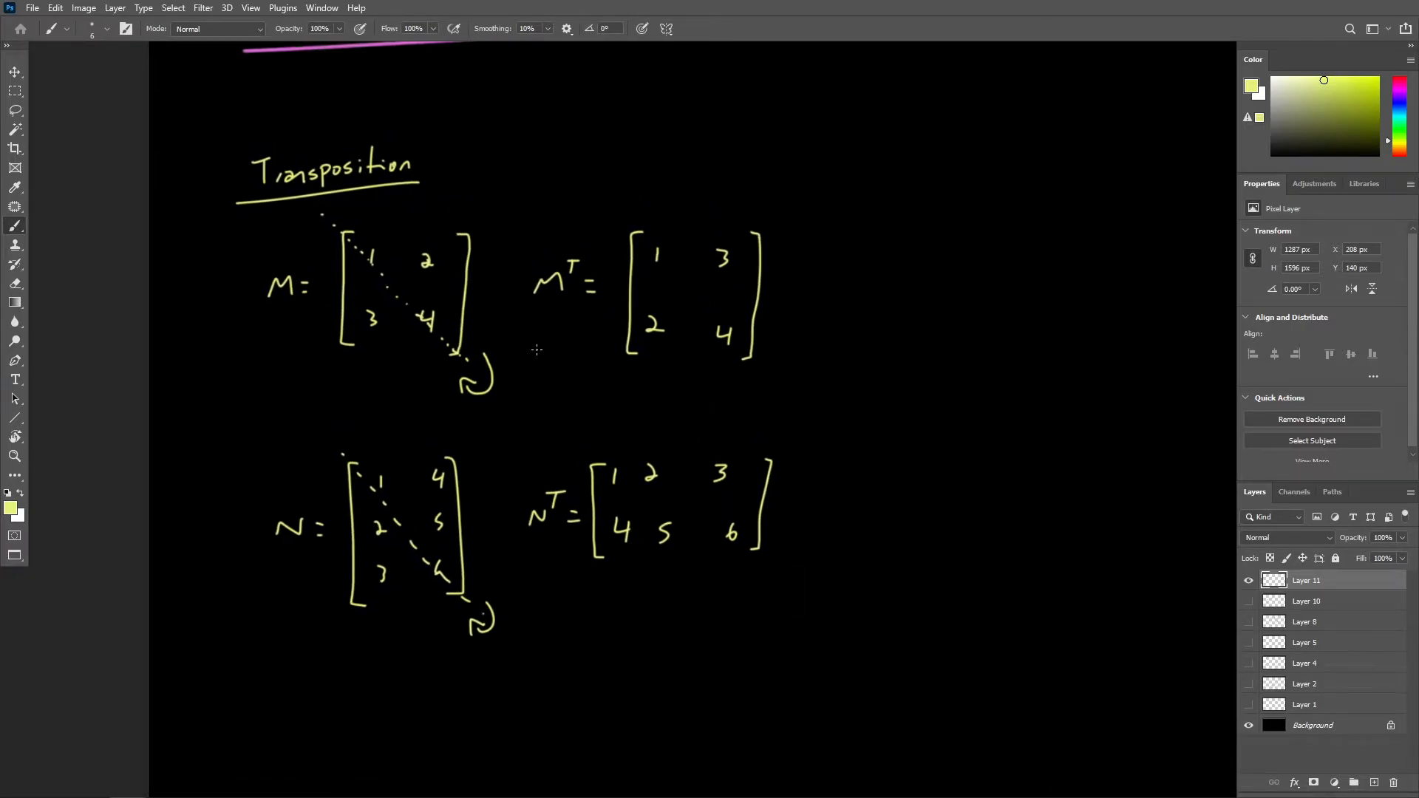
mouse_move(529, 353)
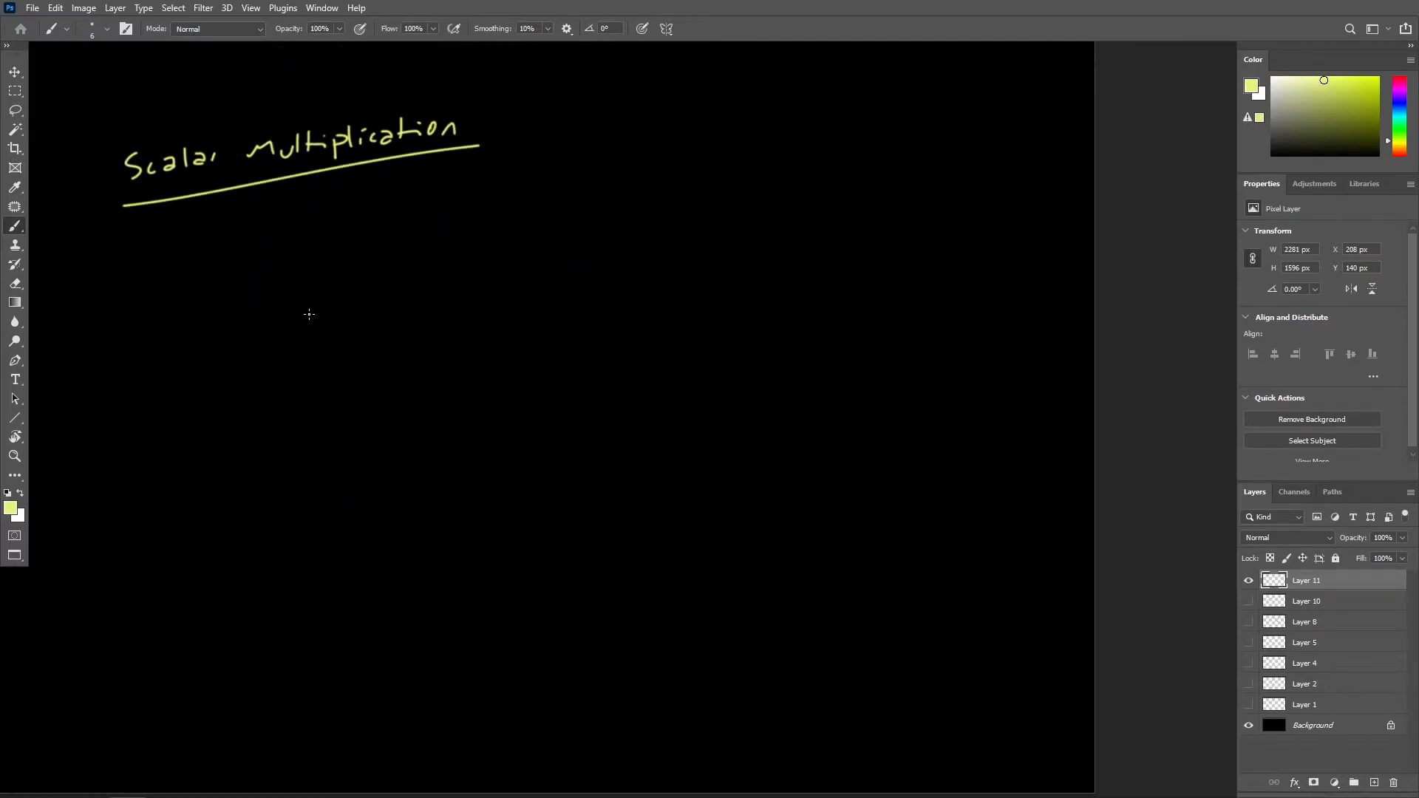
mouse_move(320, 286)
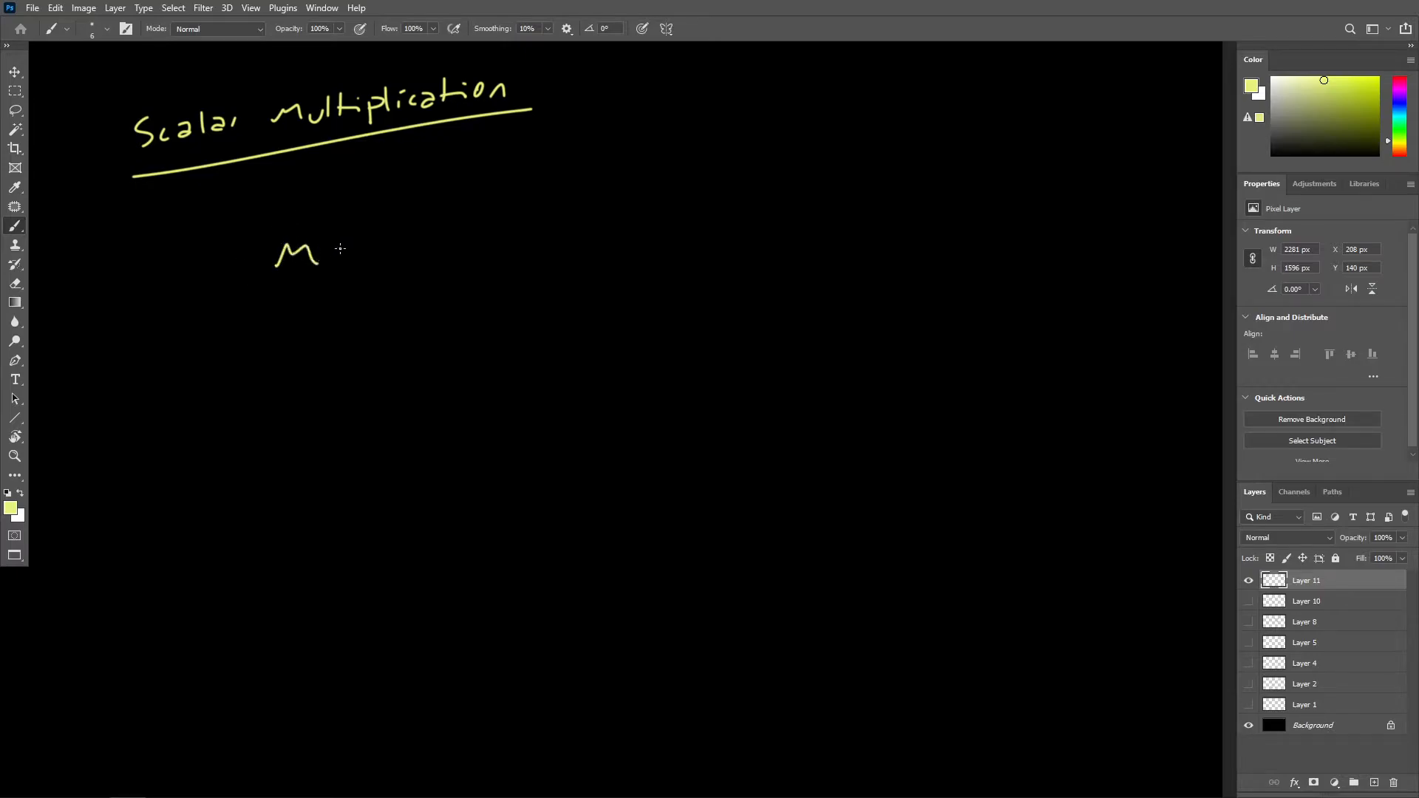
Write M = [1 2; 3 4] under the Scalar Multiplication heading.
drag(384, 195, 388, 312)
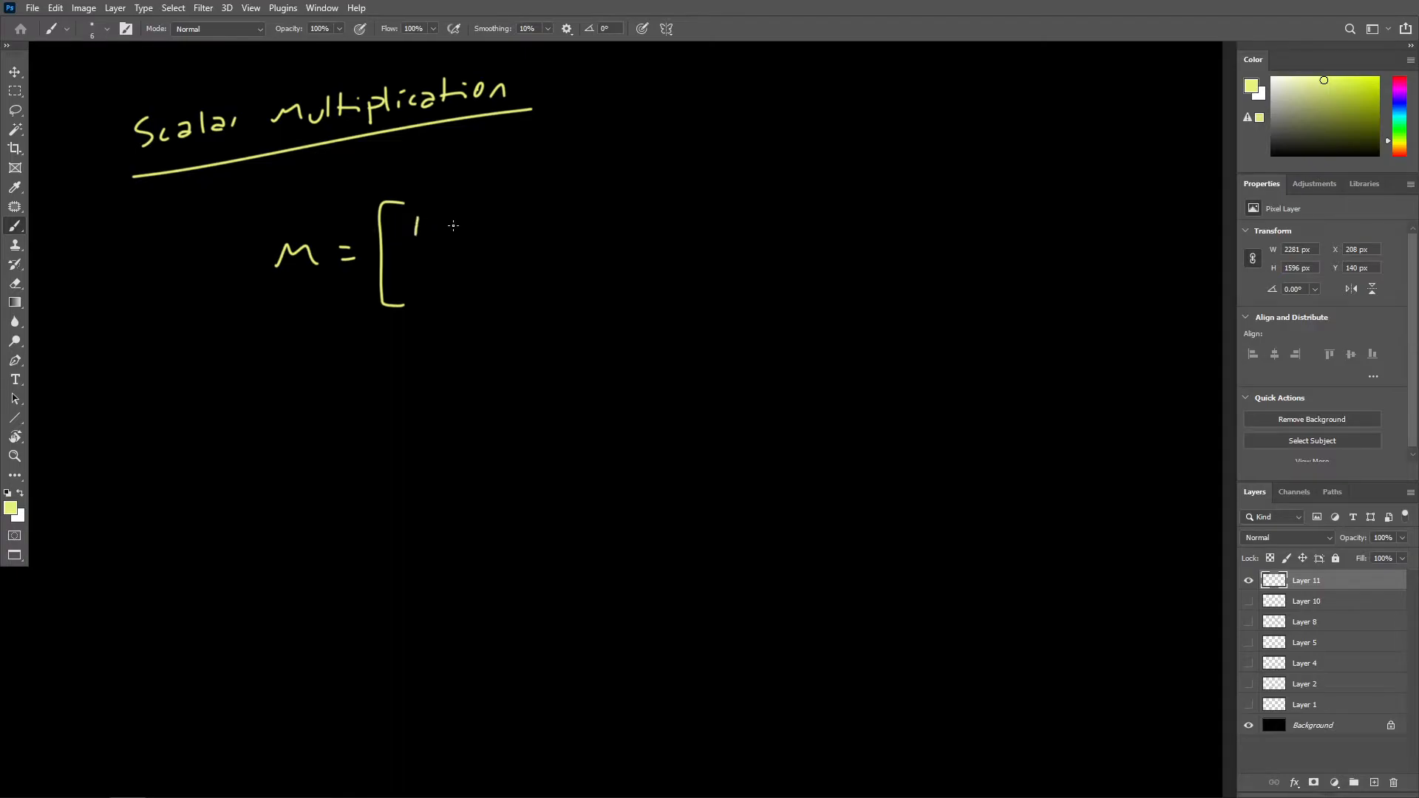
drag(461, 222, 474, 235)
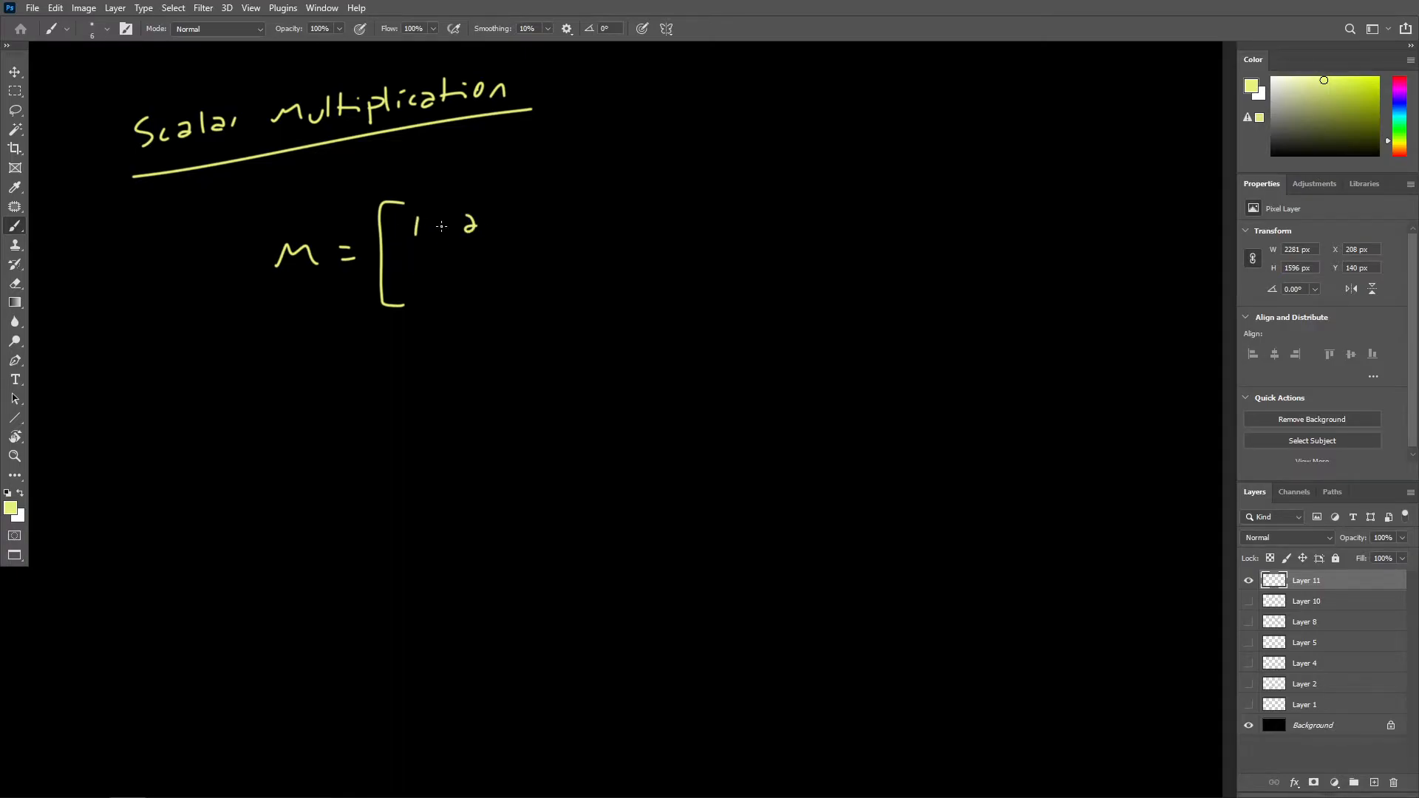
drag(417, 272, 424, 289)
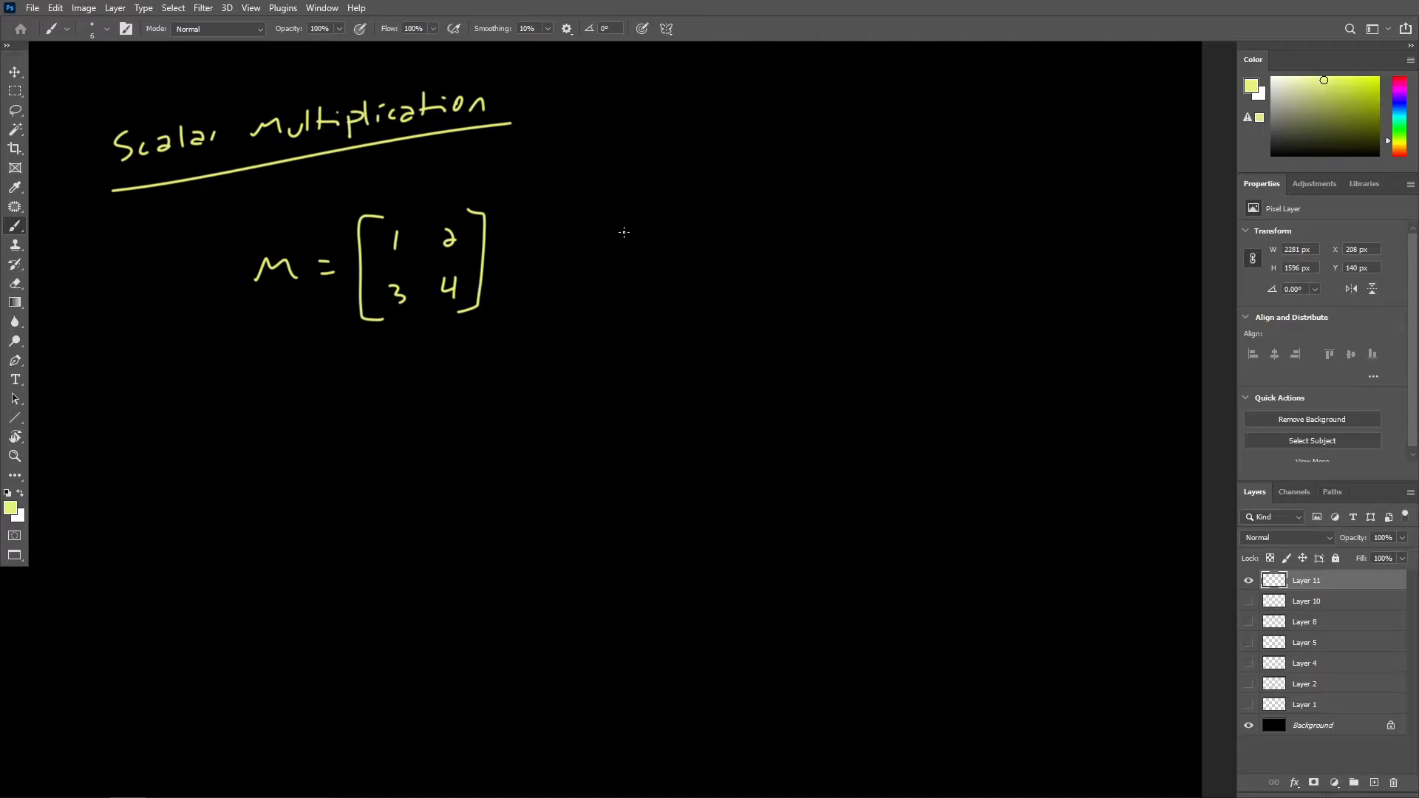
Write kM = [k1 k2; k3 k4] beside M.
drag(587, 240, 596, 268)
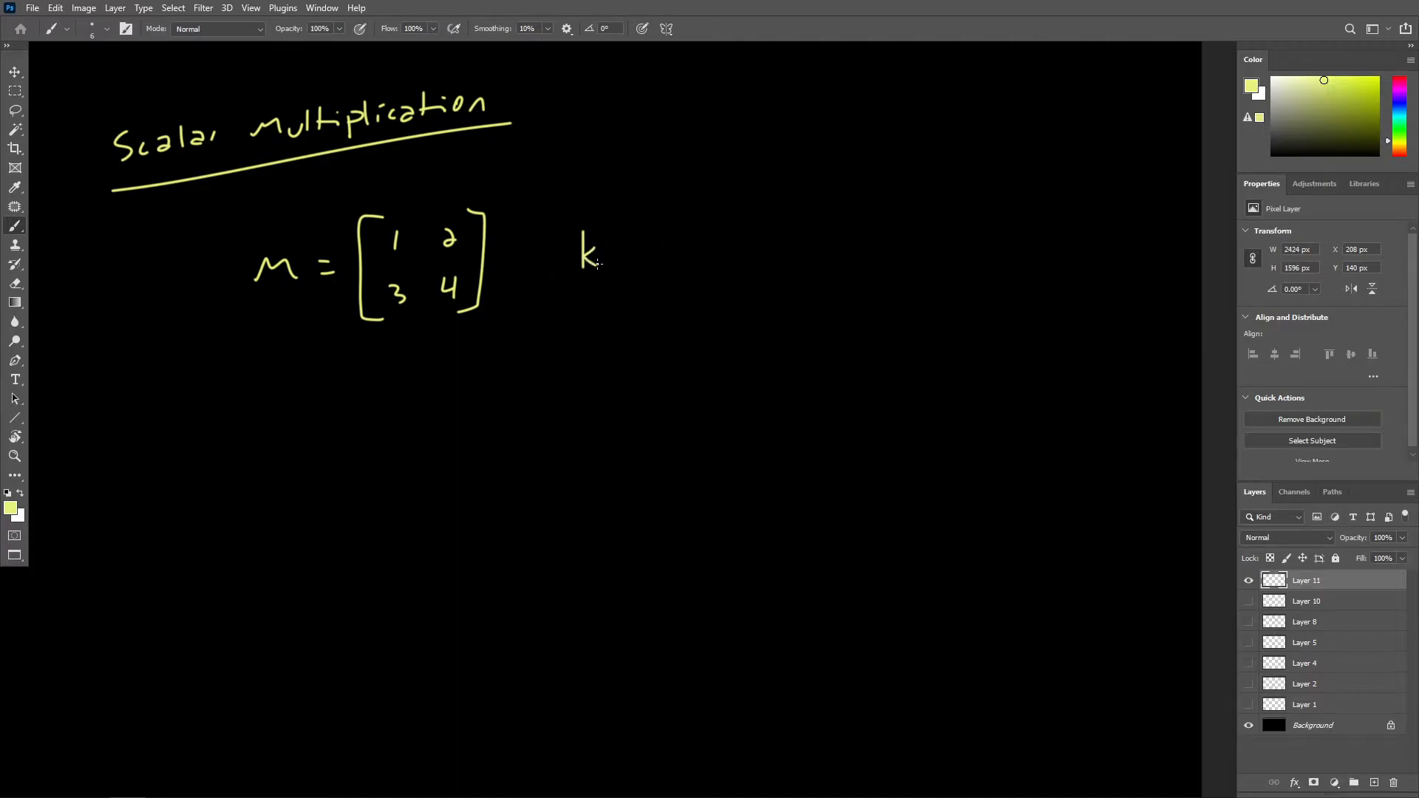
drag(615, 263, 688, 248)
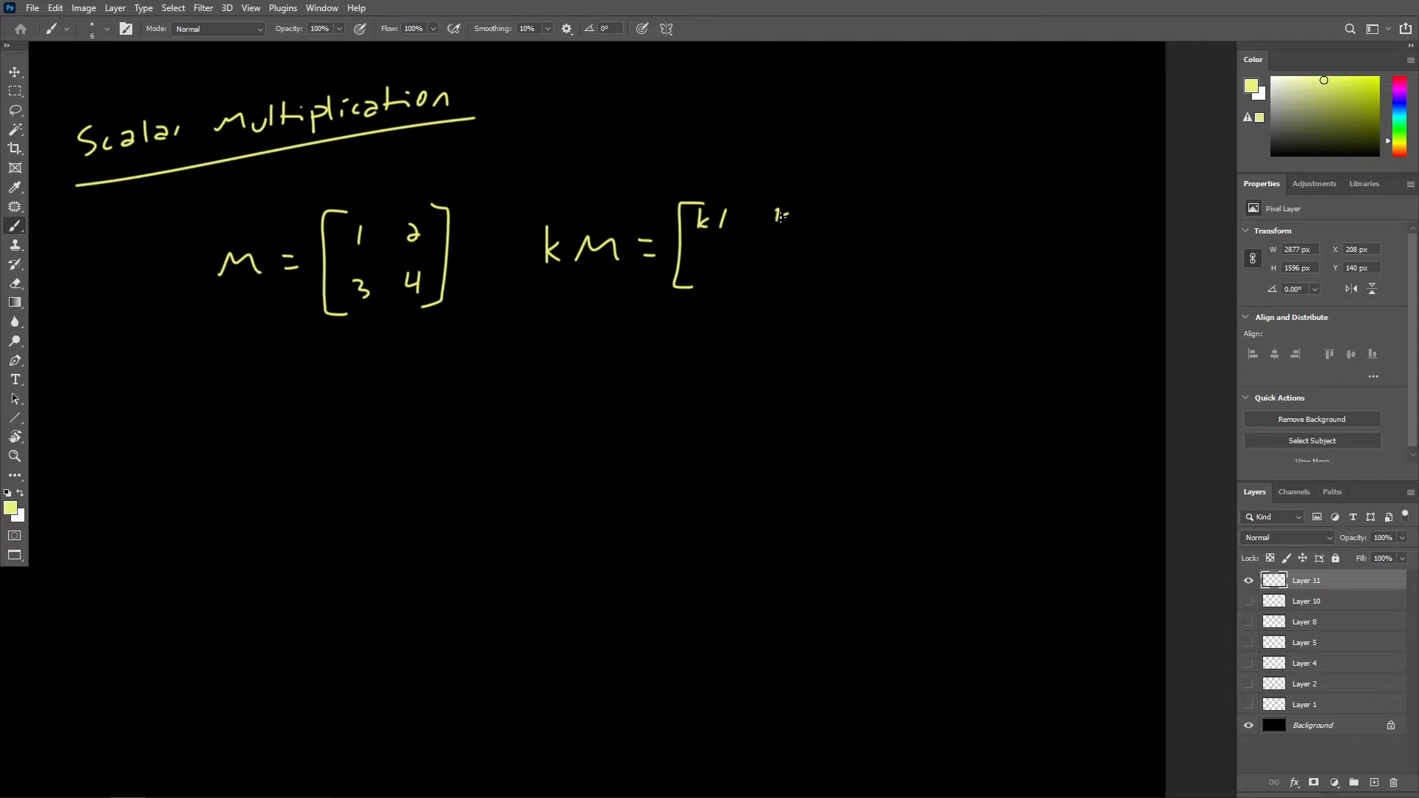
drag(779, 218, 715, 272)
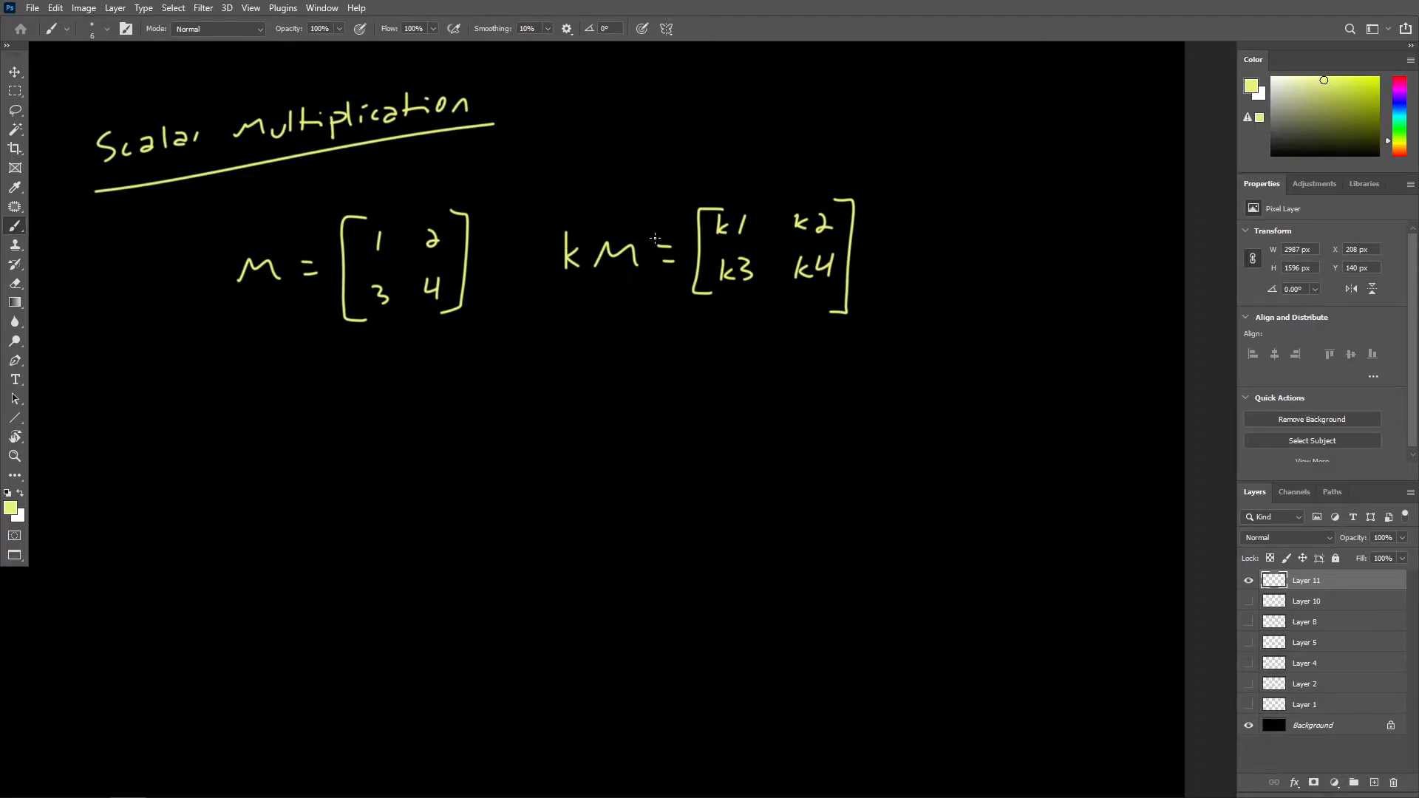
mouse_move(633, 288)
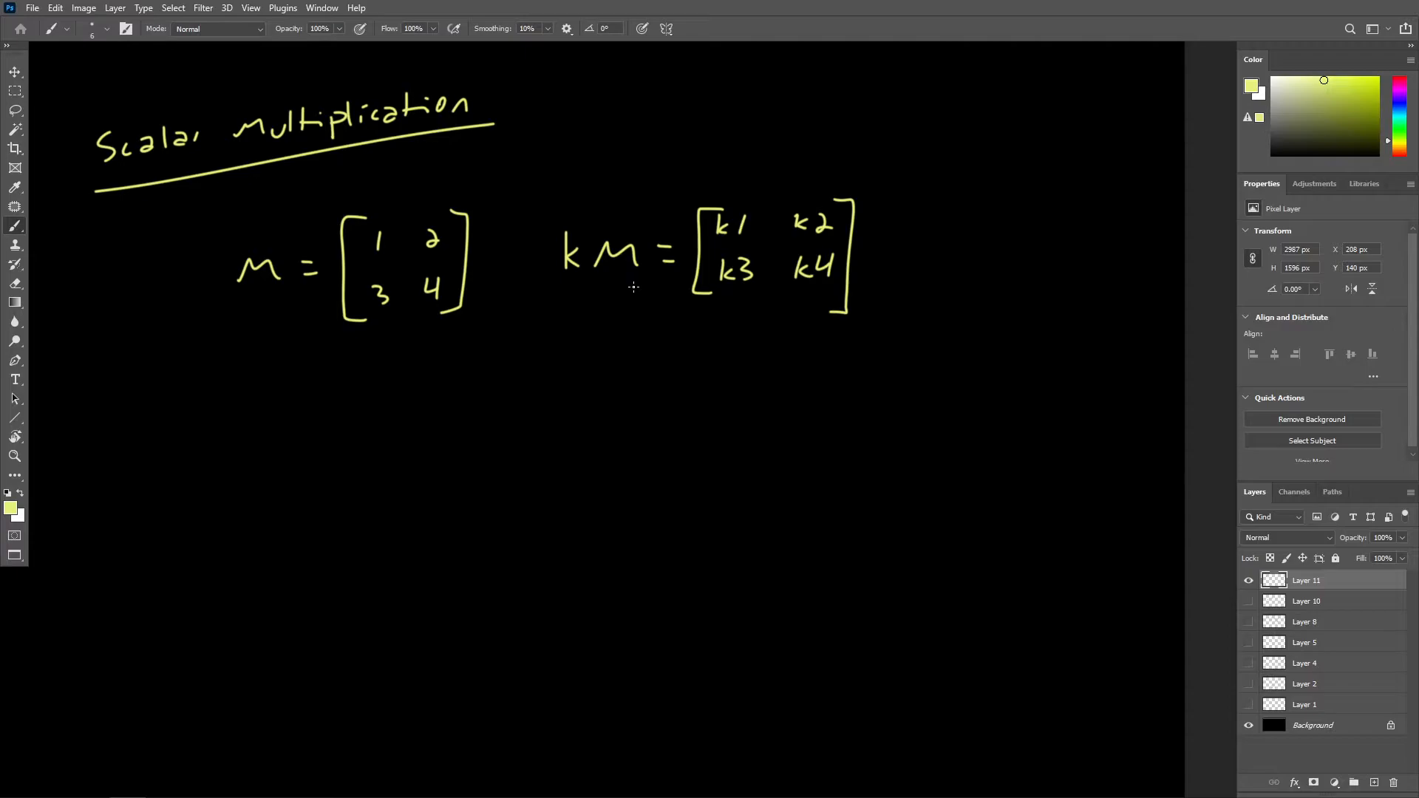
mouse_move(688, 342)
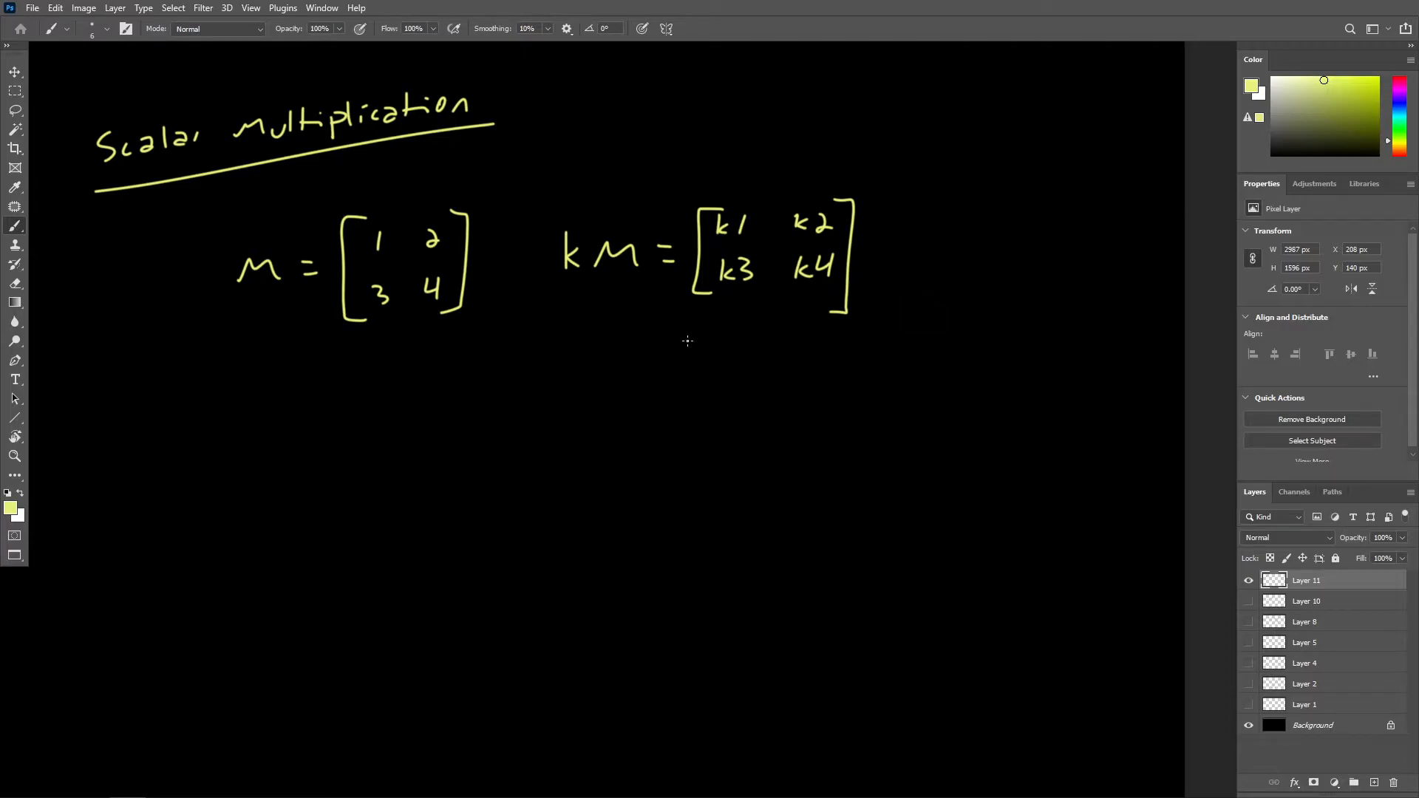
mouse_move(779, 373)
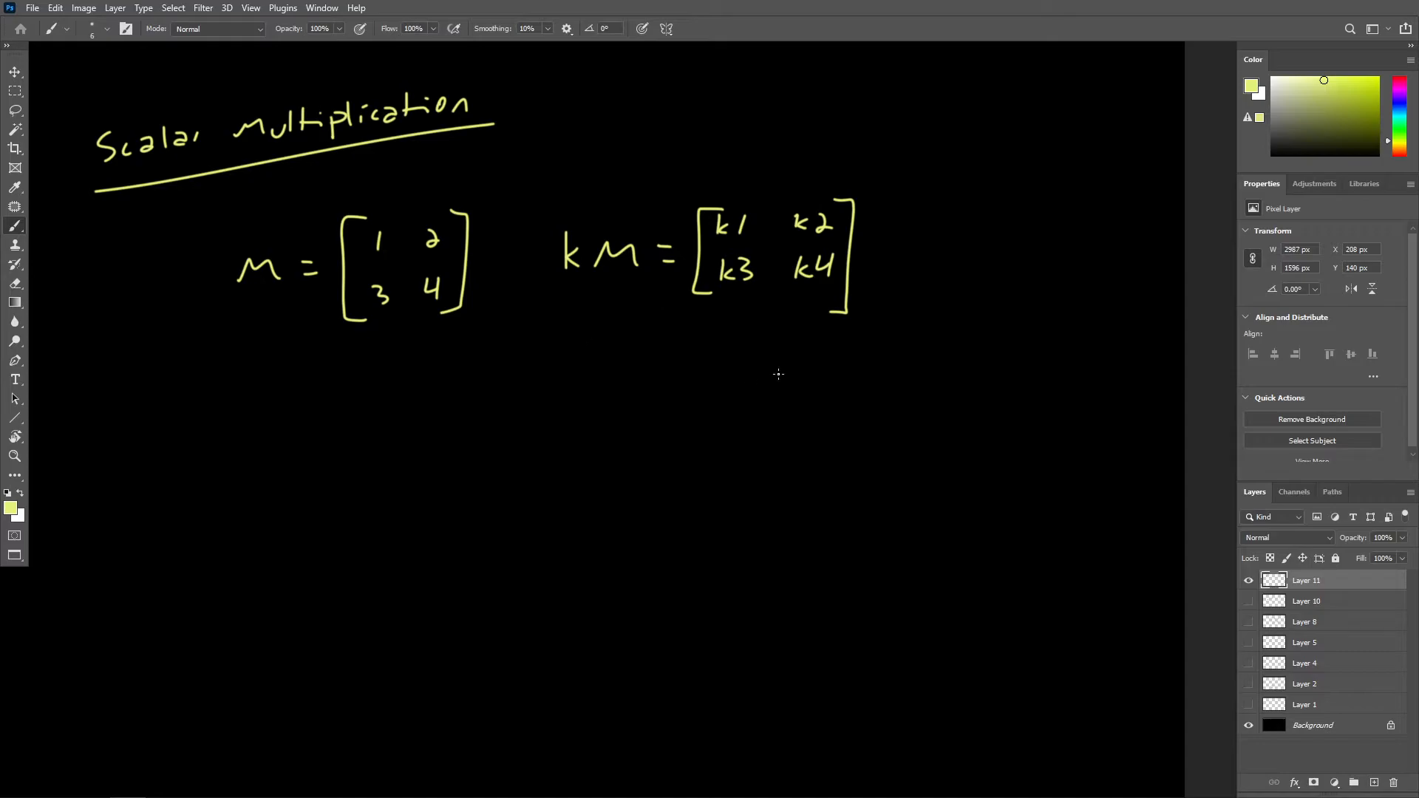
mouse_move(825, 328)
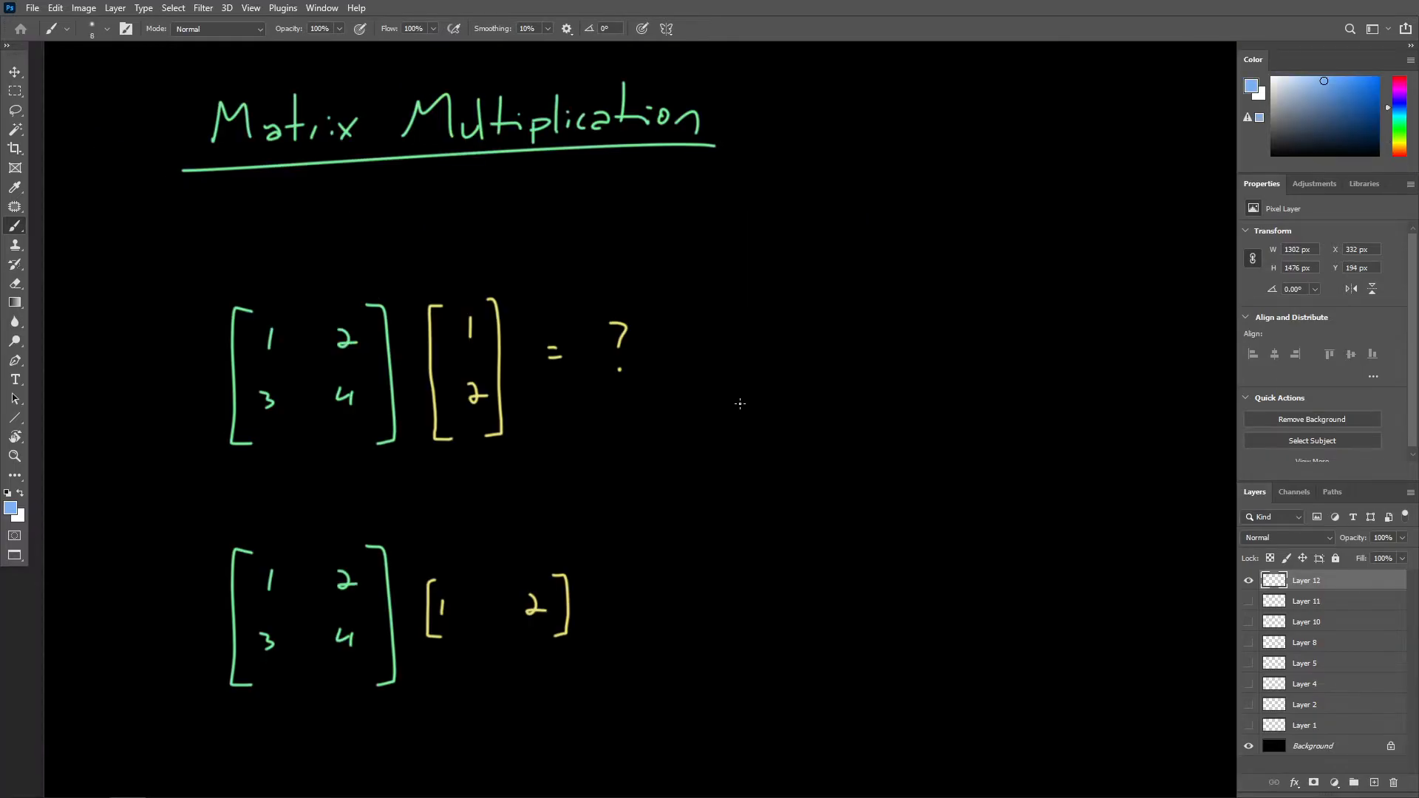
mouse_move(724, 365)
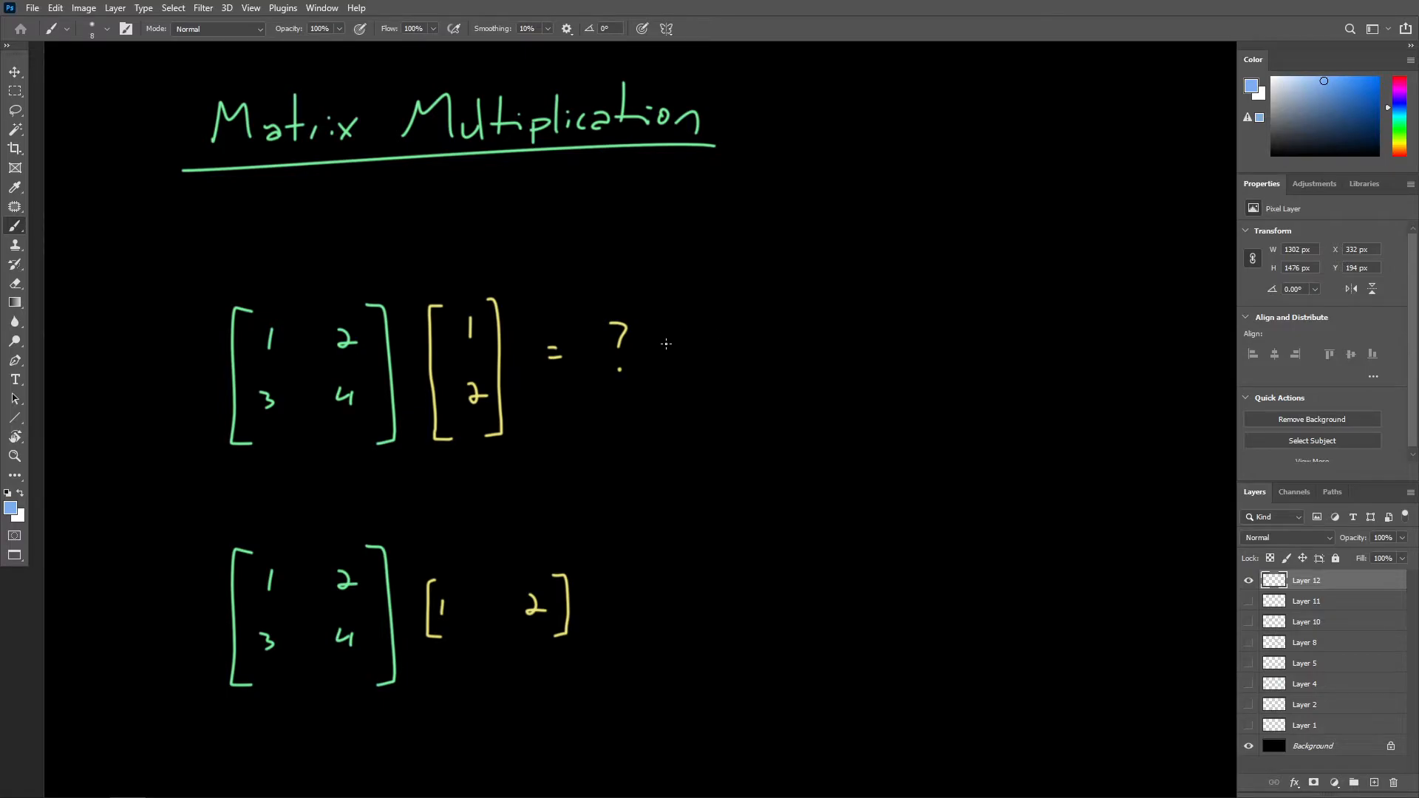
mouse_move(568, 356)
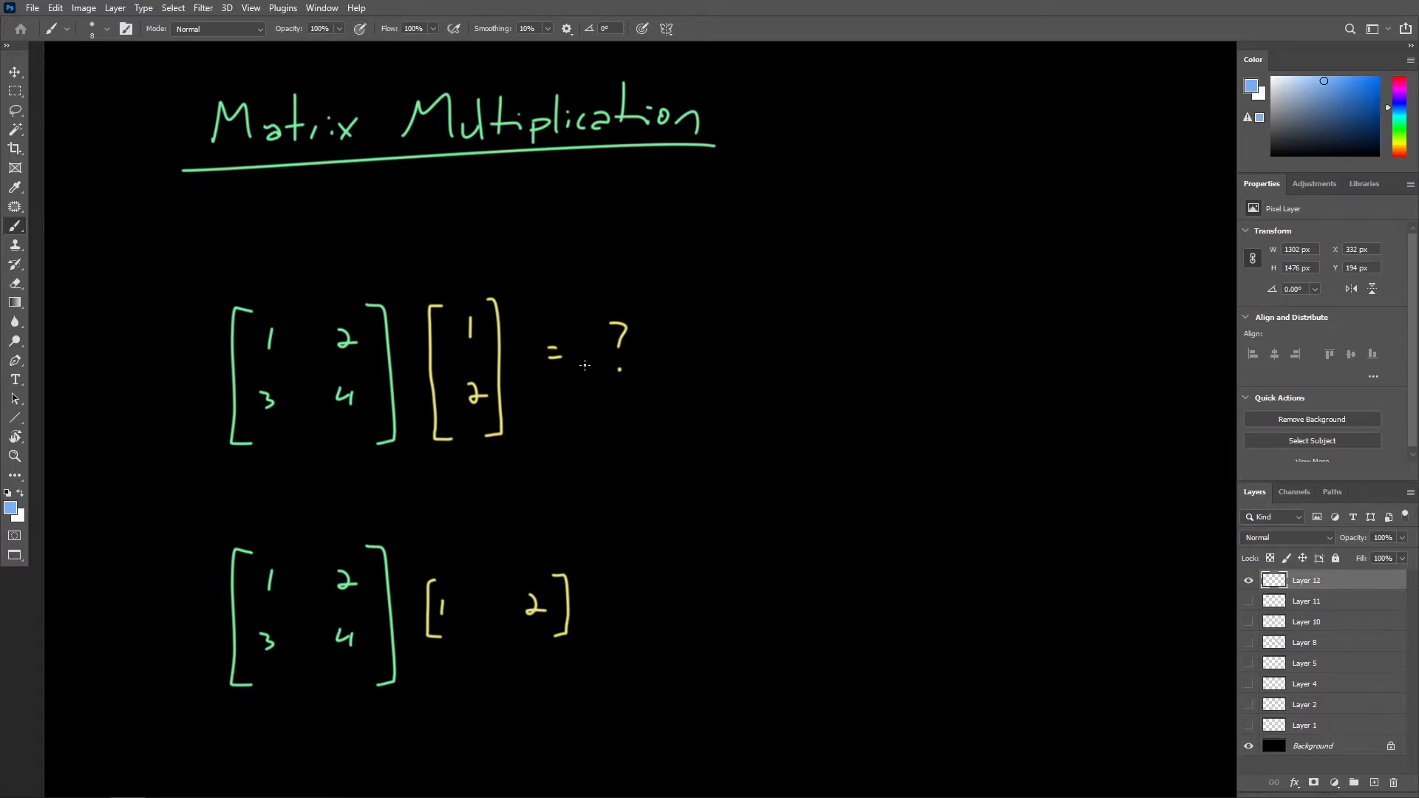
mouse_move(430, 275)
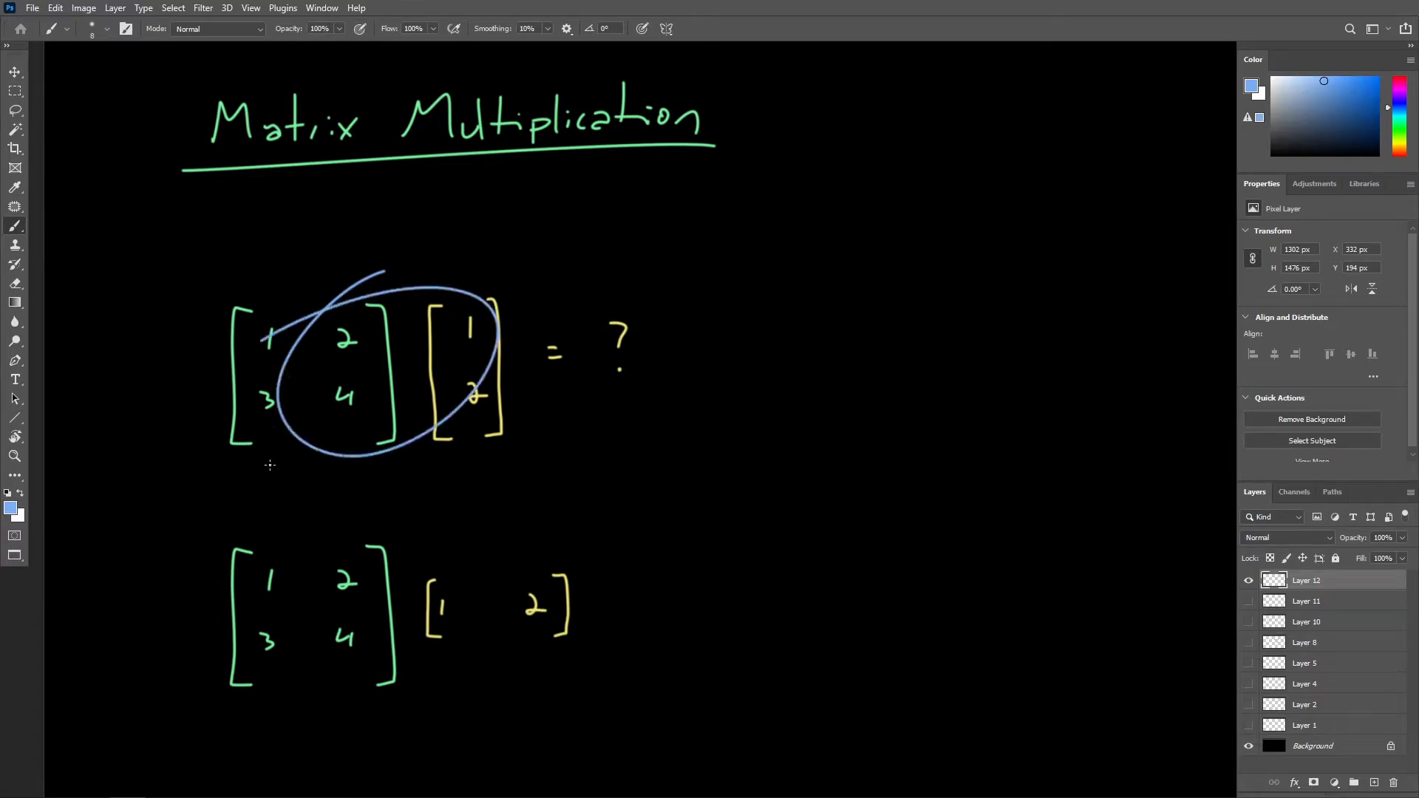
Undo the loose circle drawn around the matrices.
key(ctrl+z)
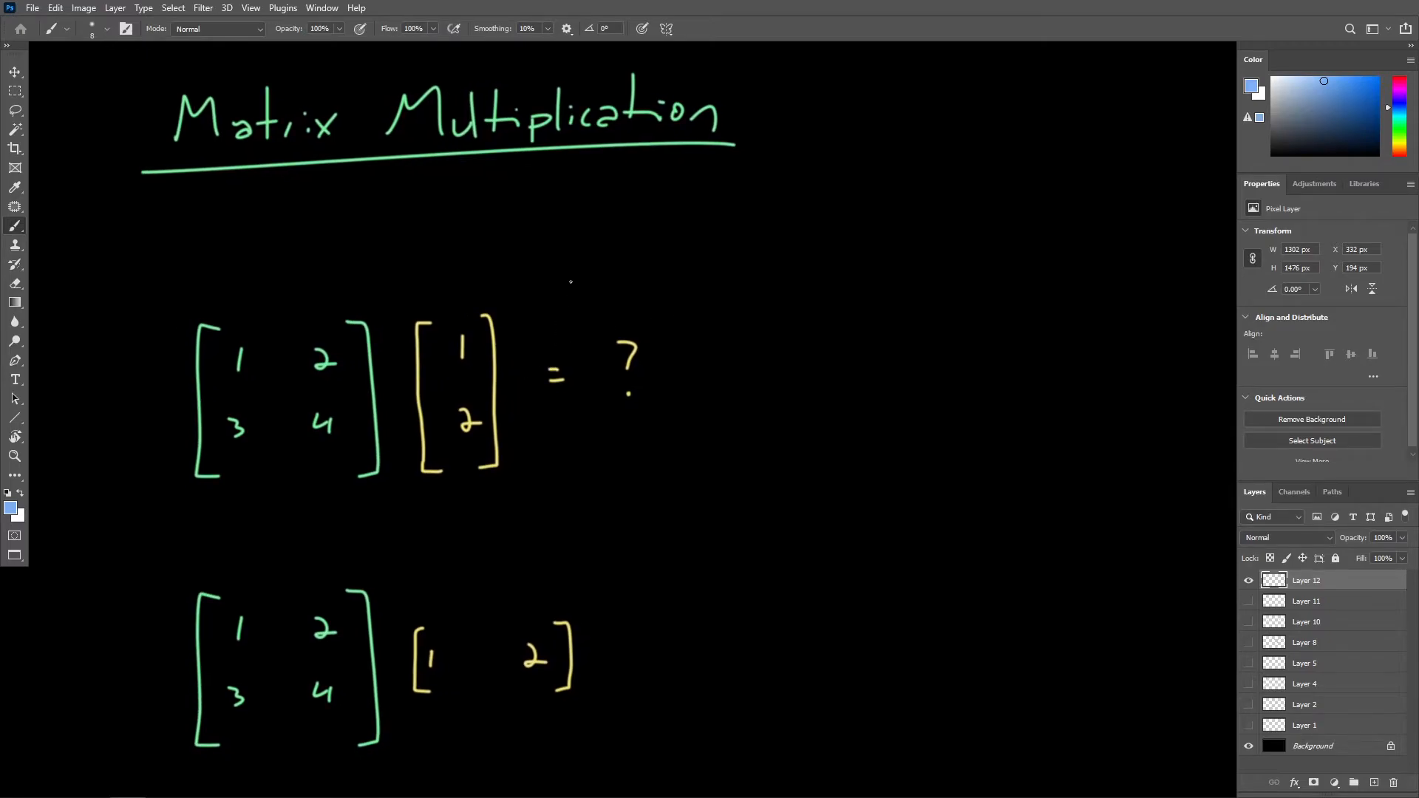
mouse_move(780, 374)
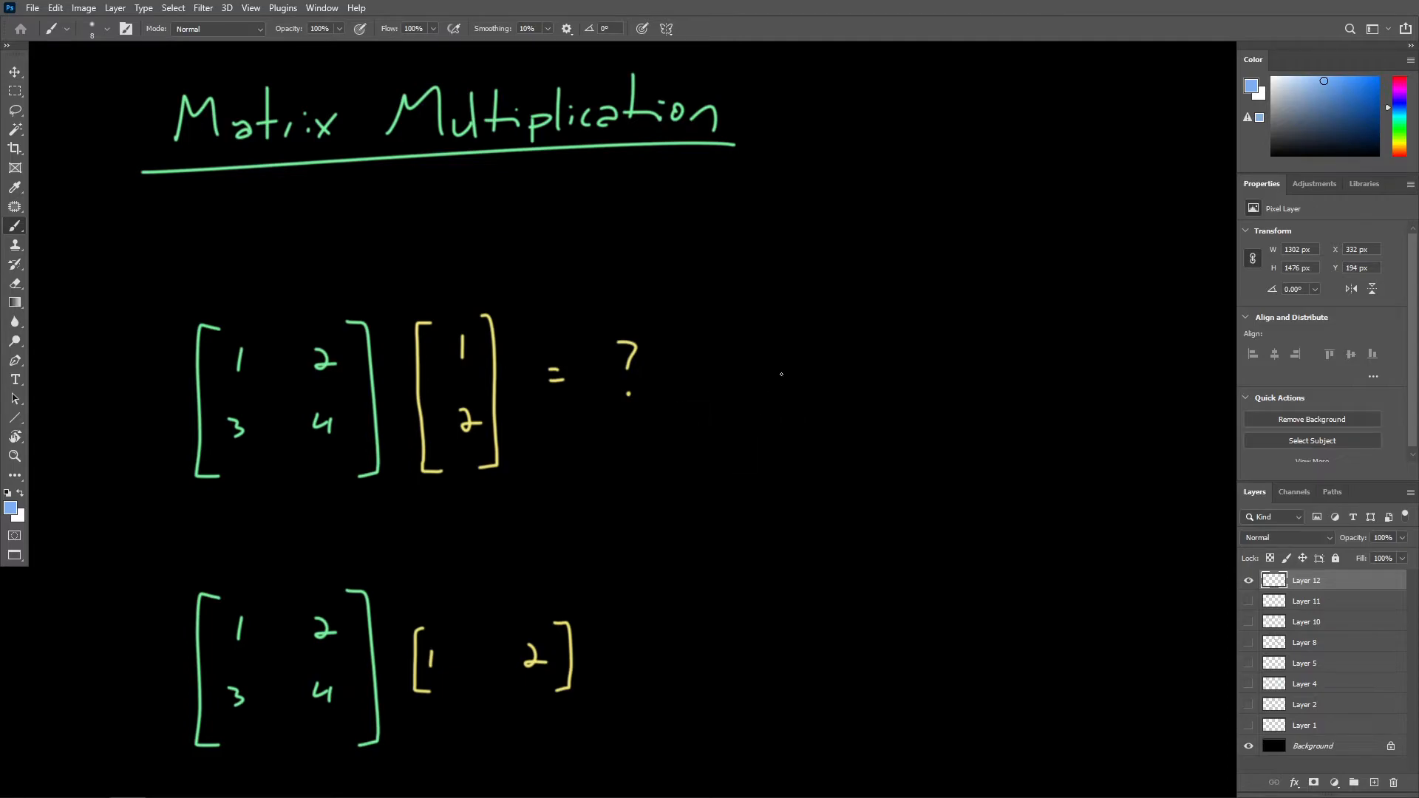
mouse_move(557, 303)
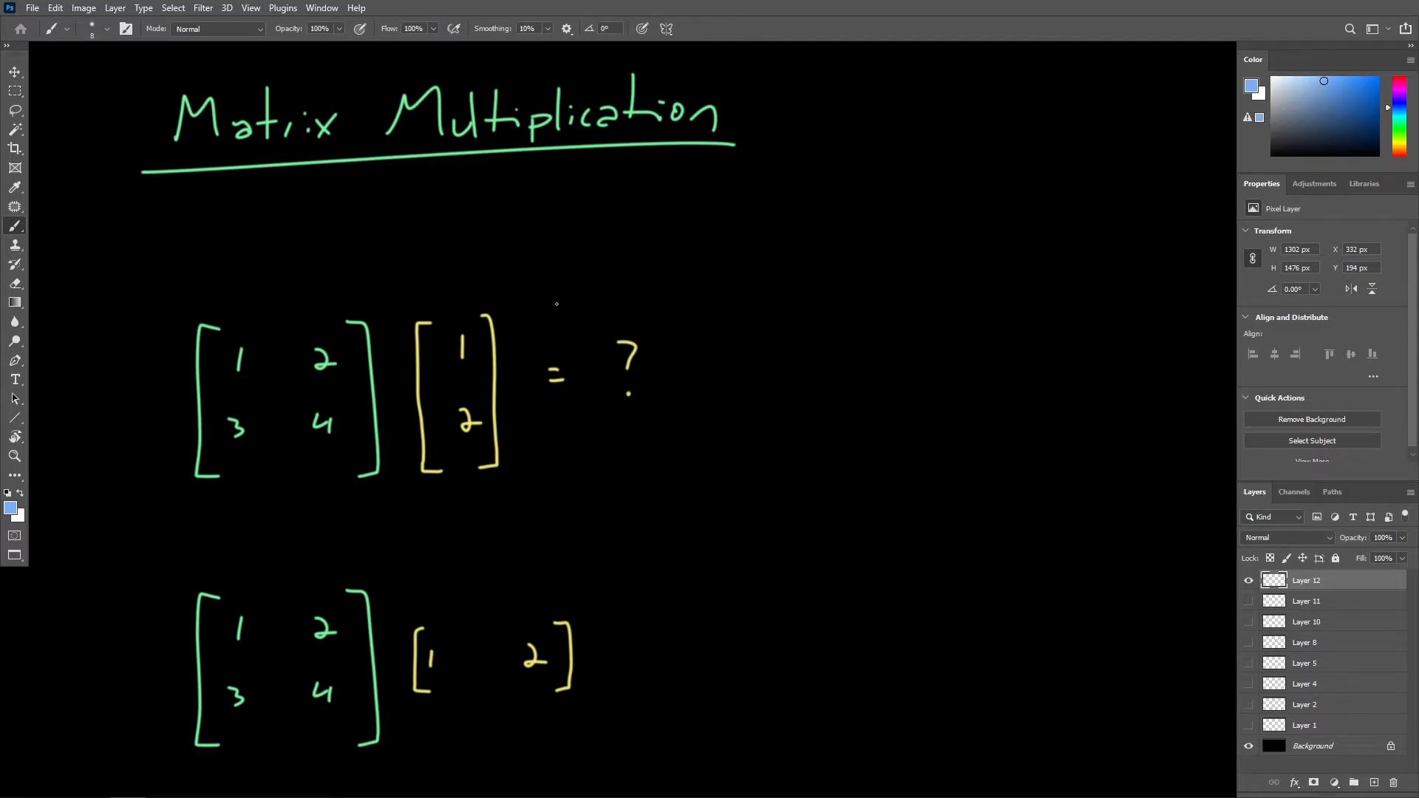
mouse_move(435, 332)
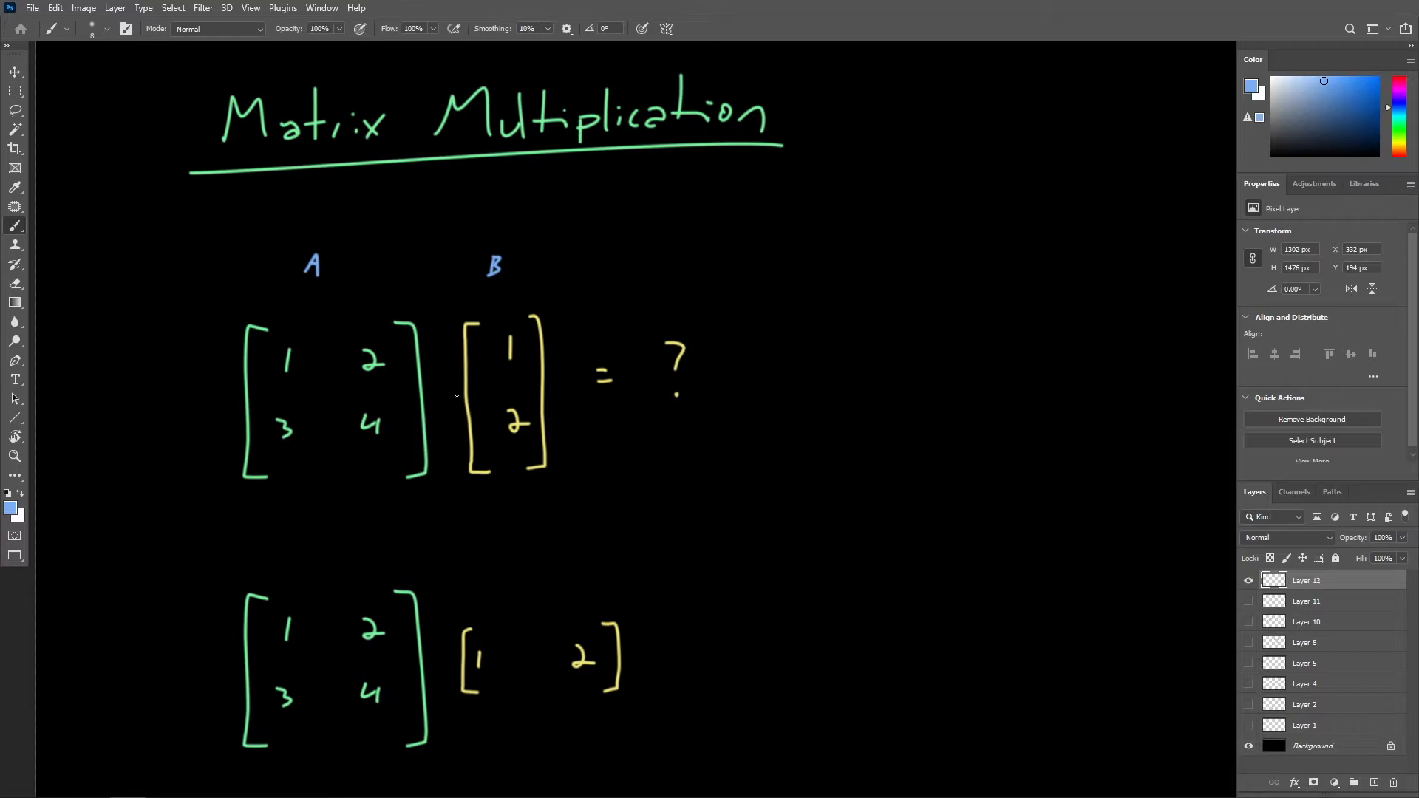
mouse_move(567, 400)
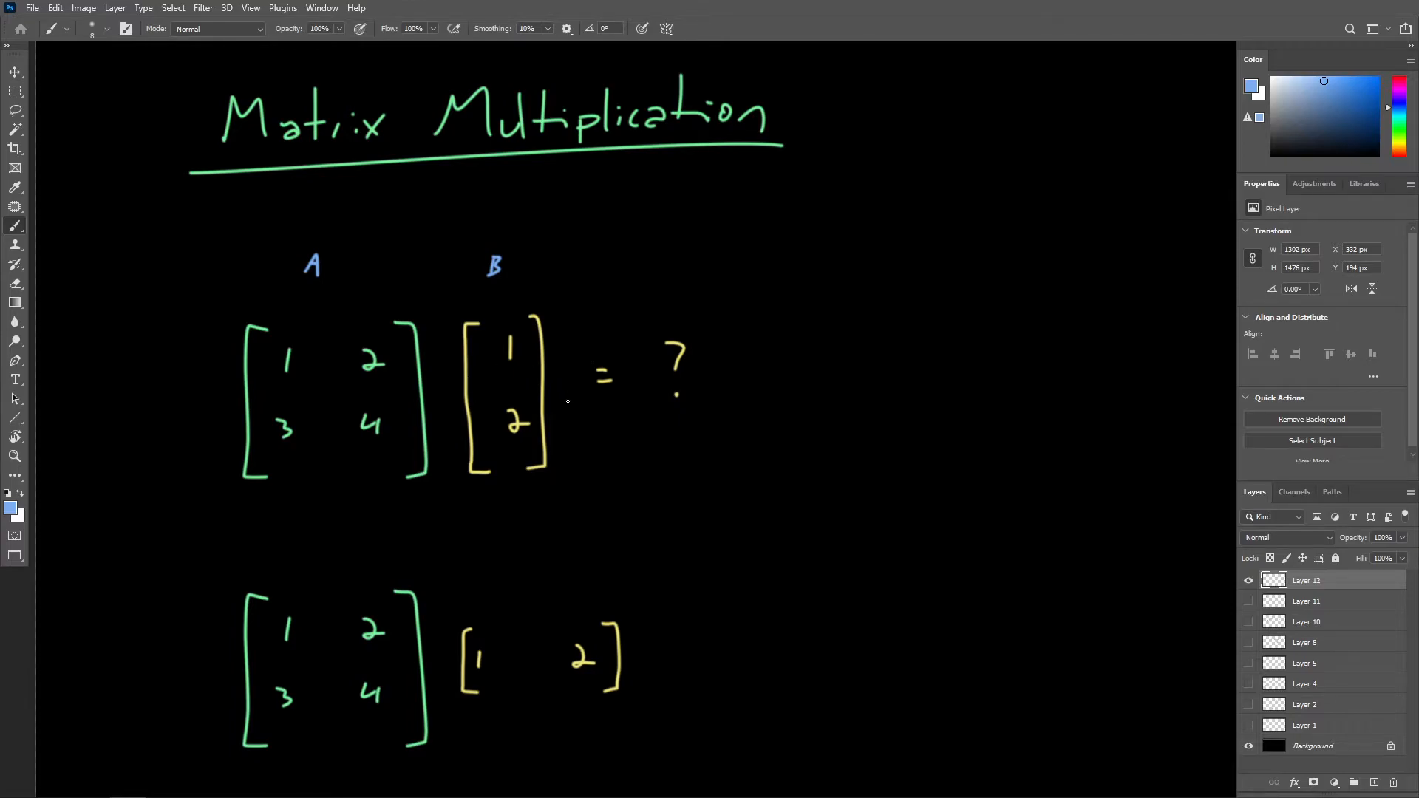
mouse_move(290, 297)
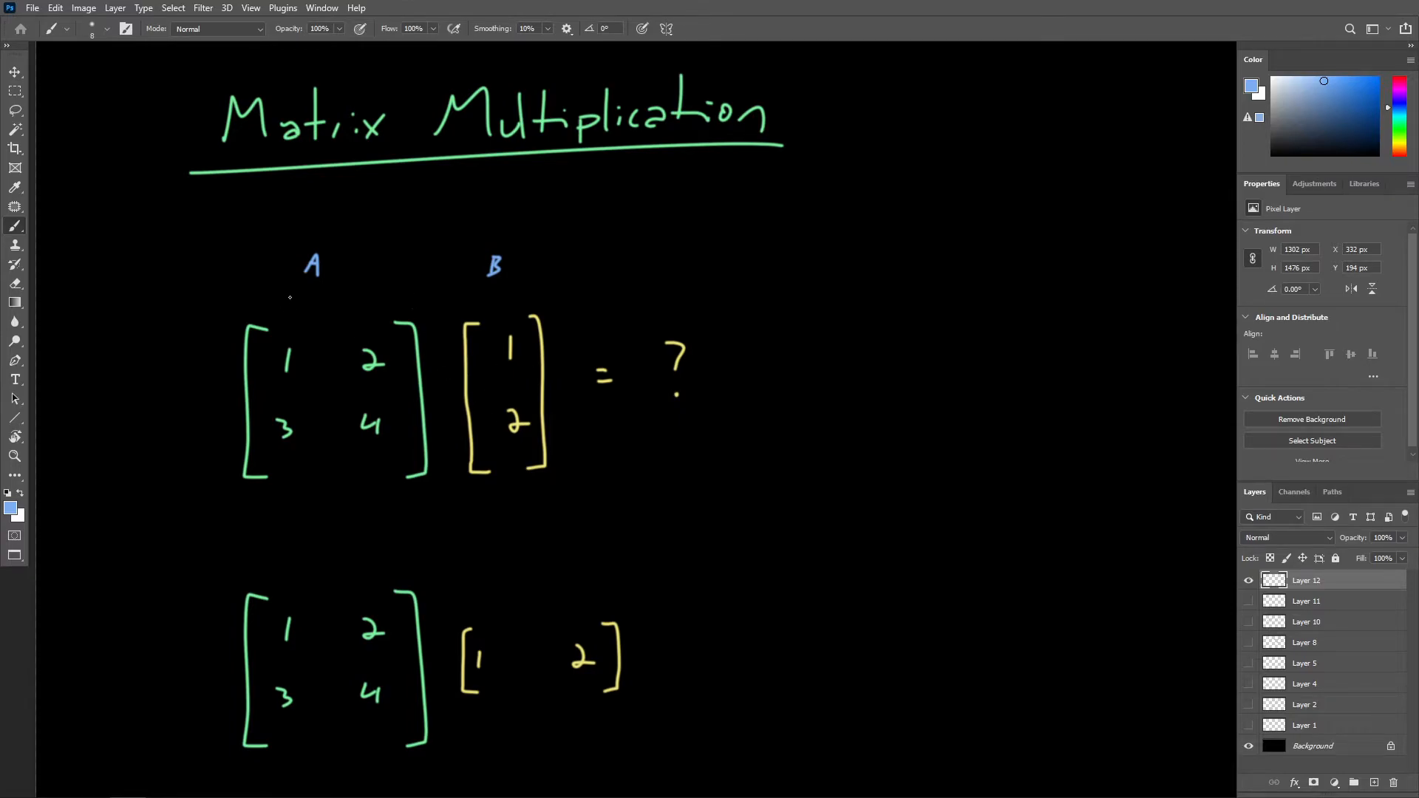
Draw blue arrows from A's rows into vector B and over the lower example's columns.
drag(290, 286, 289, 317)
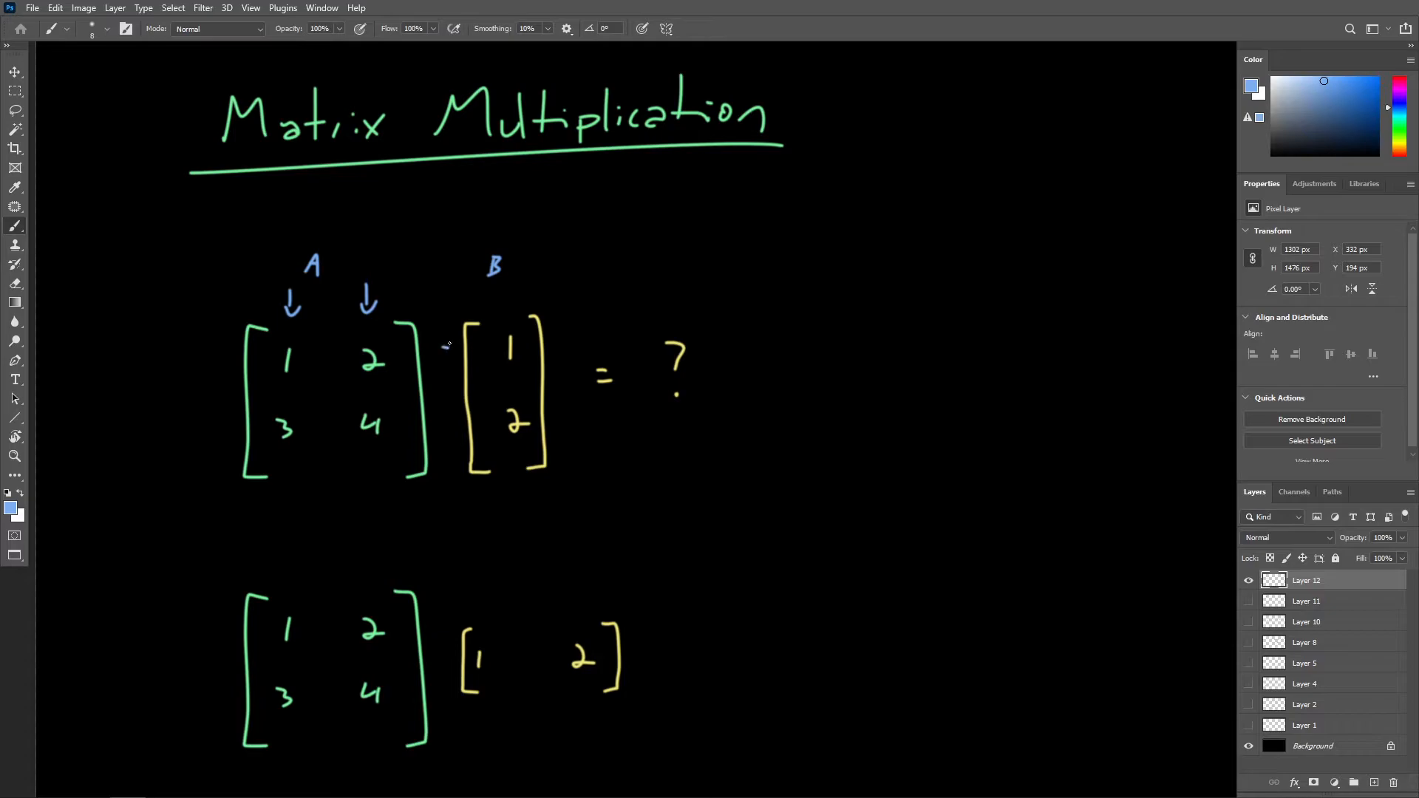
drag(445, 346, 447, 430)
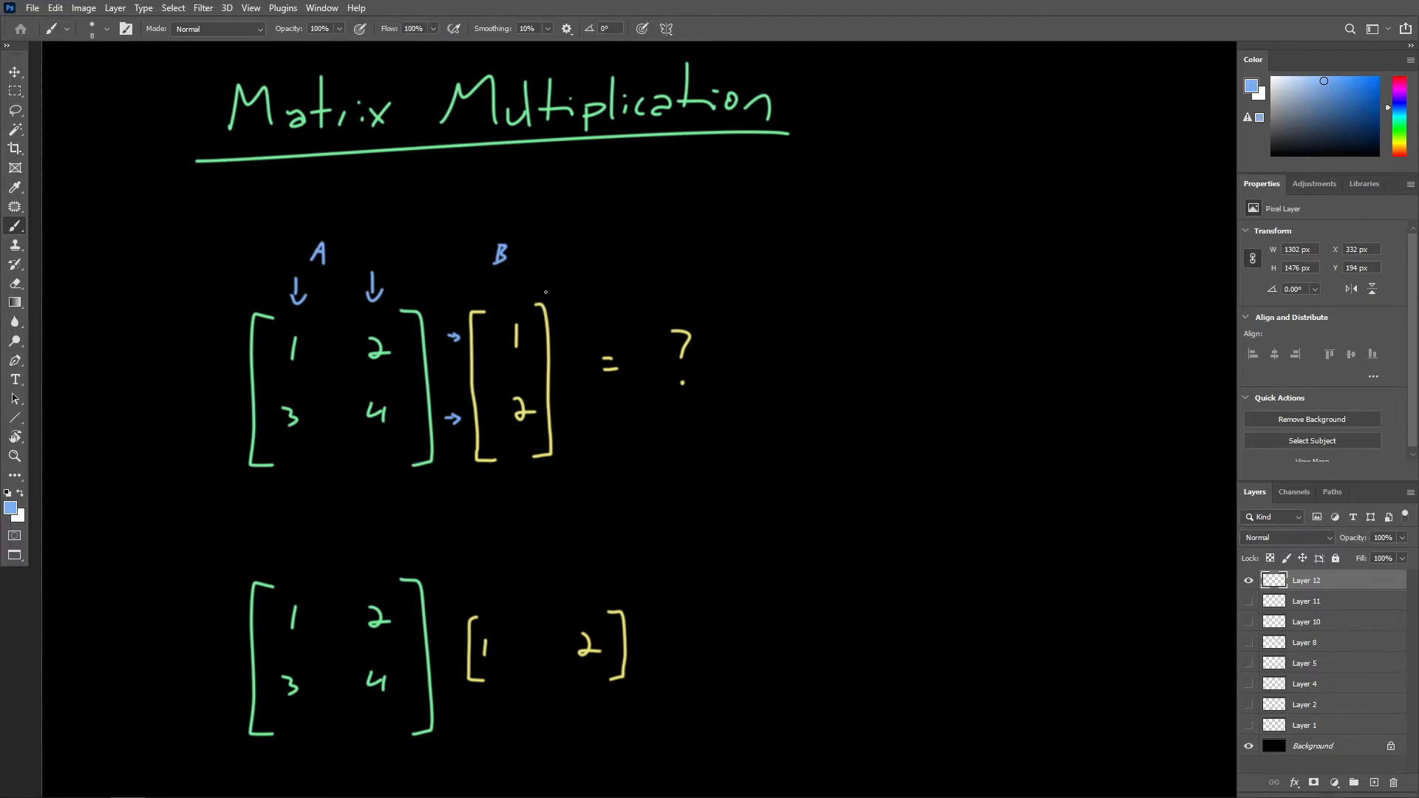
scroll(down, 3)
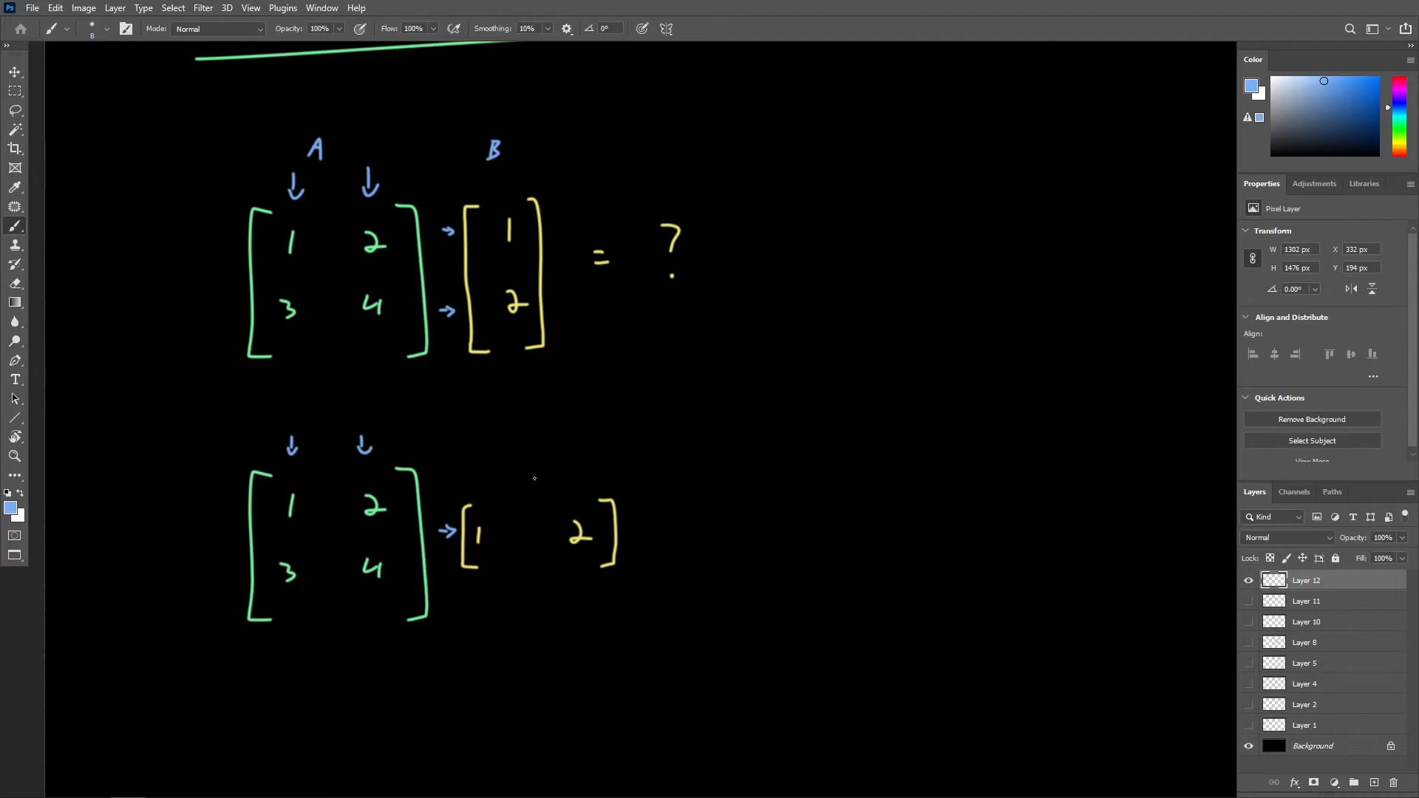
mouse_move(513, 530)
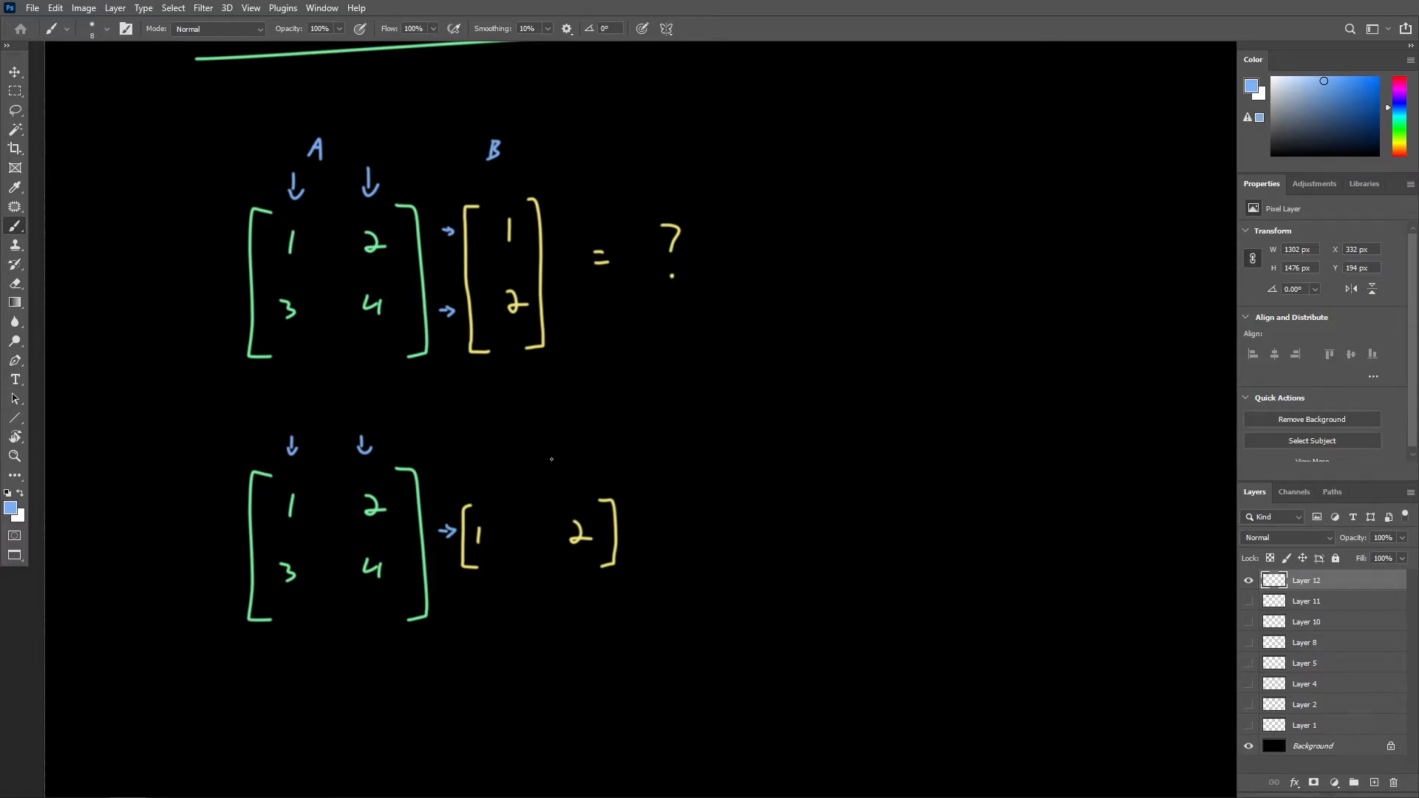
drag(450, 191, 452, 380)
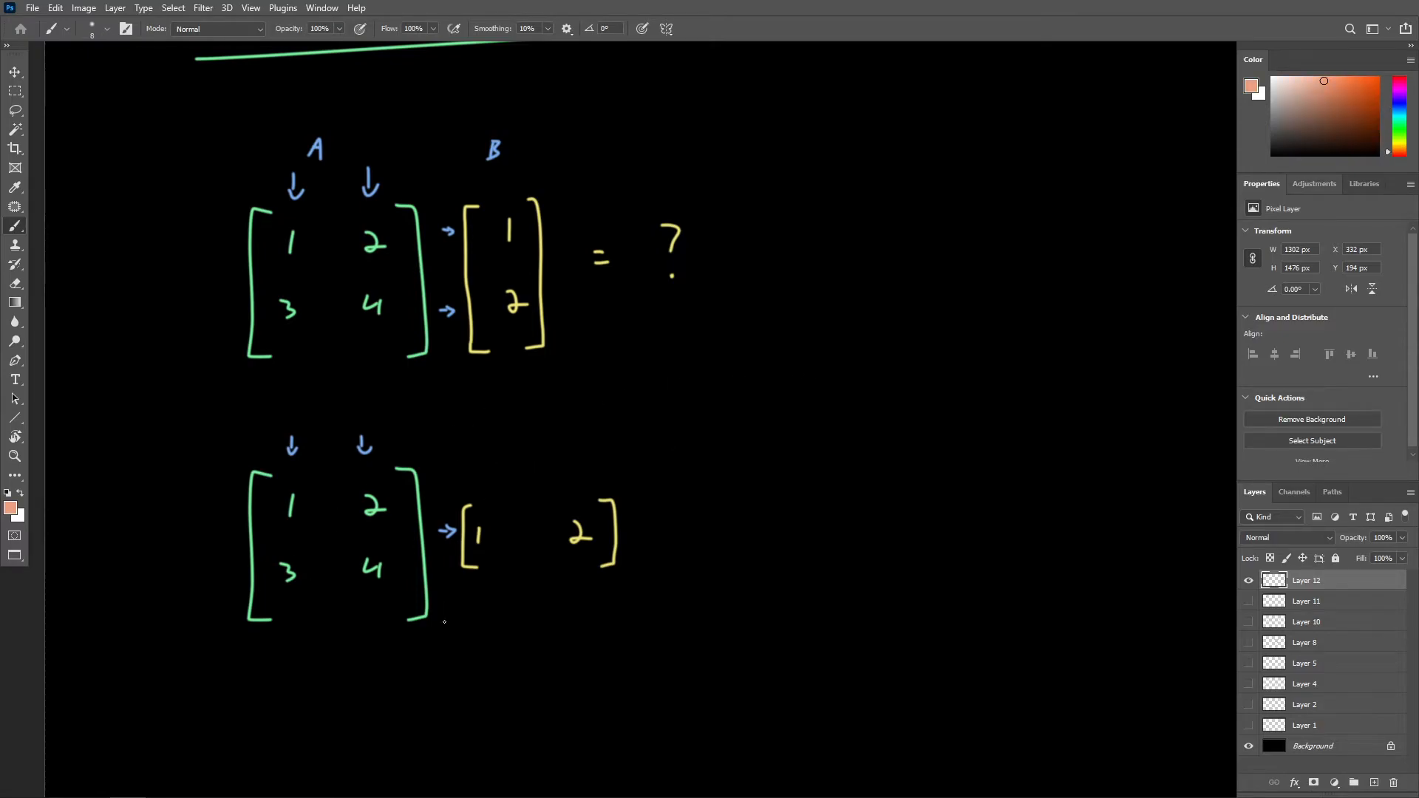
Cross out the lower example with an orange X and strikes through both columns.
drag(244, 418, 562, 626)
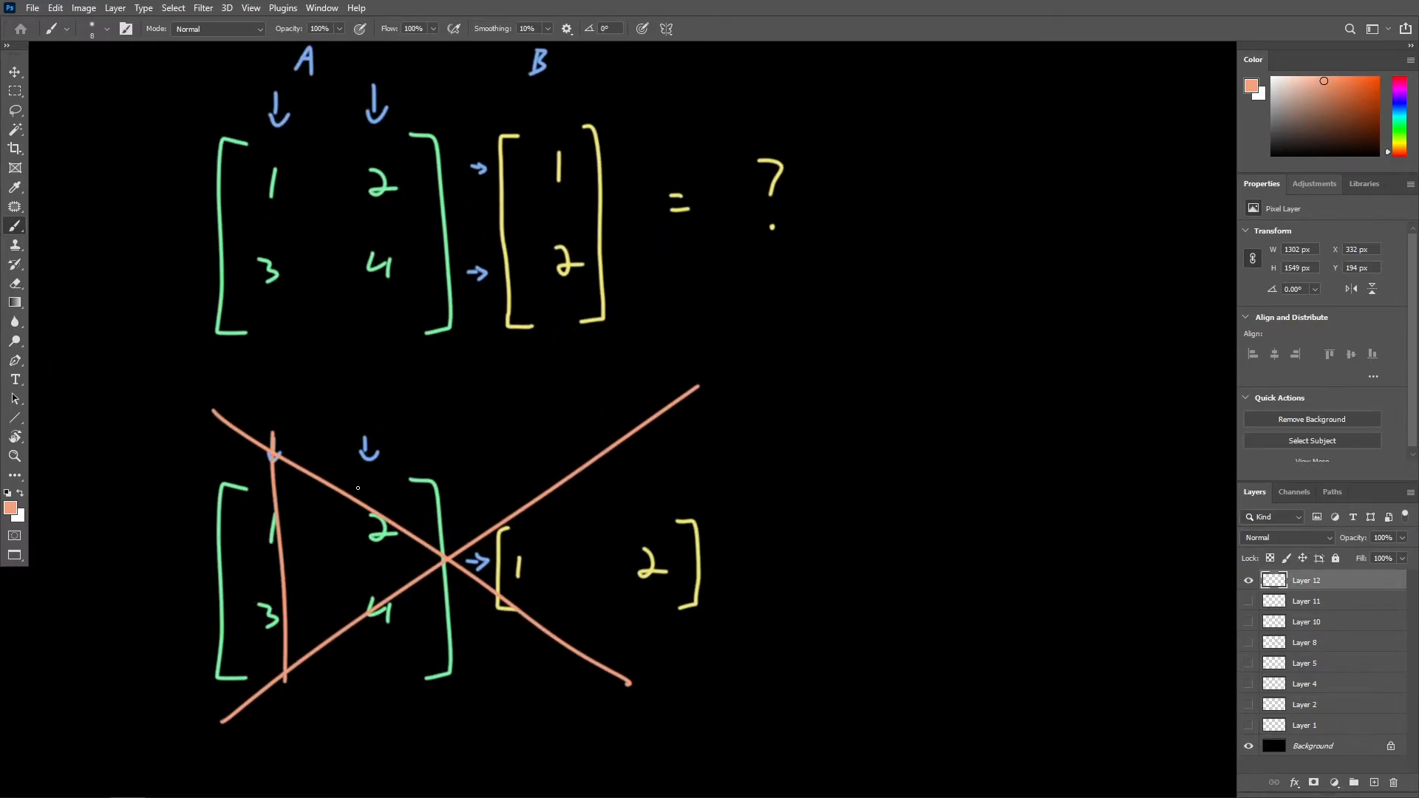
drag(370, 431, 396, 669)
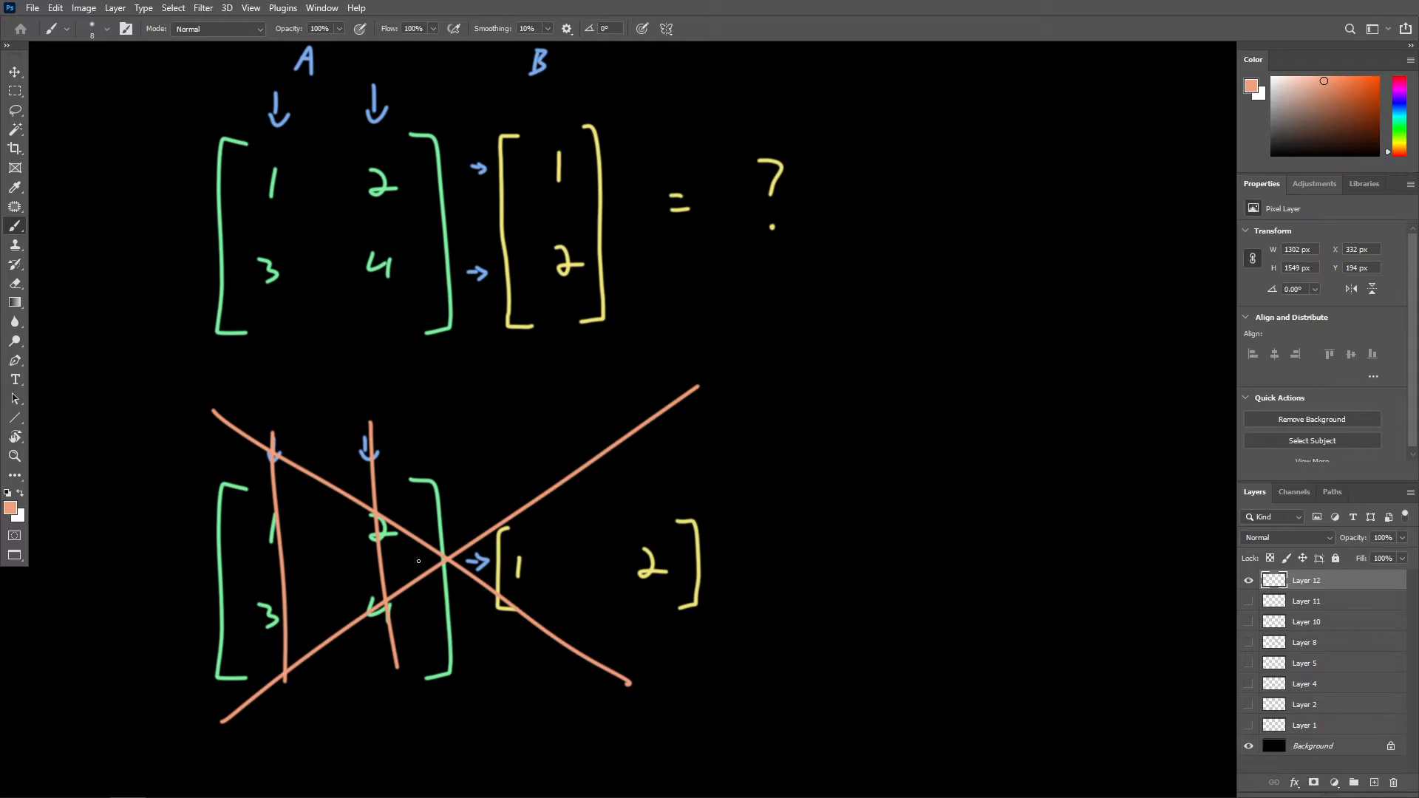
drag(418, 562, 784, 557)
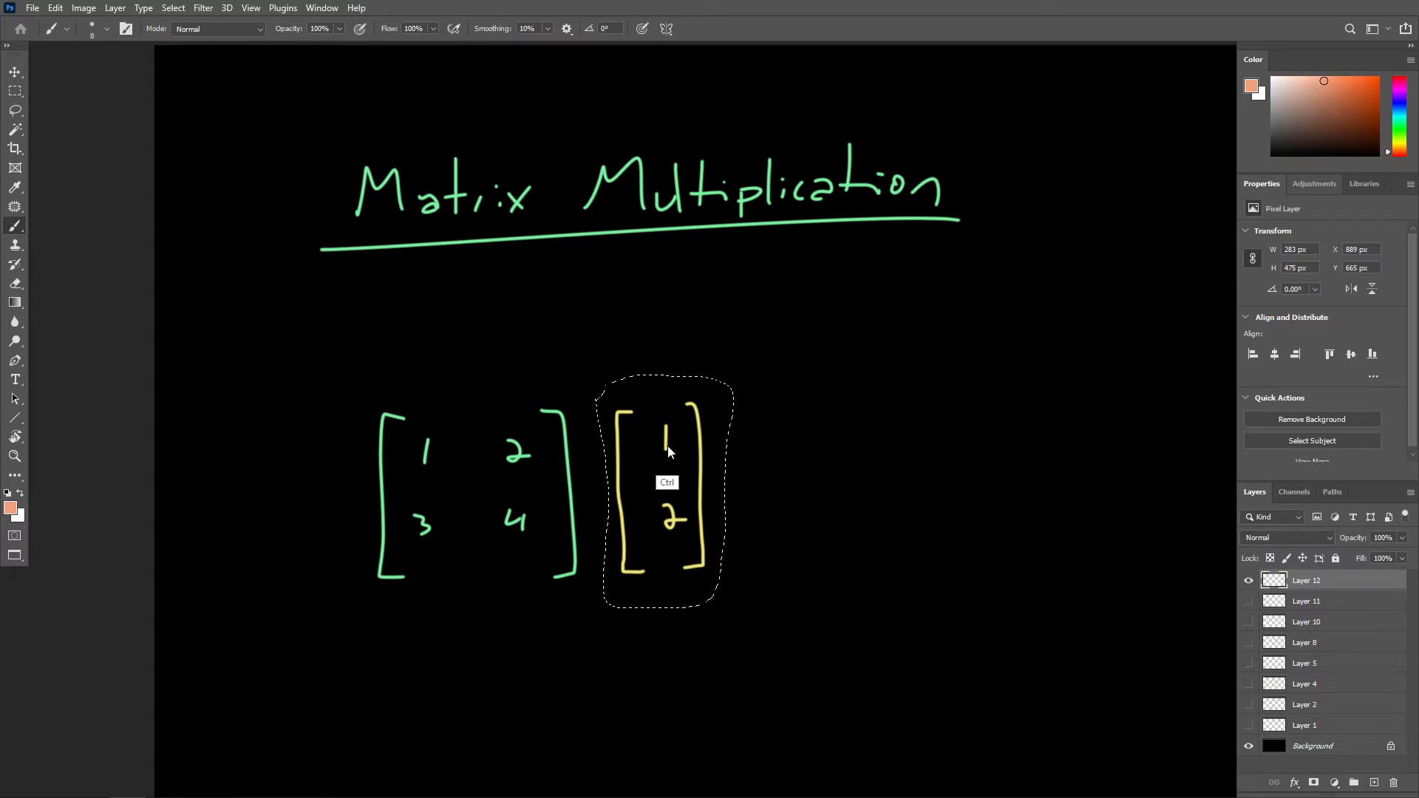
Lasso the yellow vector [1; 2] and move it up above the right side of the matrix.
drag(665, 490, 643, 325)
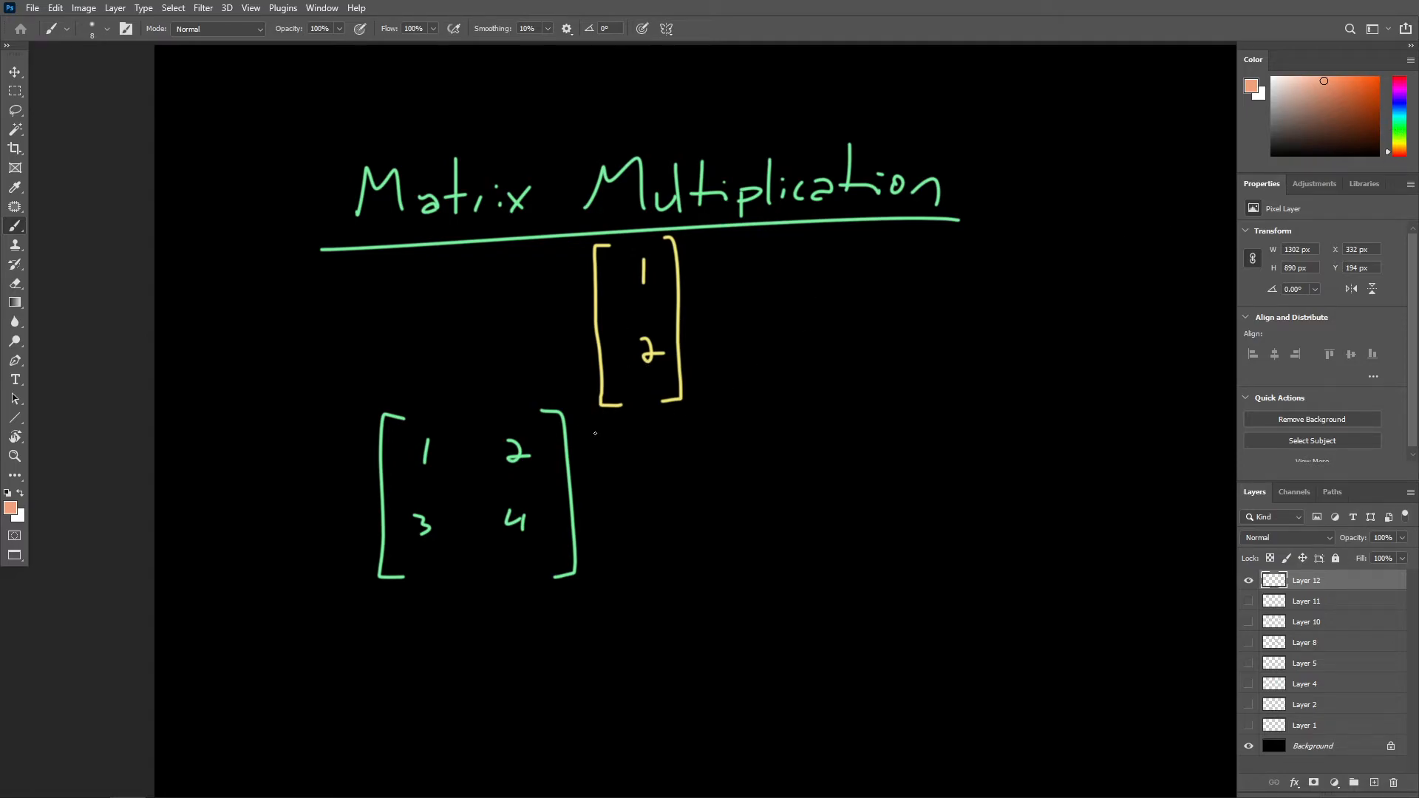
drag(598, 414, 597, 478)
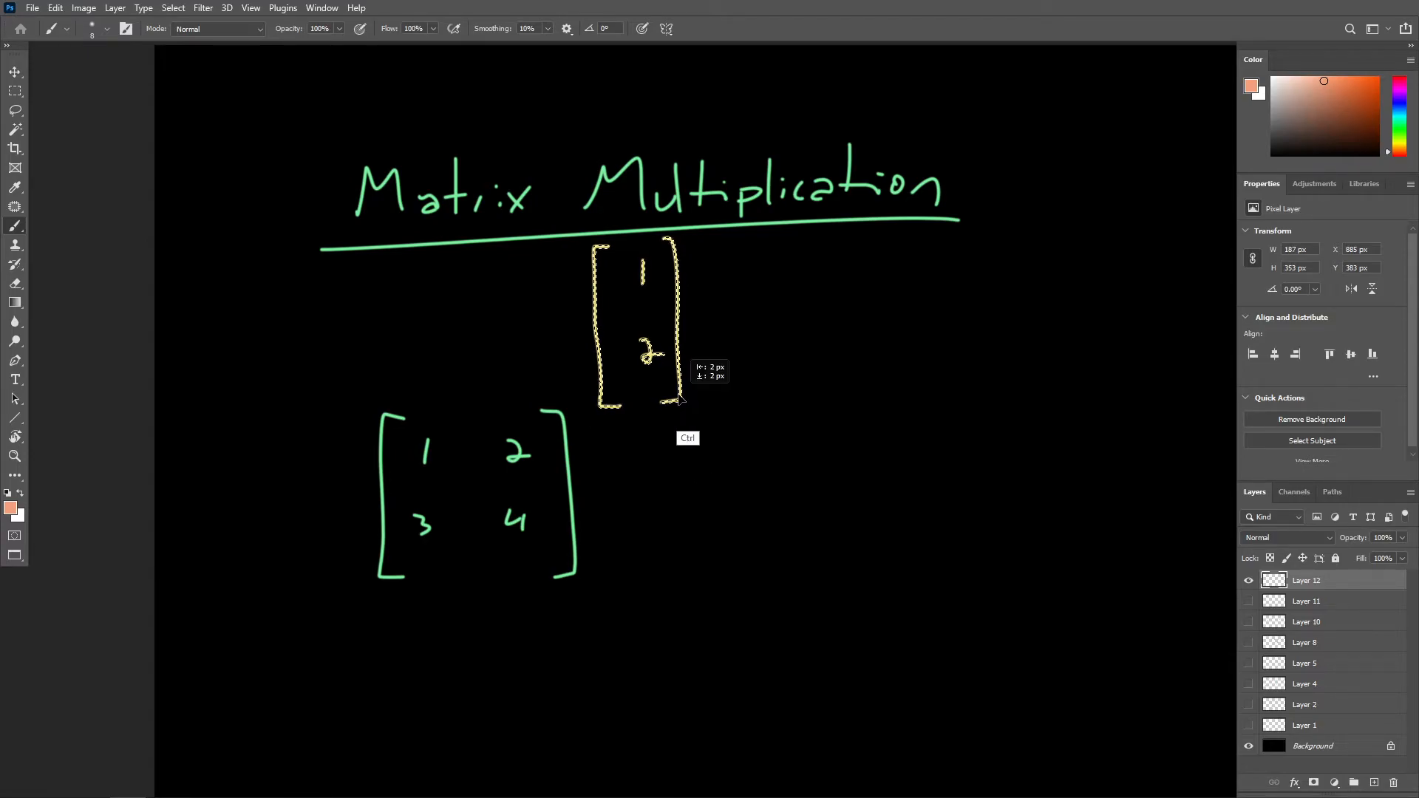
drag(634, 325, 687, 317)
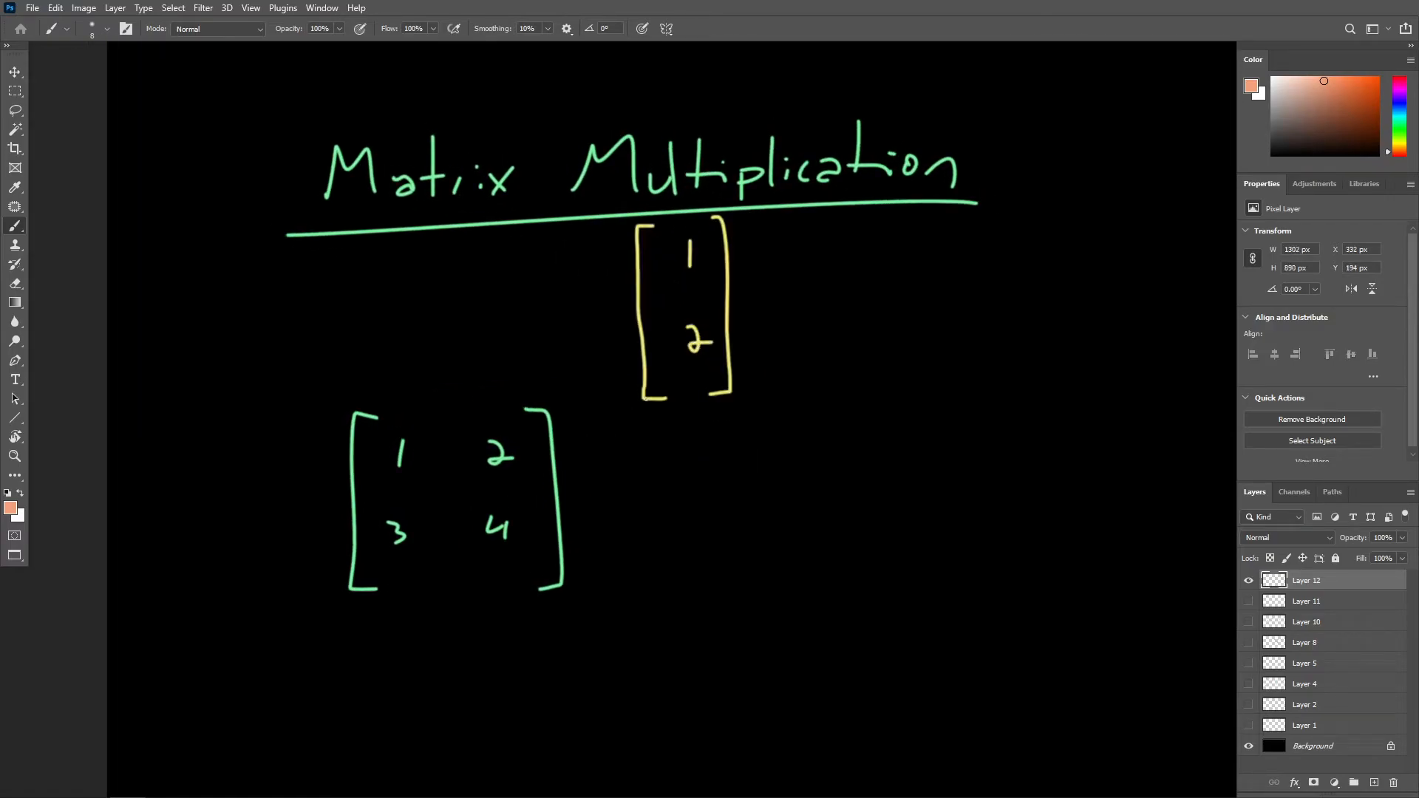
drag(588, 416, 589, 598)
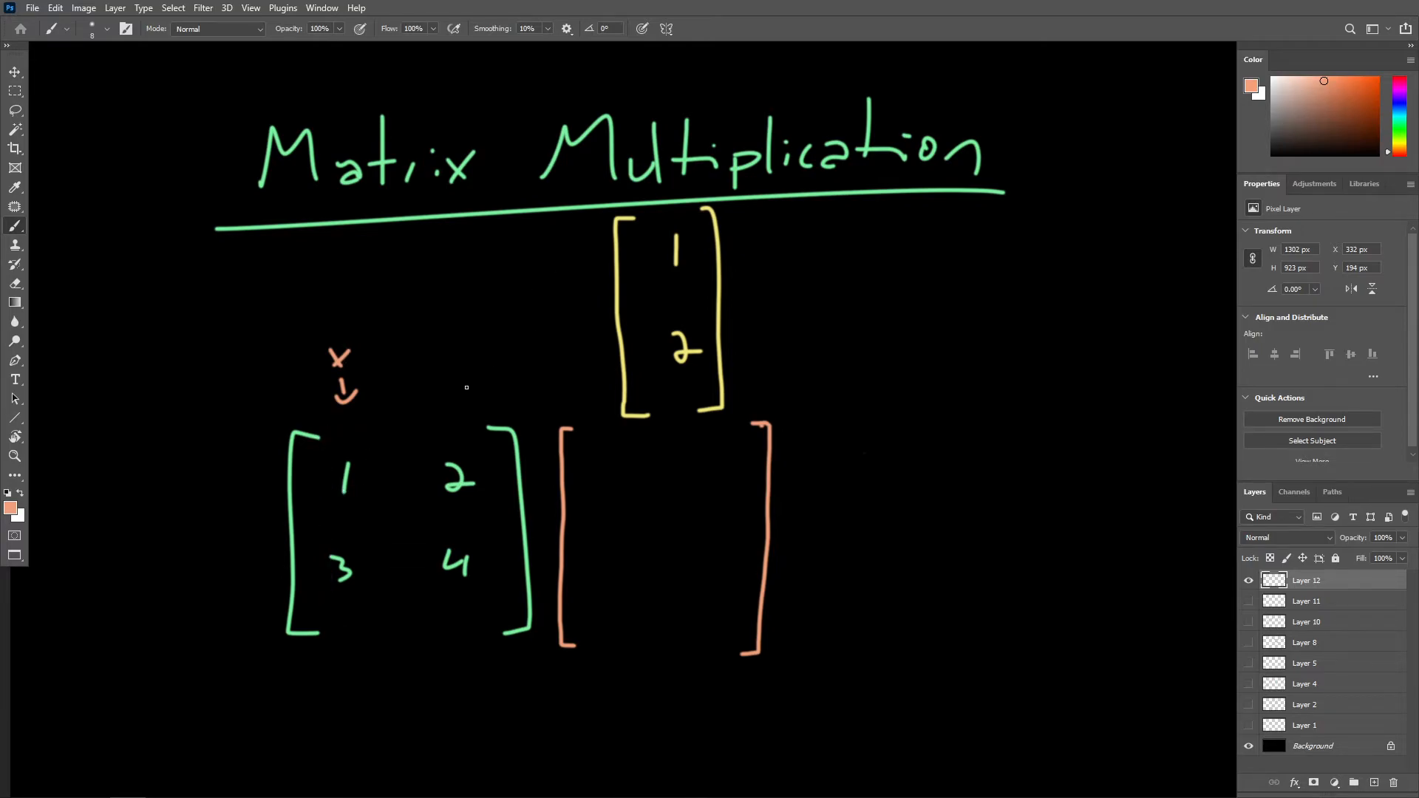
Label the matrix column y in orange and draw the empty result brackets to the right.
drag(452, 345, 452, 402)
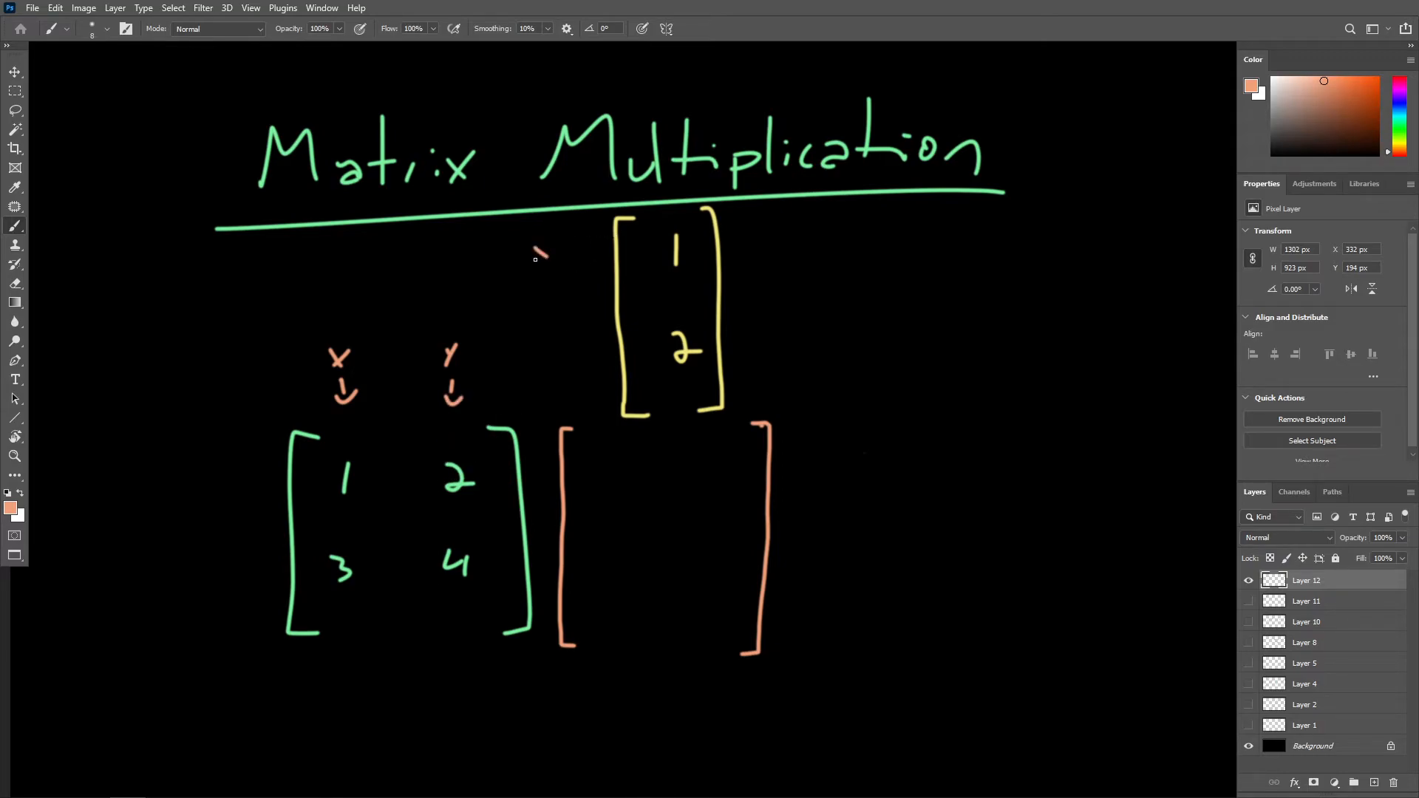
drag(534, 251, 728, 244)
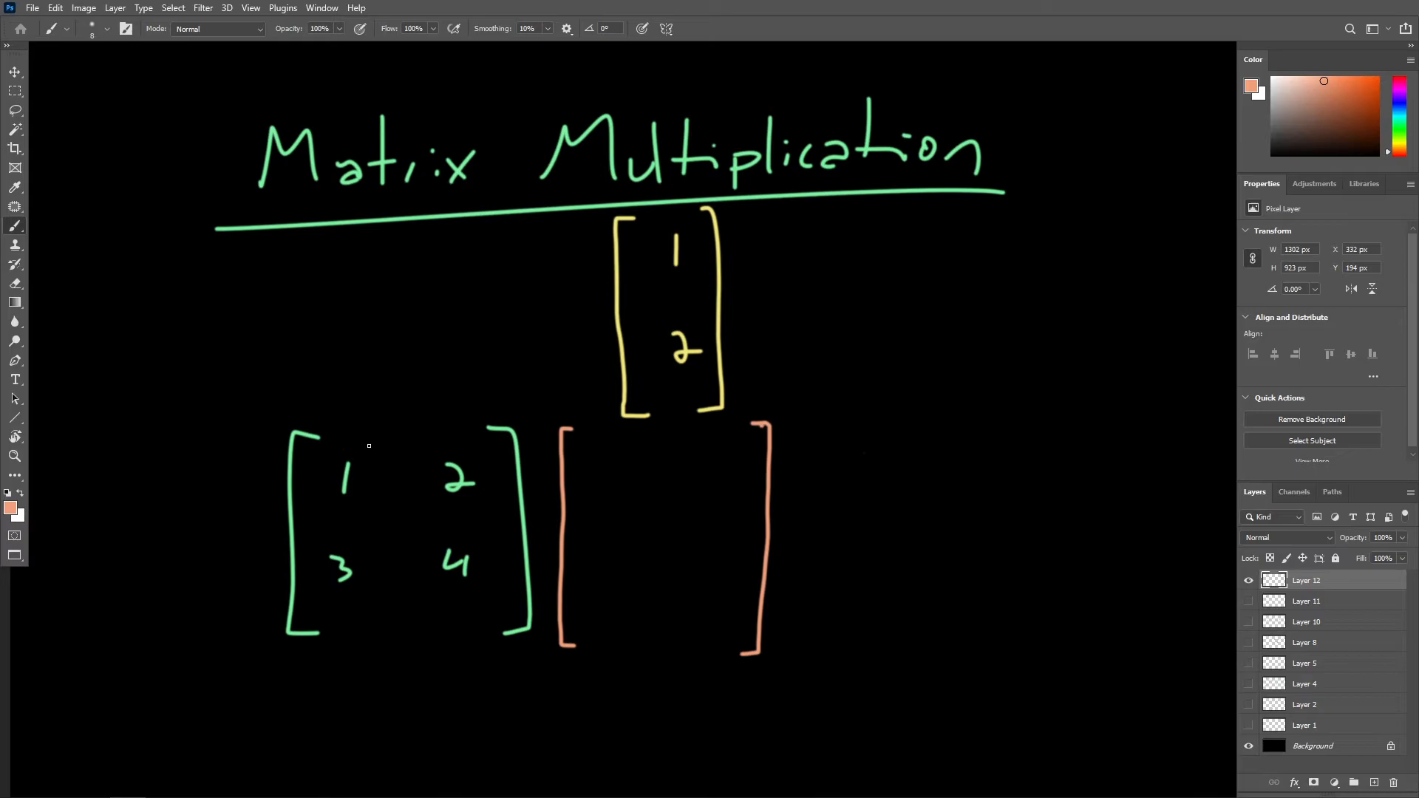
Handwrite 1·1 + 2·2 in the top row of the orange result brackets.
drag(587, 452, 615, 479)
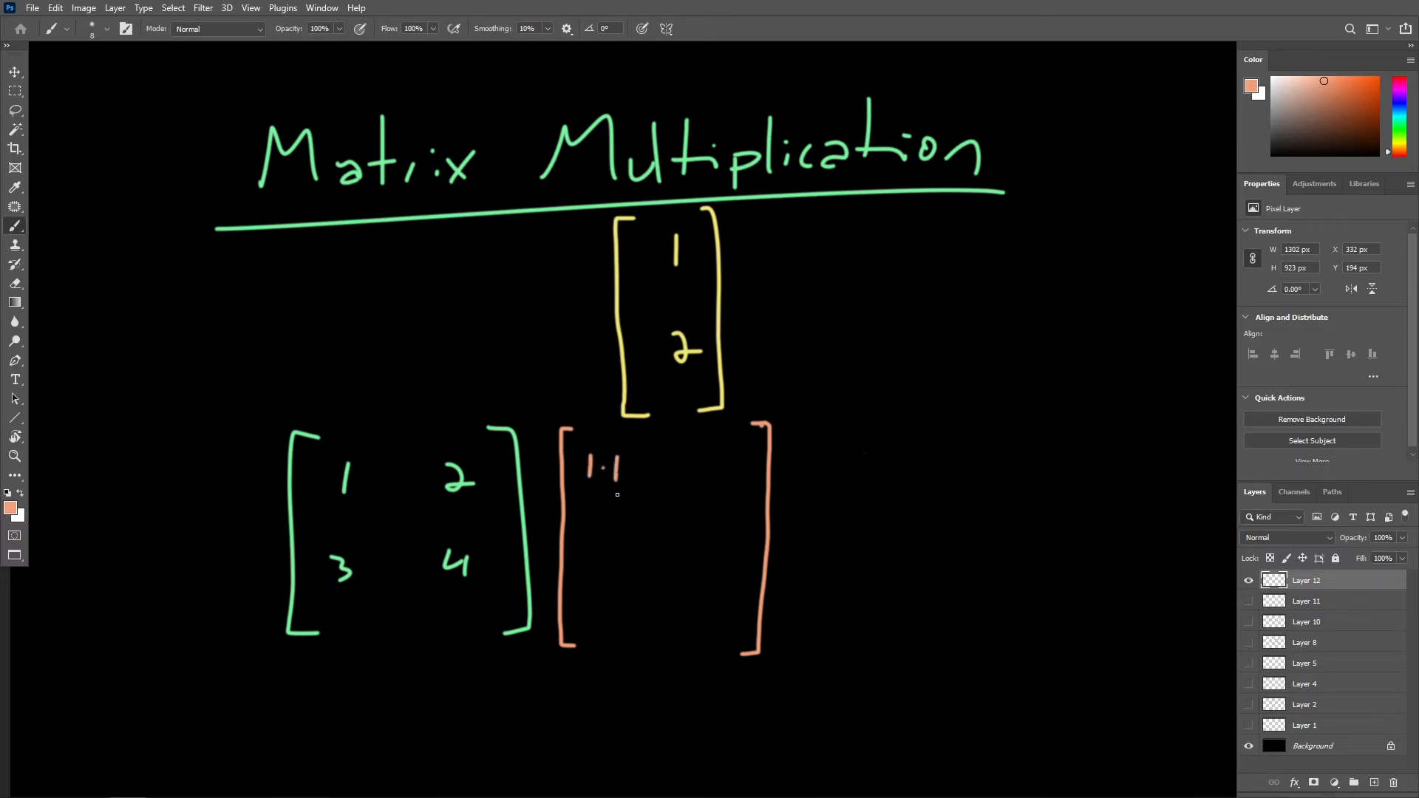
mouse_move(649, 468)
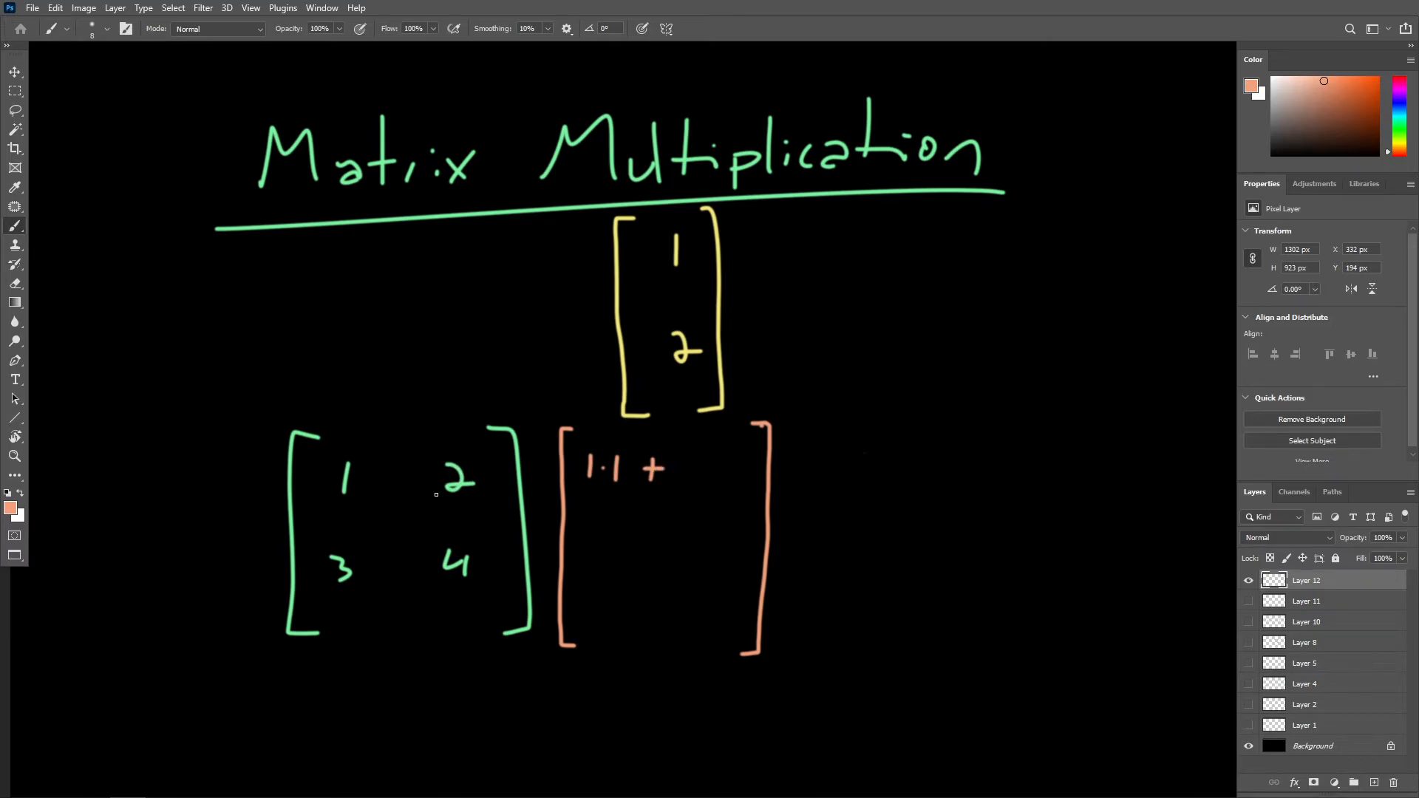
drag(443, 452, 687, 354)
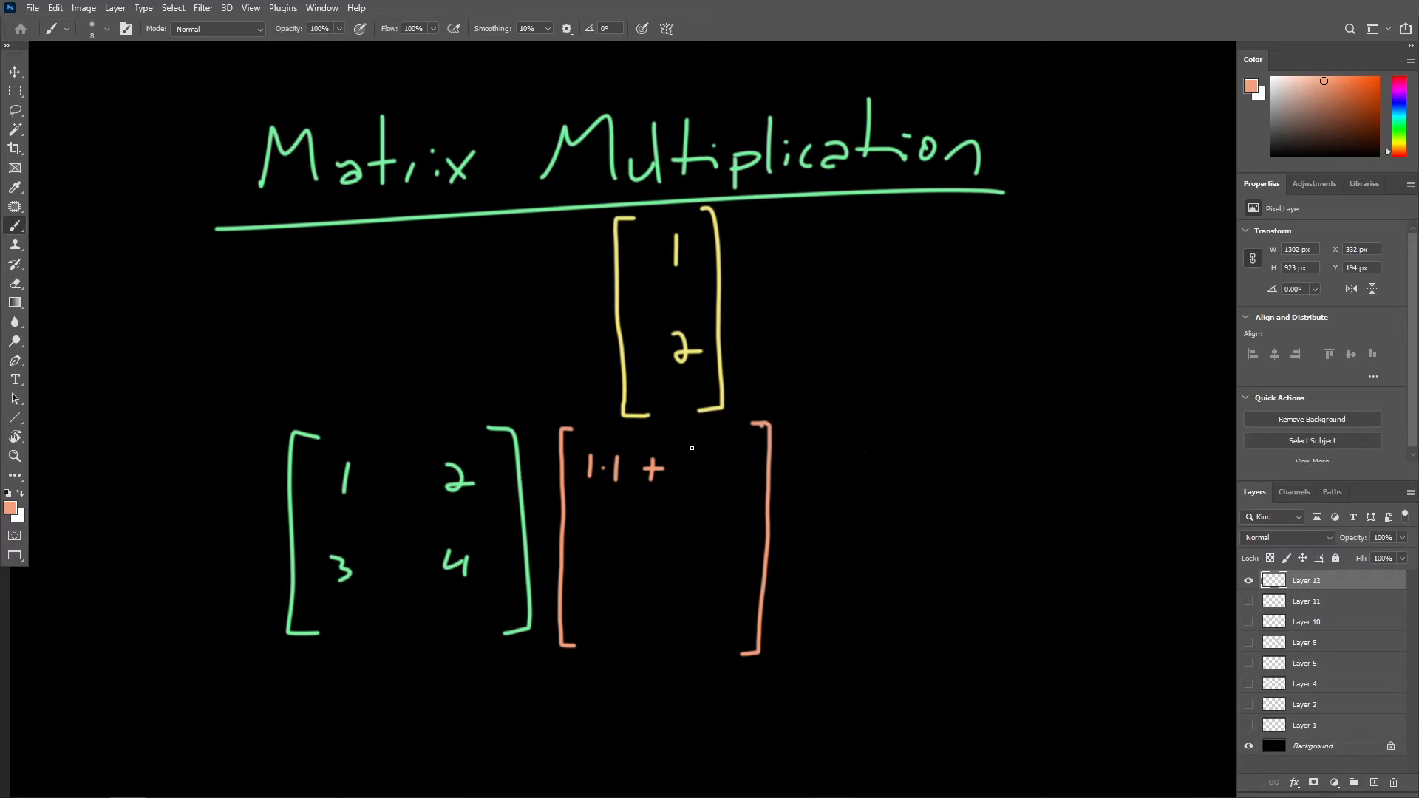
drag(683, 457, 715, 474)
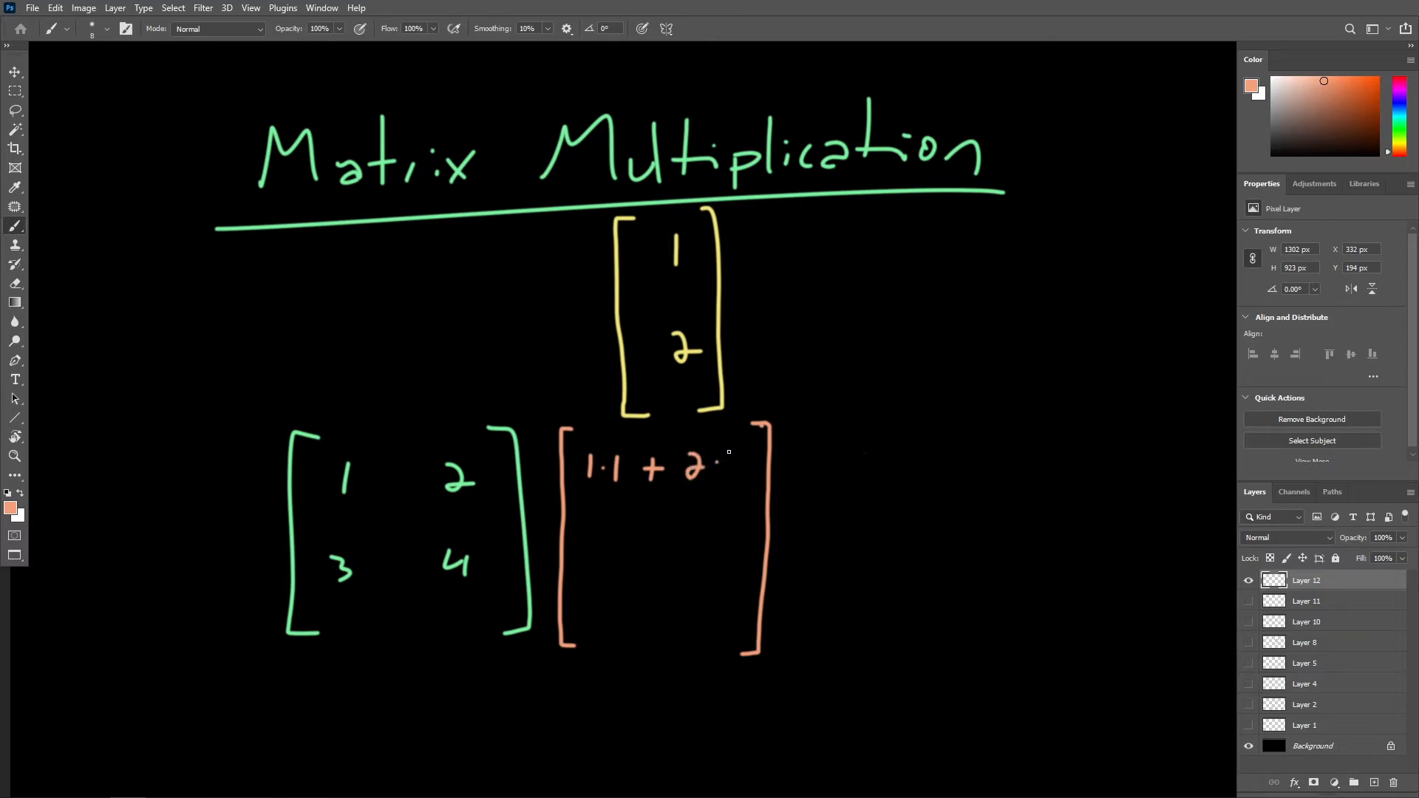
drag(715, 466, 742, 456)
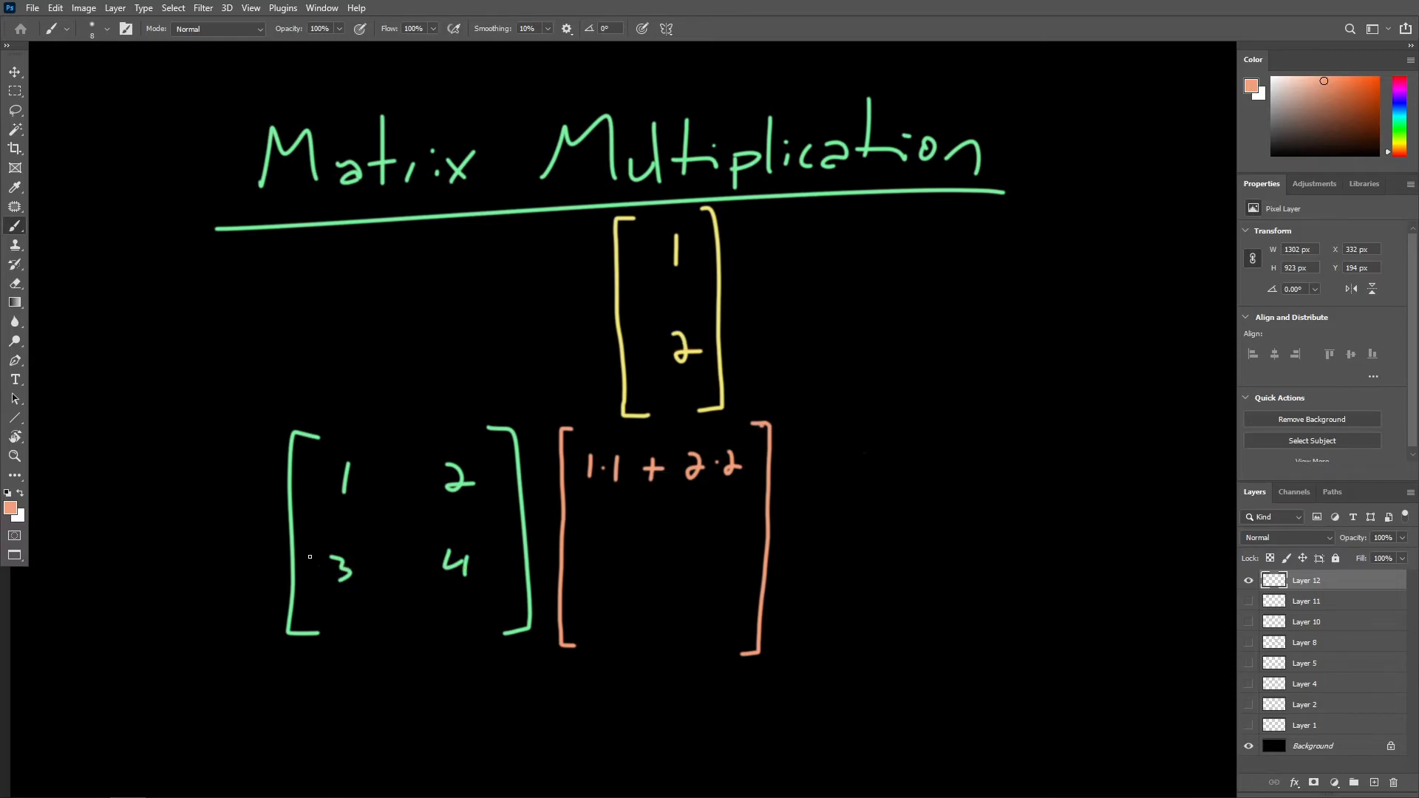
Handwrite 3·1 + 4·2 in the bottom row of the result brackets.
drag(674, 235, 674, 281)
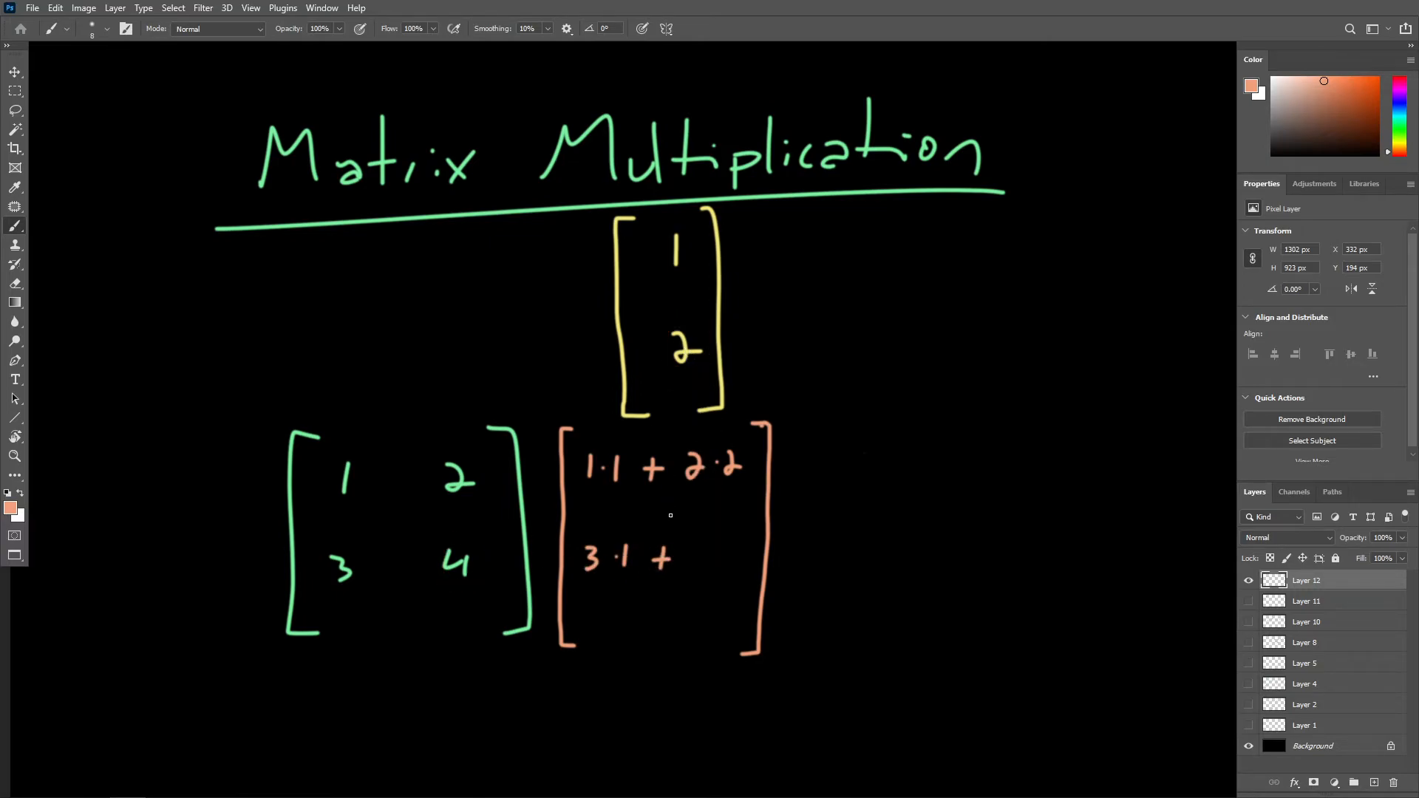
drag(692, 557, 746, 558)
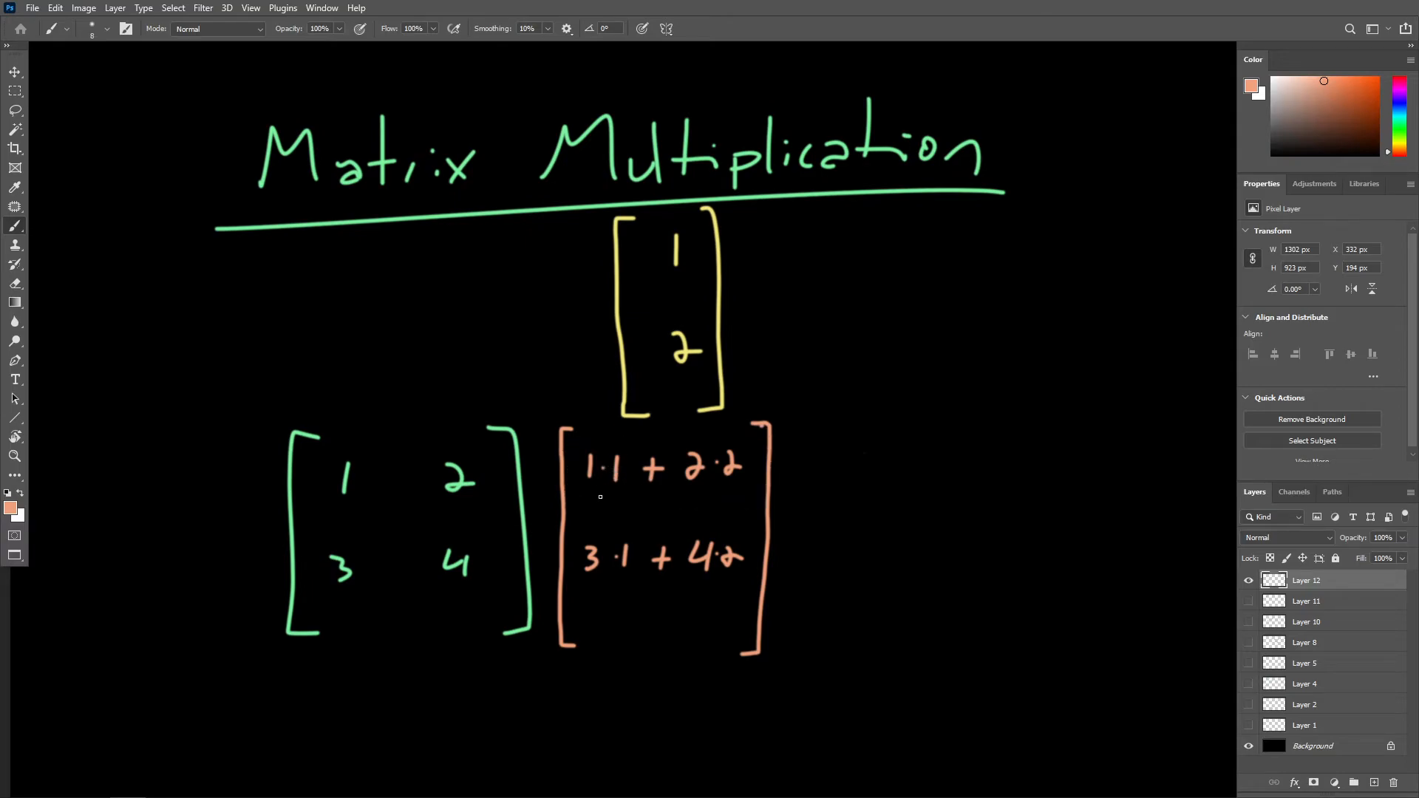
drag(579, 490, 742, 486)
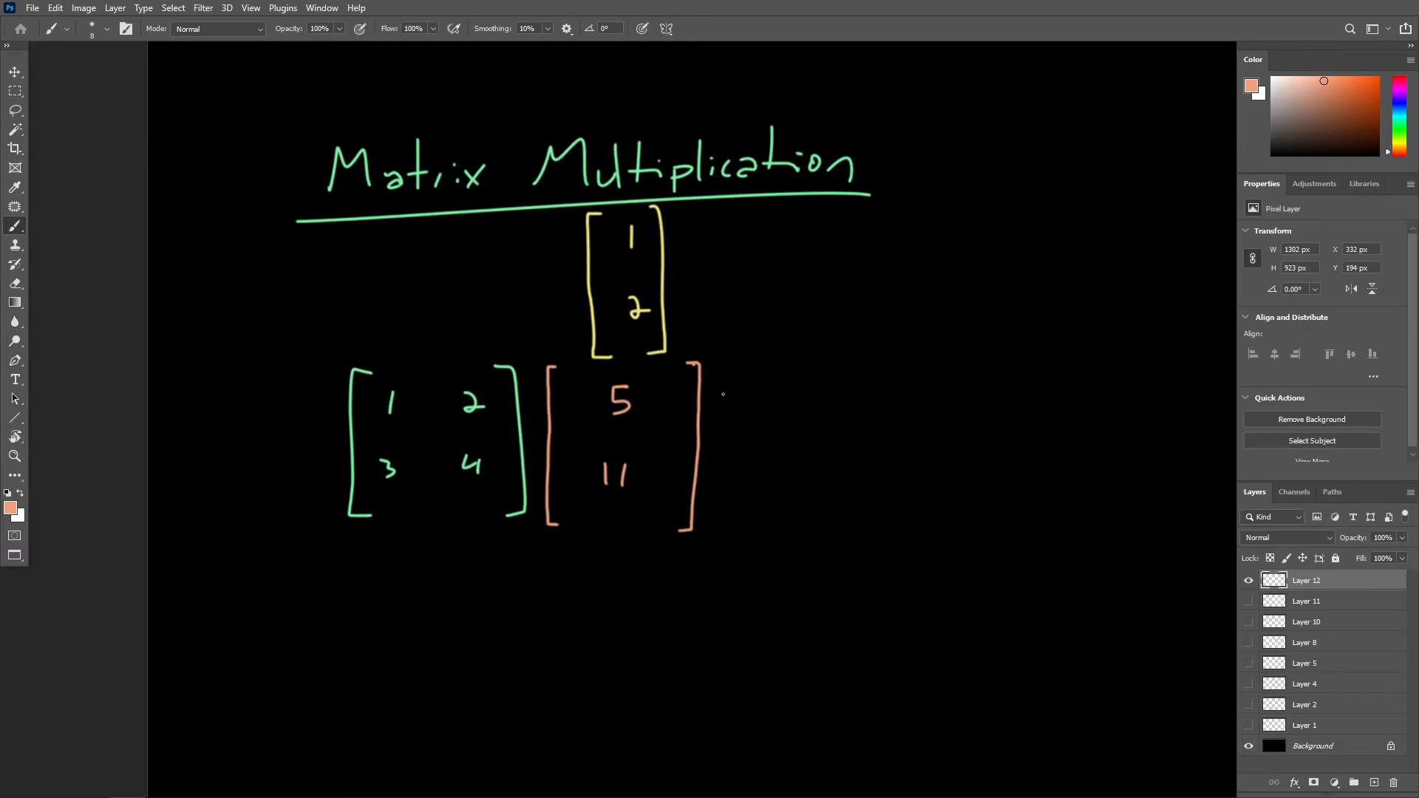
mouse_move(563, 384)
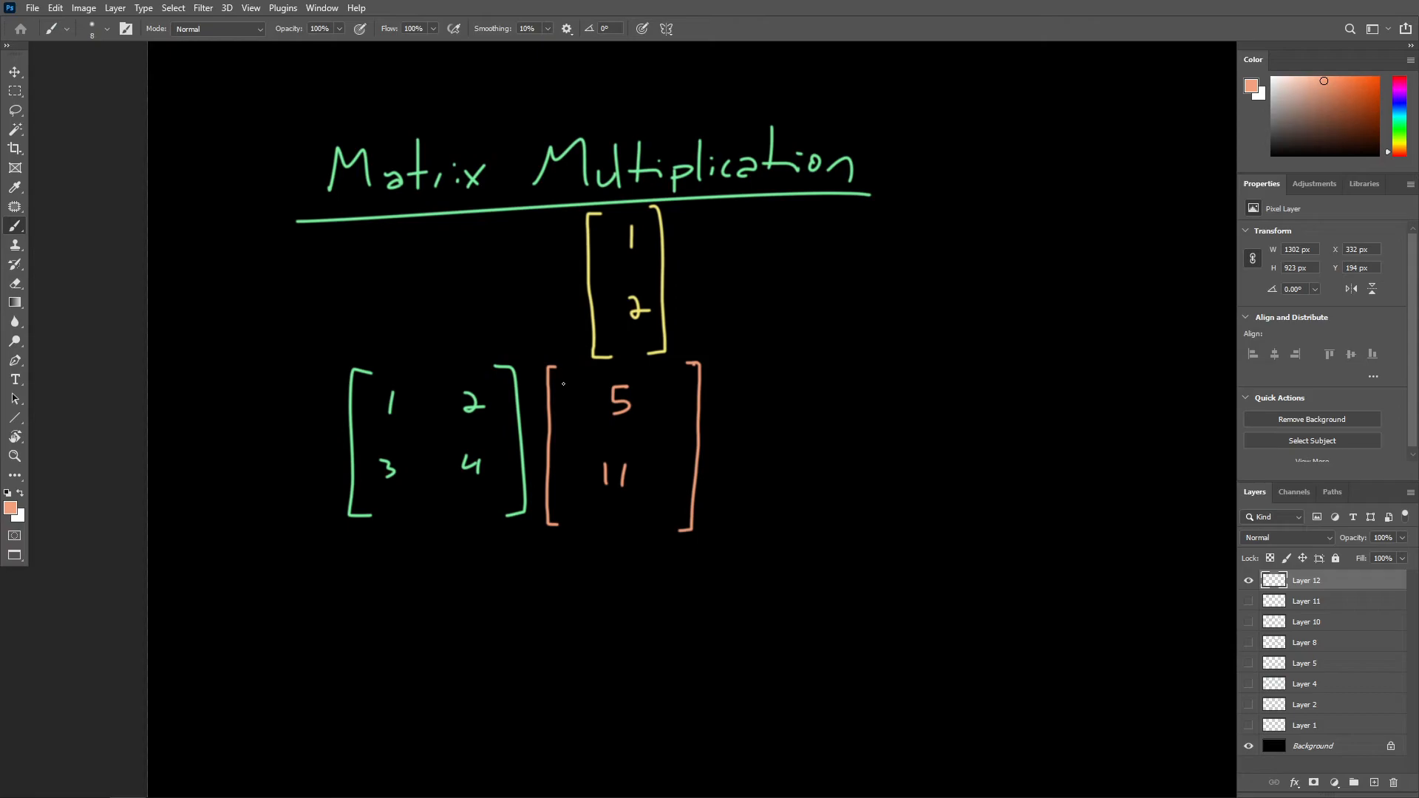
mouse_move(466, 376)
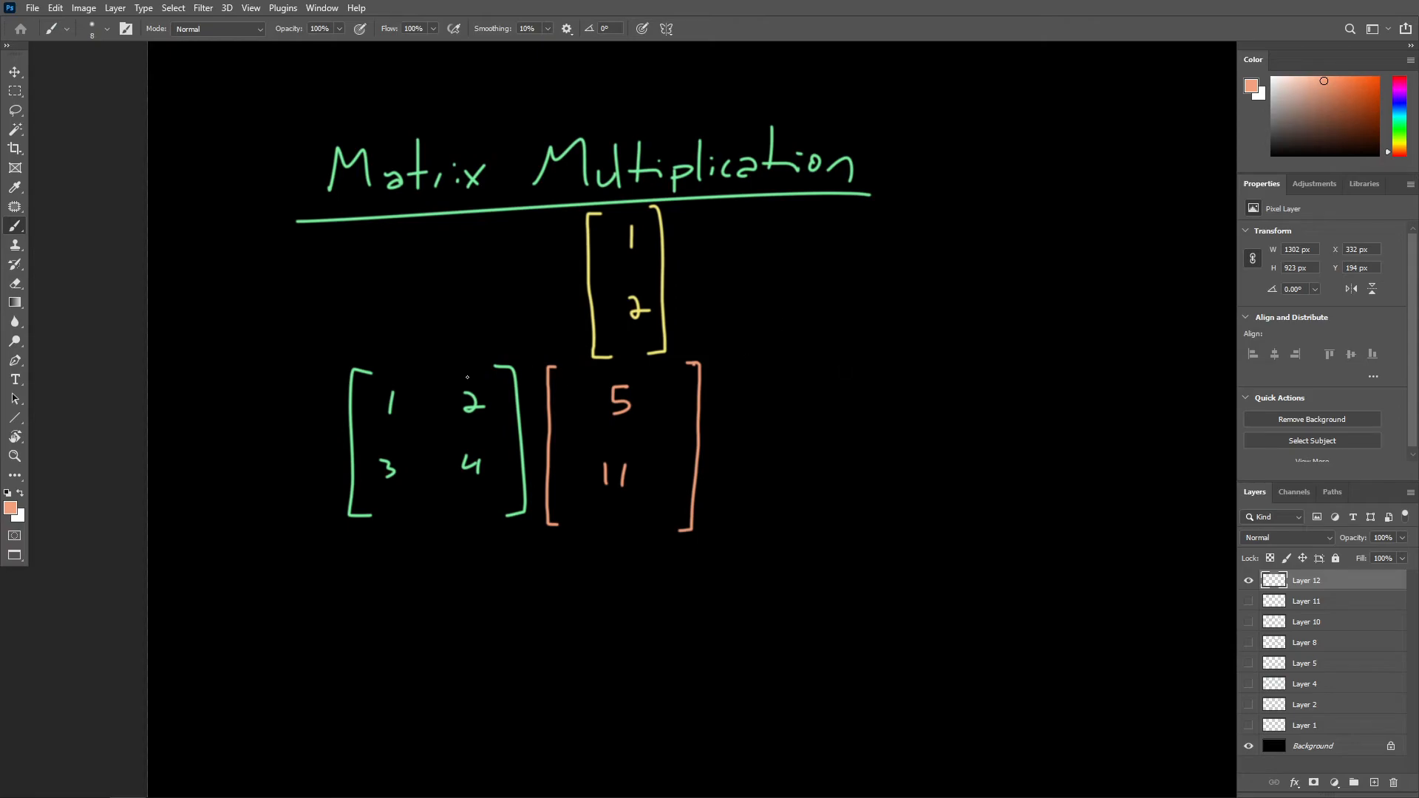
Brush a short stroke on the notes canvas beside the result vector.
drag(386, 298, 391, 345)
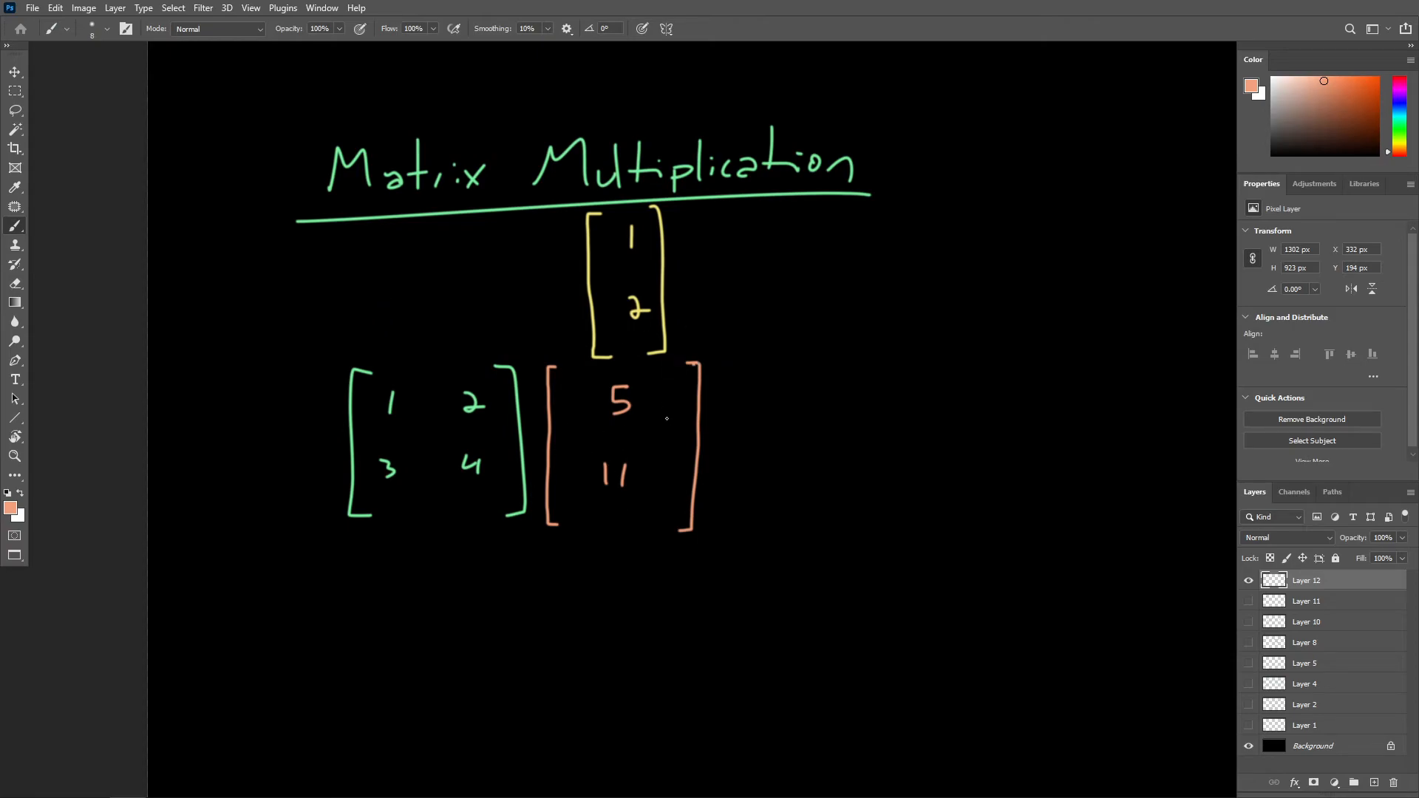
mouse_move(858, 429)
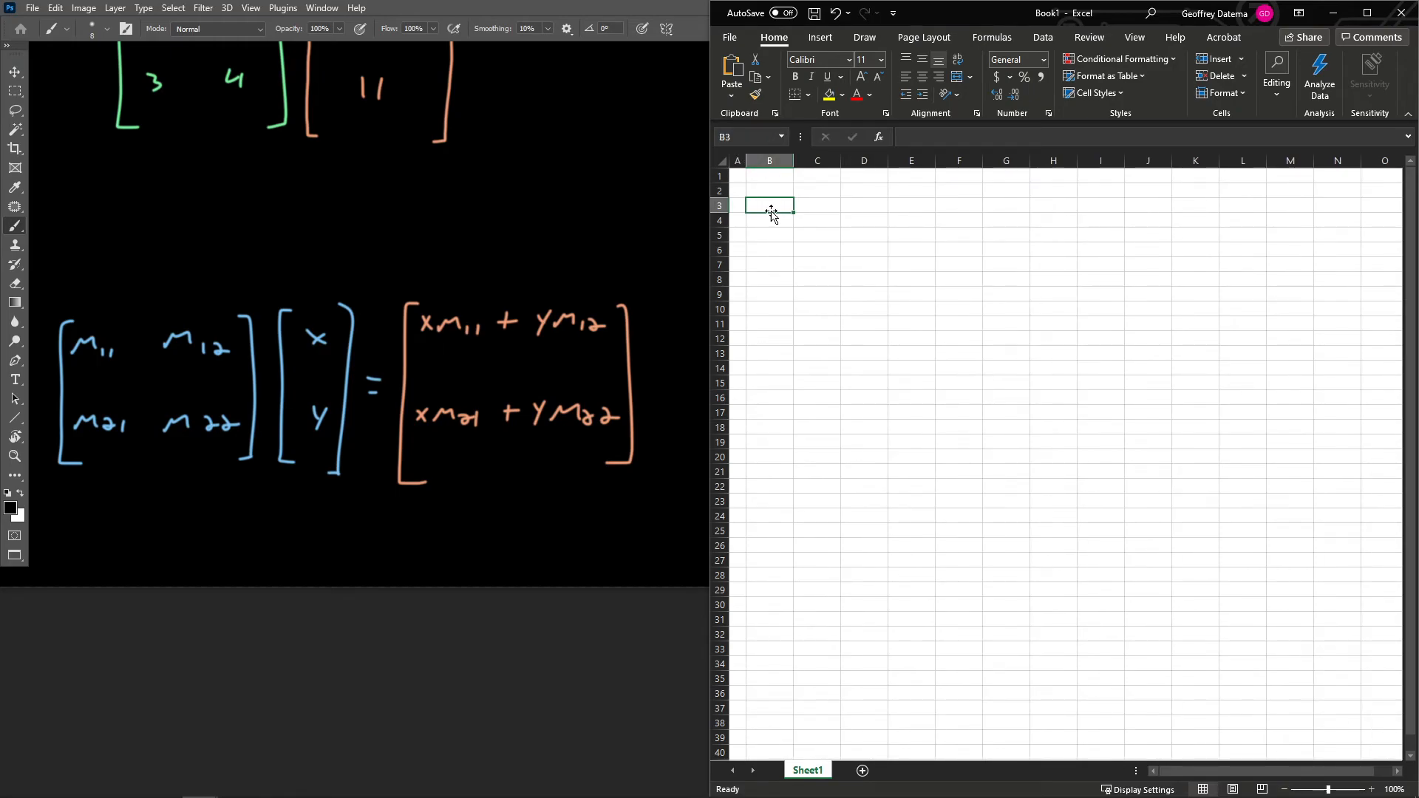
Enter the 'Matrix Multiplication' title in cell B2 of the sheet.
click(769, 191)
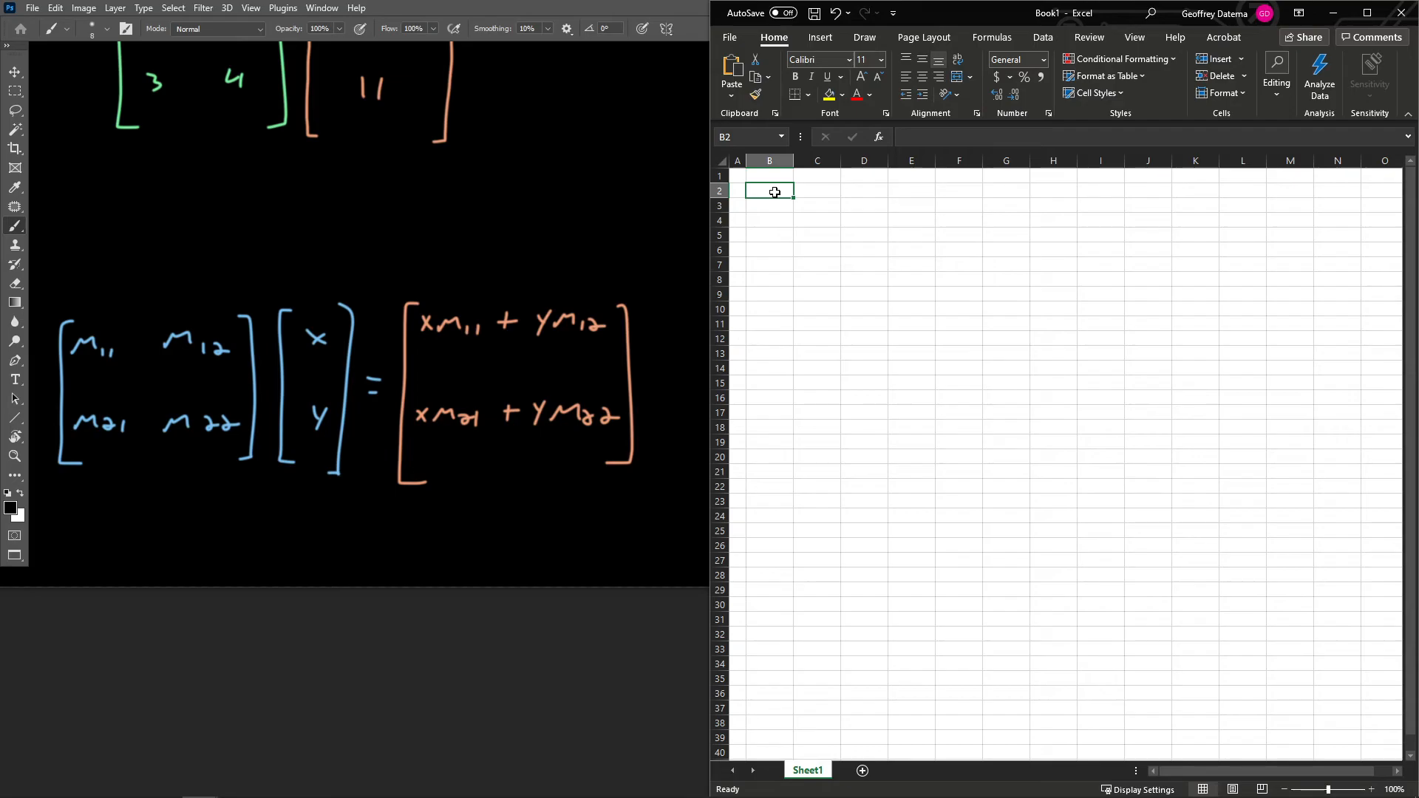
text(Matr)
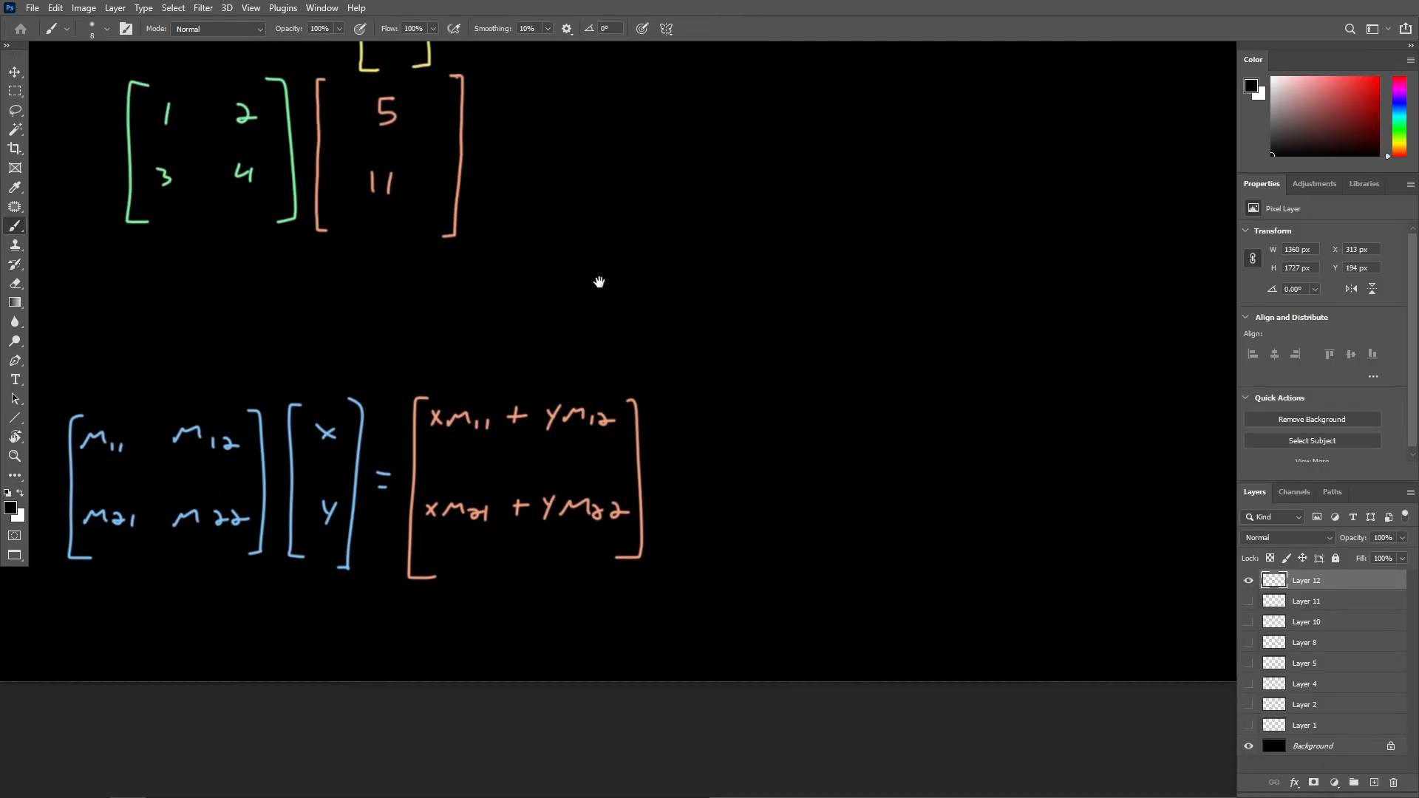
scroll(down, 3)
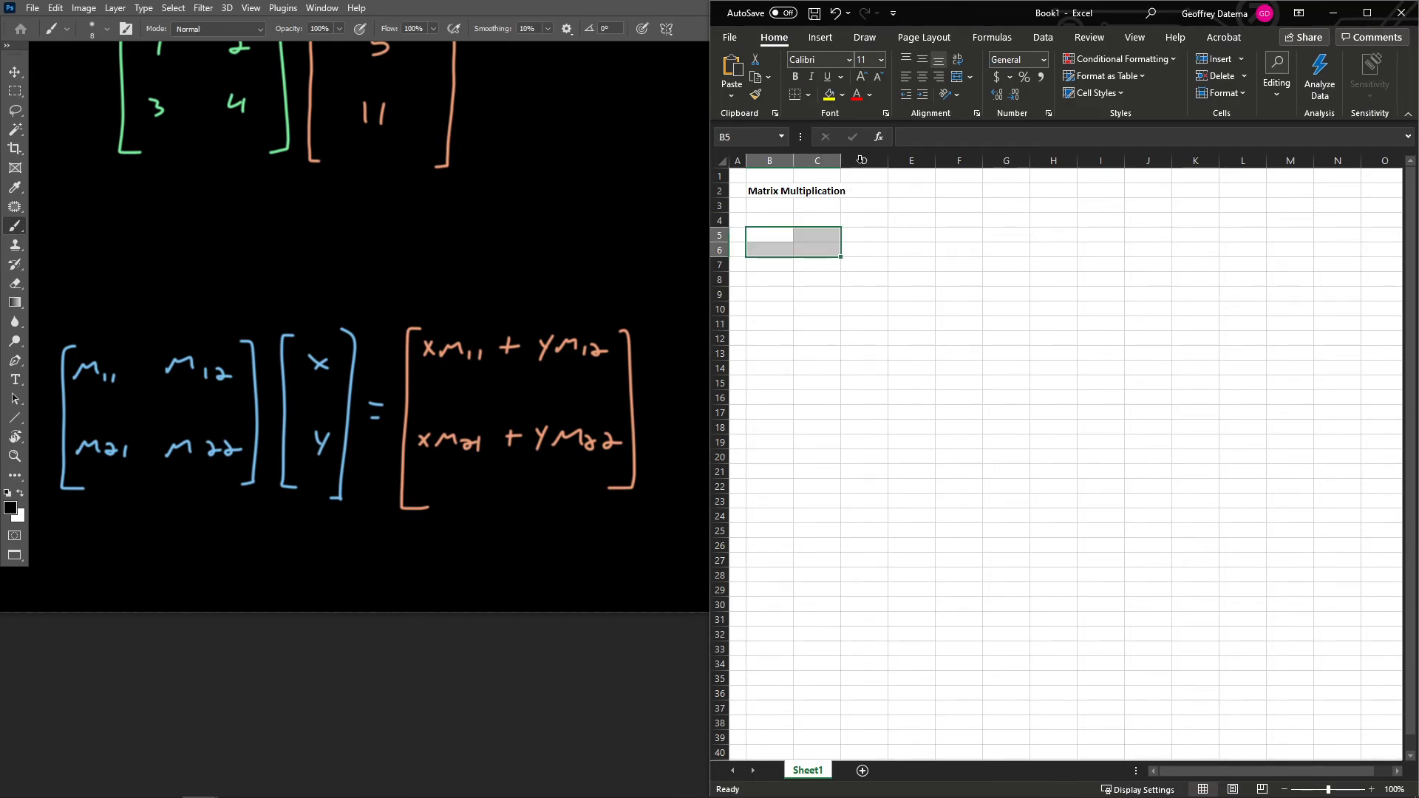
Apply Outside Borders around B5:C6 and select B5 for the first entry.
click(809, 94)
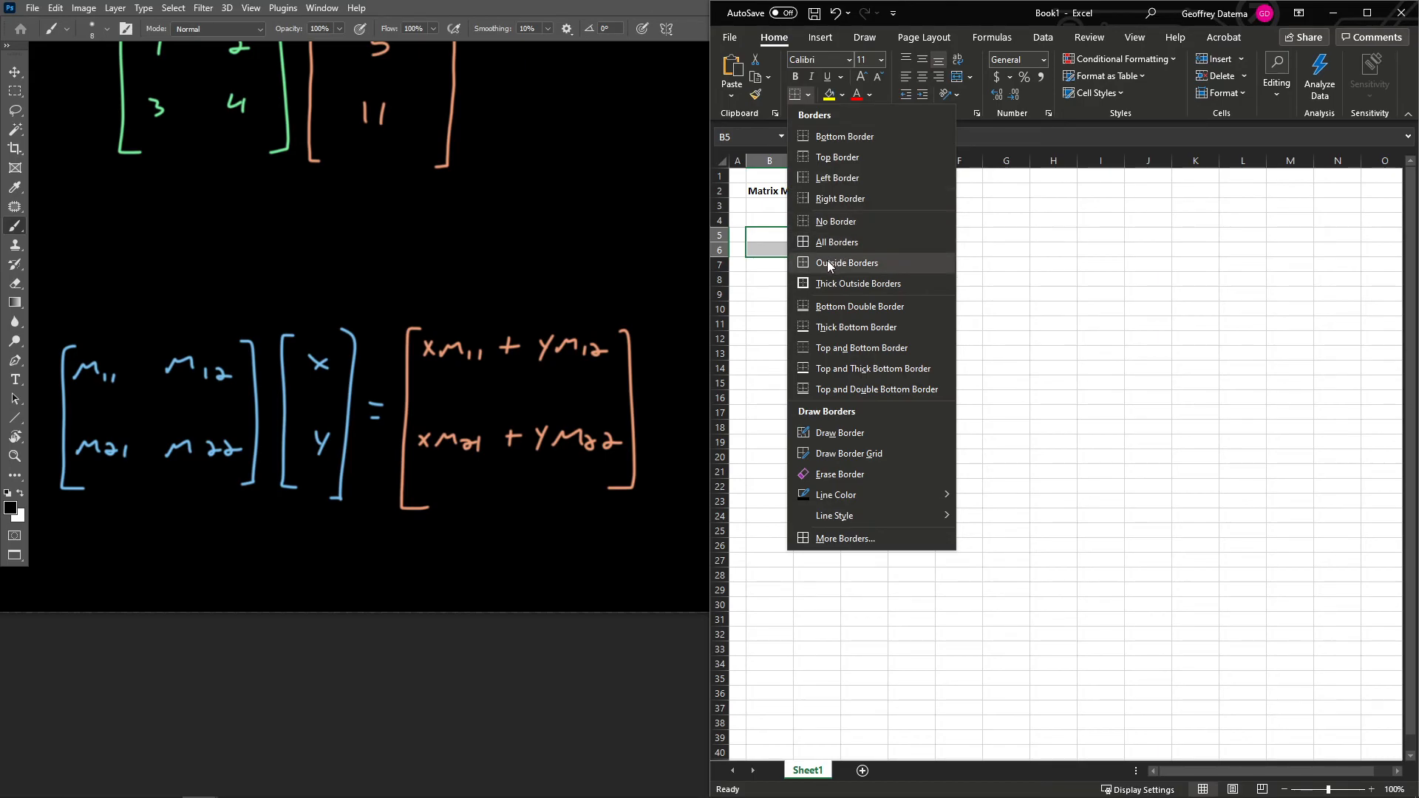
click(846, 263)
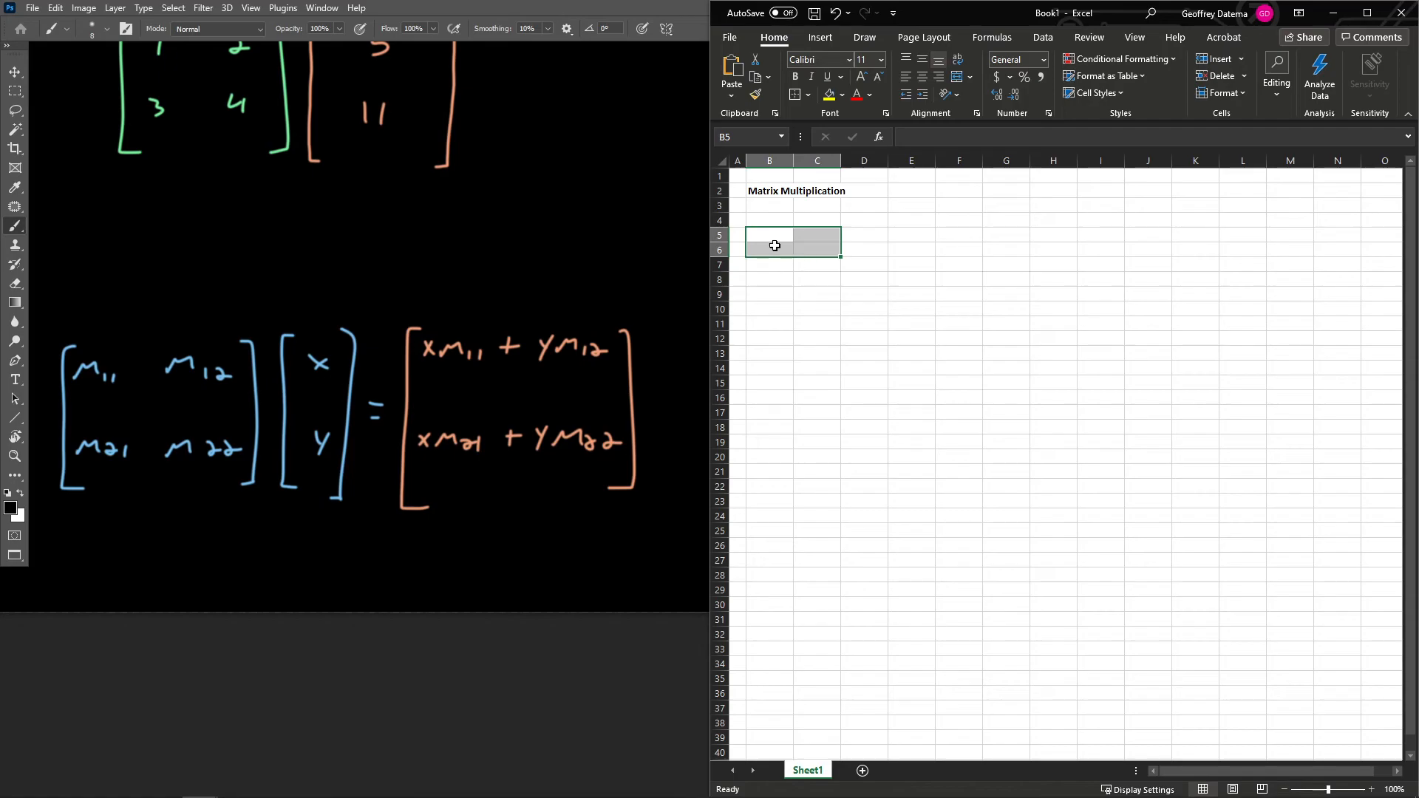
click(769, 235)
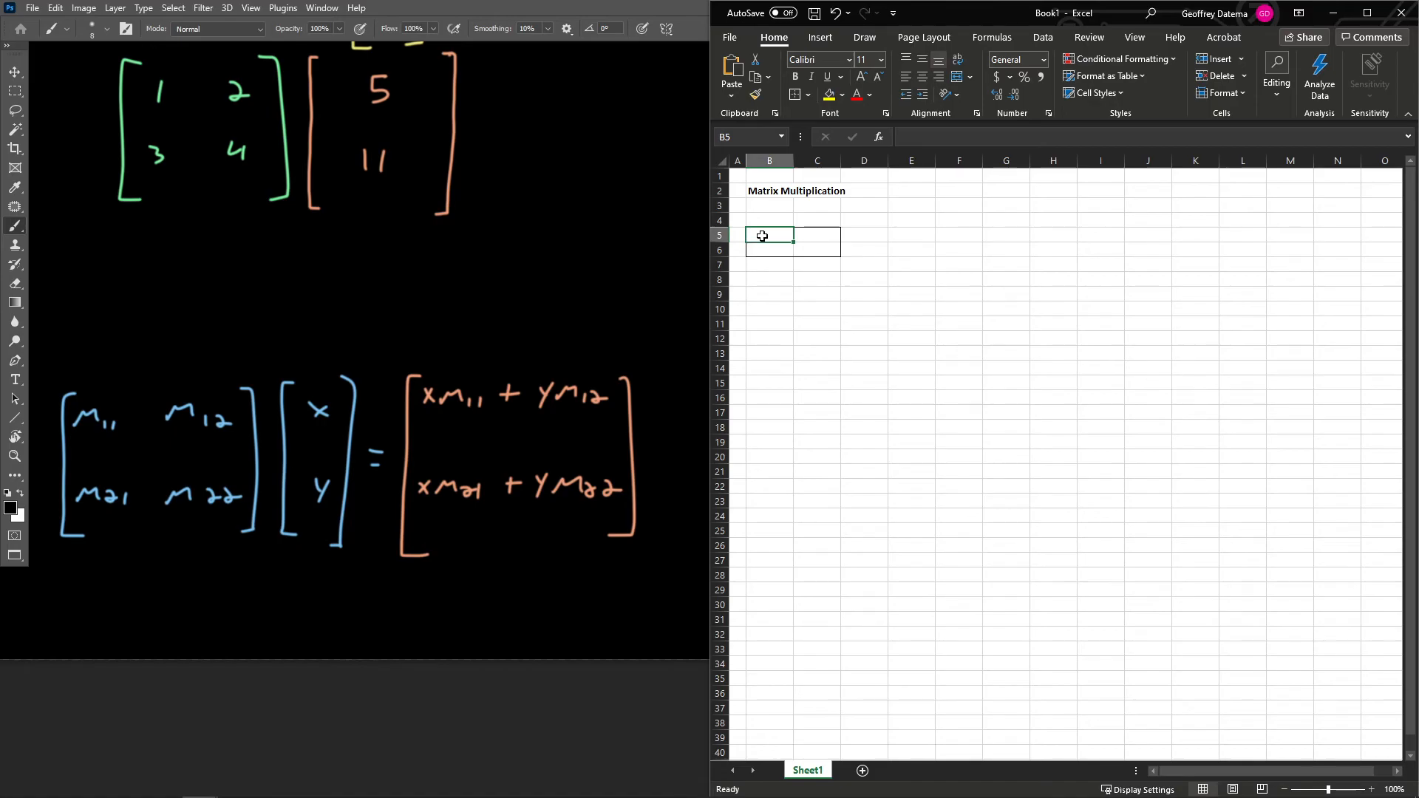
Enter the matrix values, including 3, into the bordered B5:C6 block.
key(Enter)
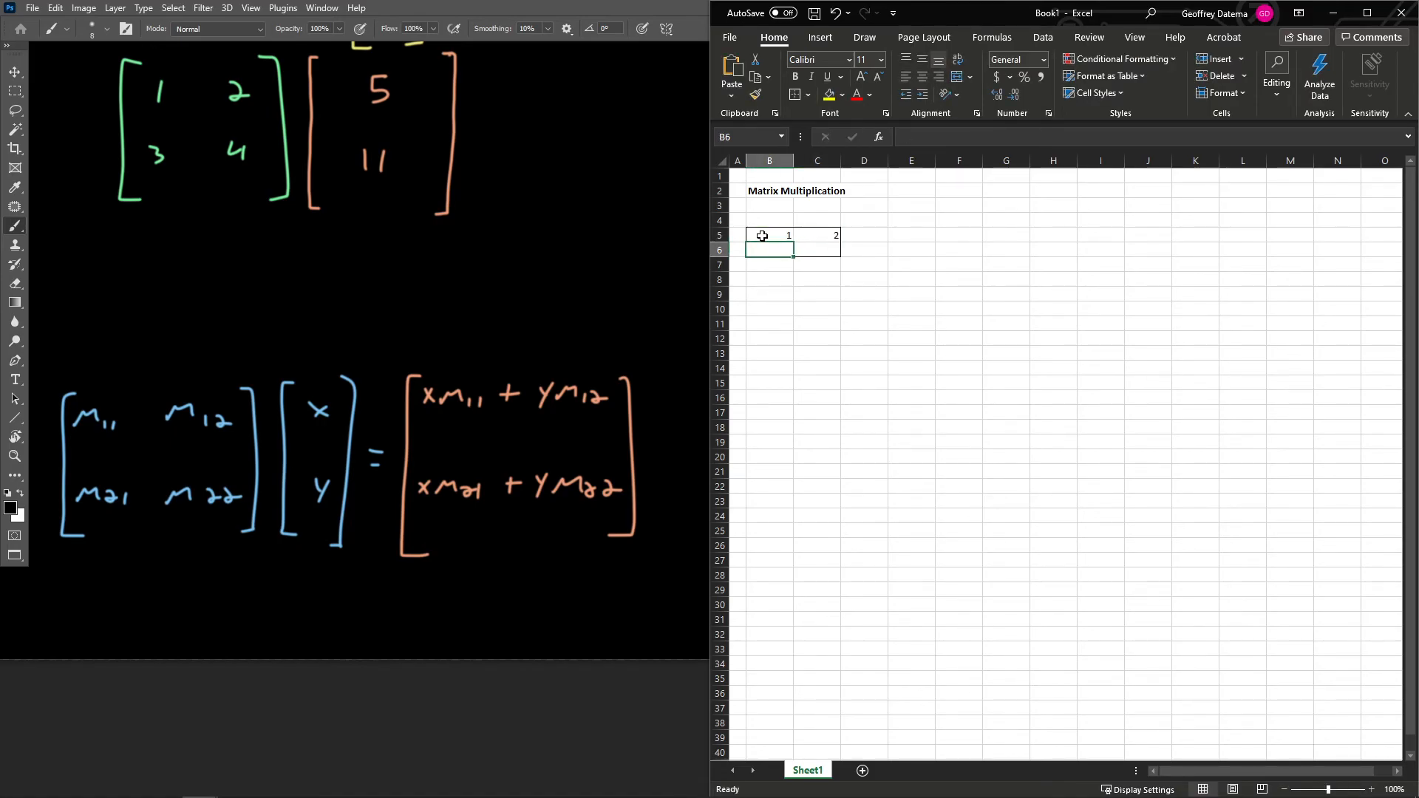
text(3)
click(816, 250)
text(4)
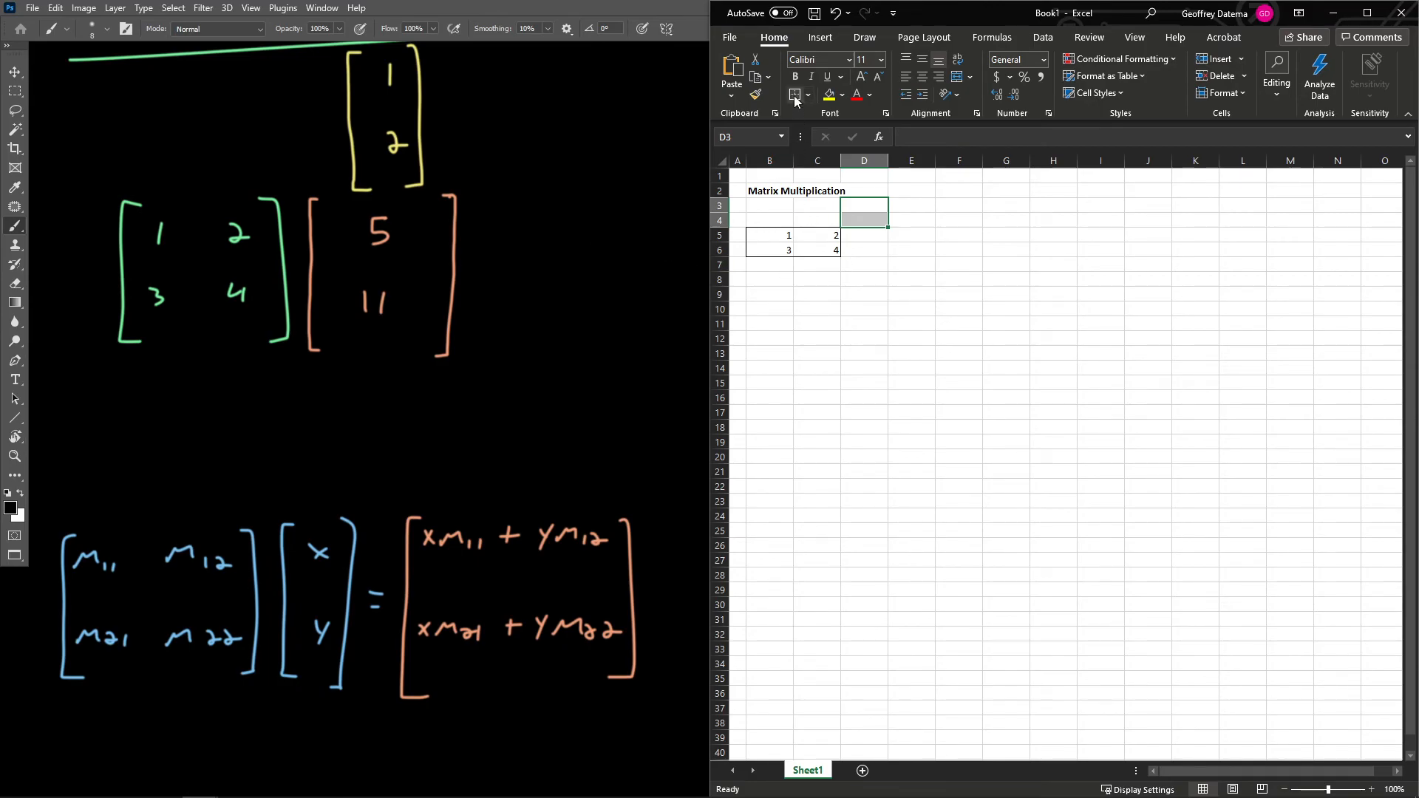
Box D3:D4 and D5:D6 with Outside Borders and enter 1 in the vector's top cell.
click(863, 205)
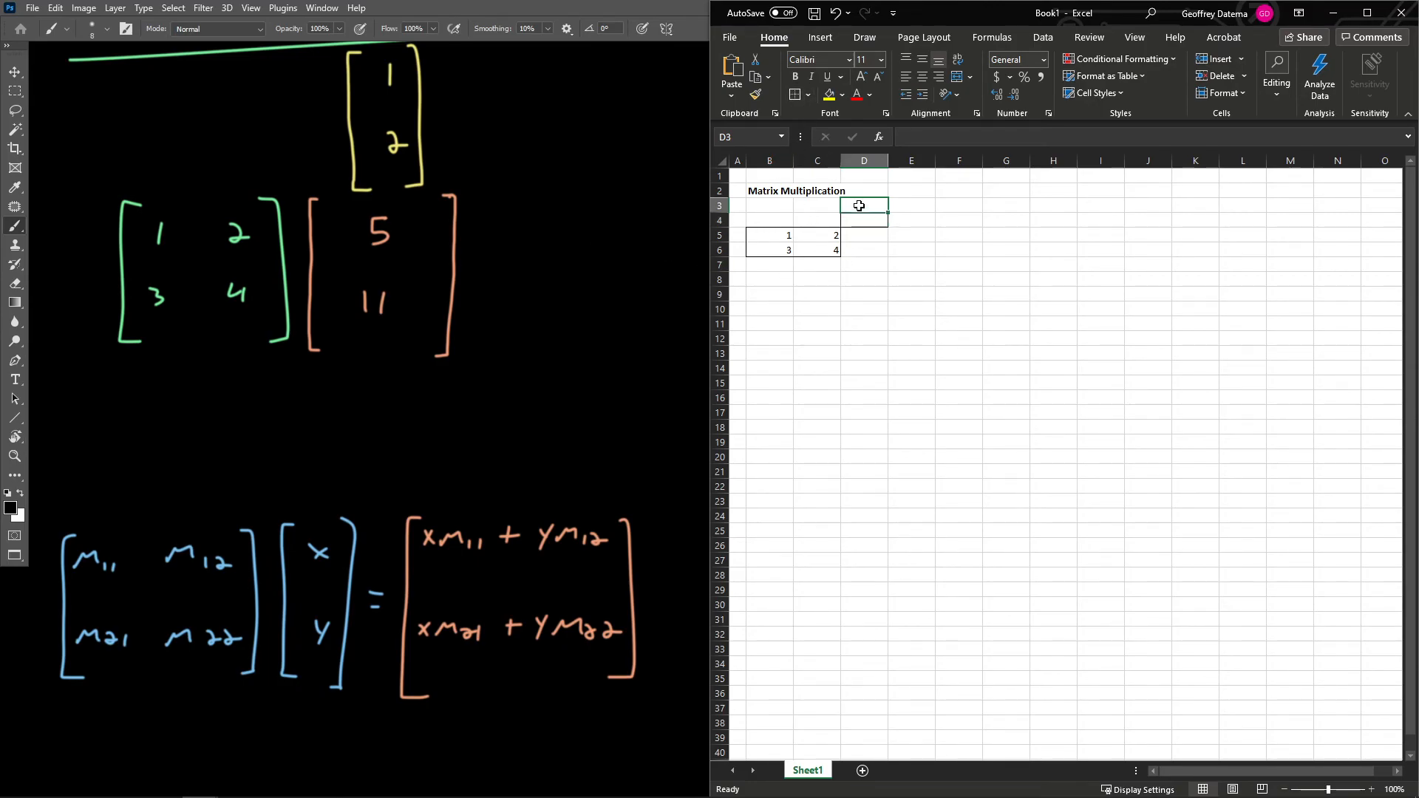
text(1)
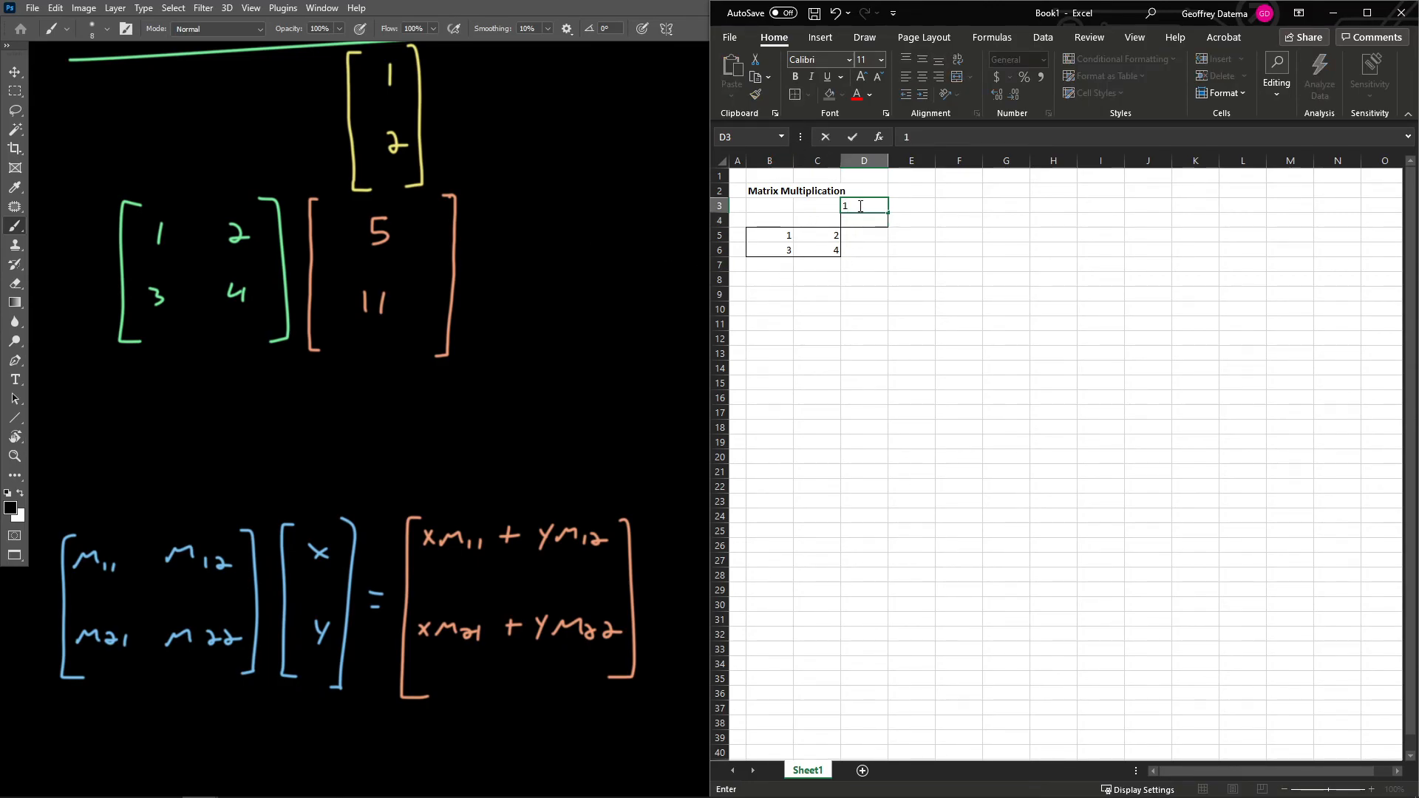
key(enter)
text(2)
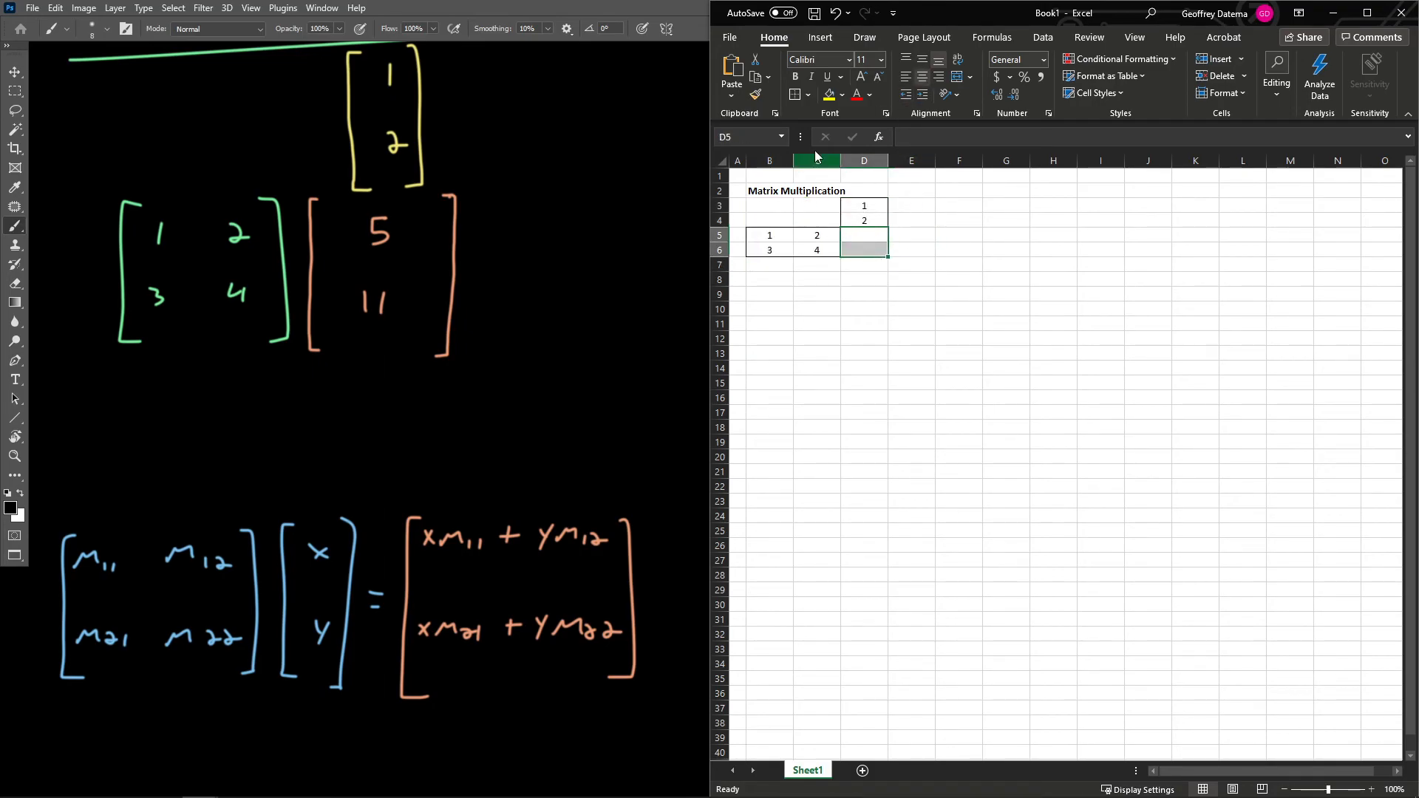
click(795, 95)
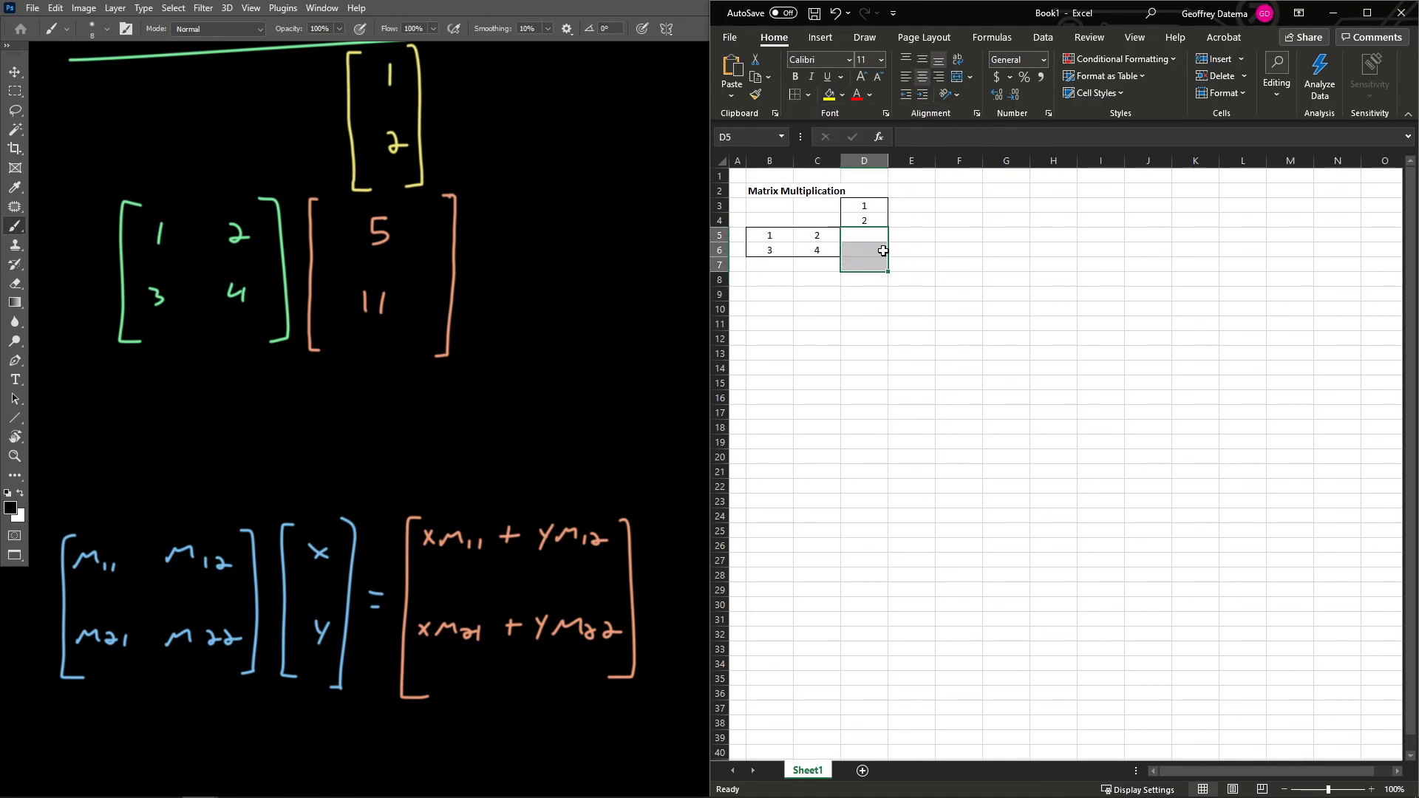
click(957, 265)
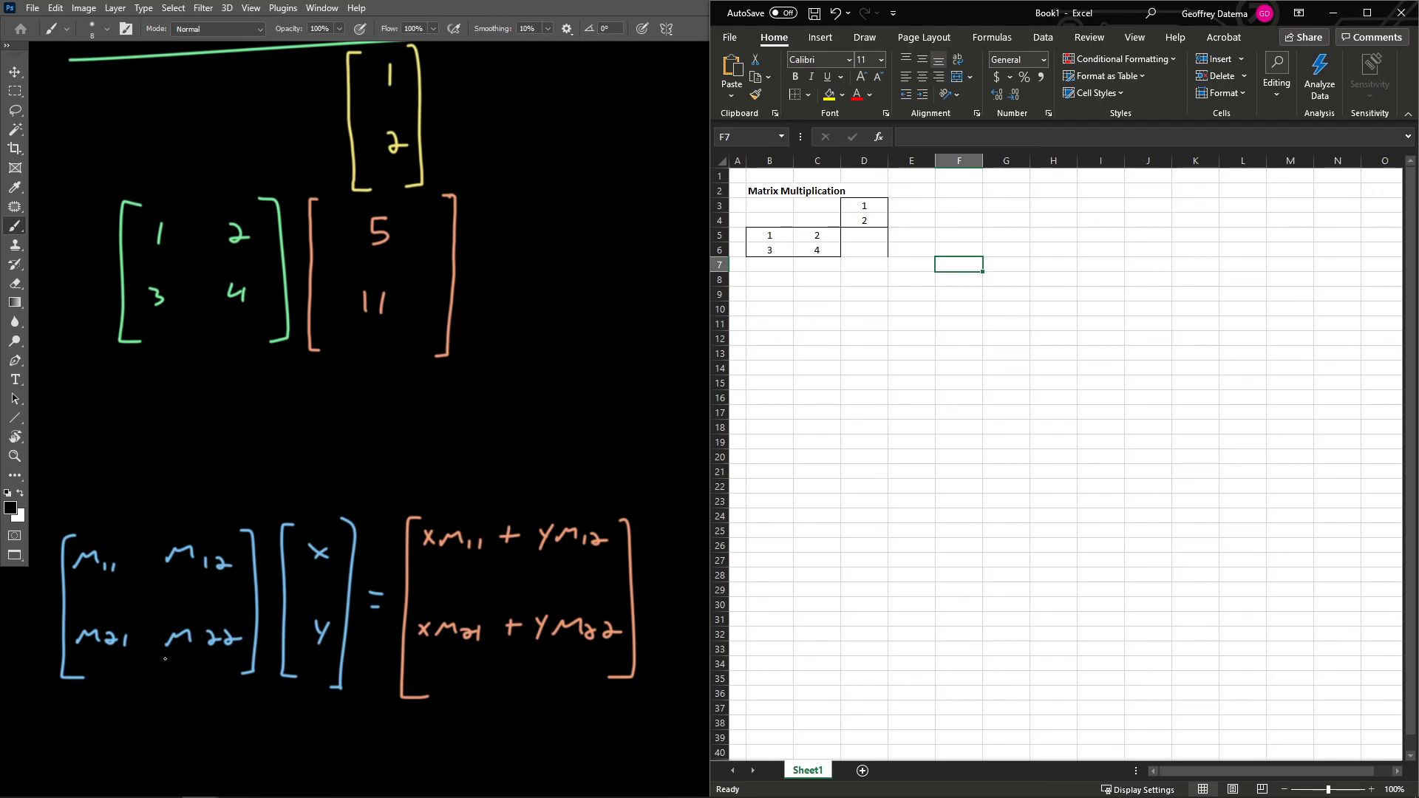
Scroll the notes to the xM11 + yM12 formula and select result cell D5.
scroll(down, 3)
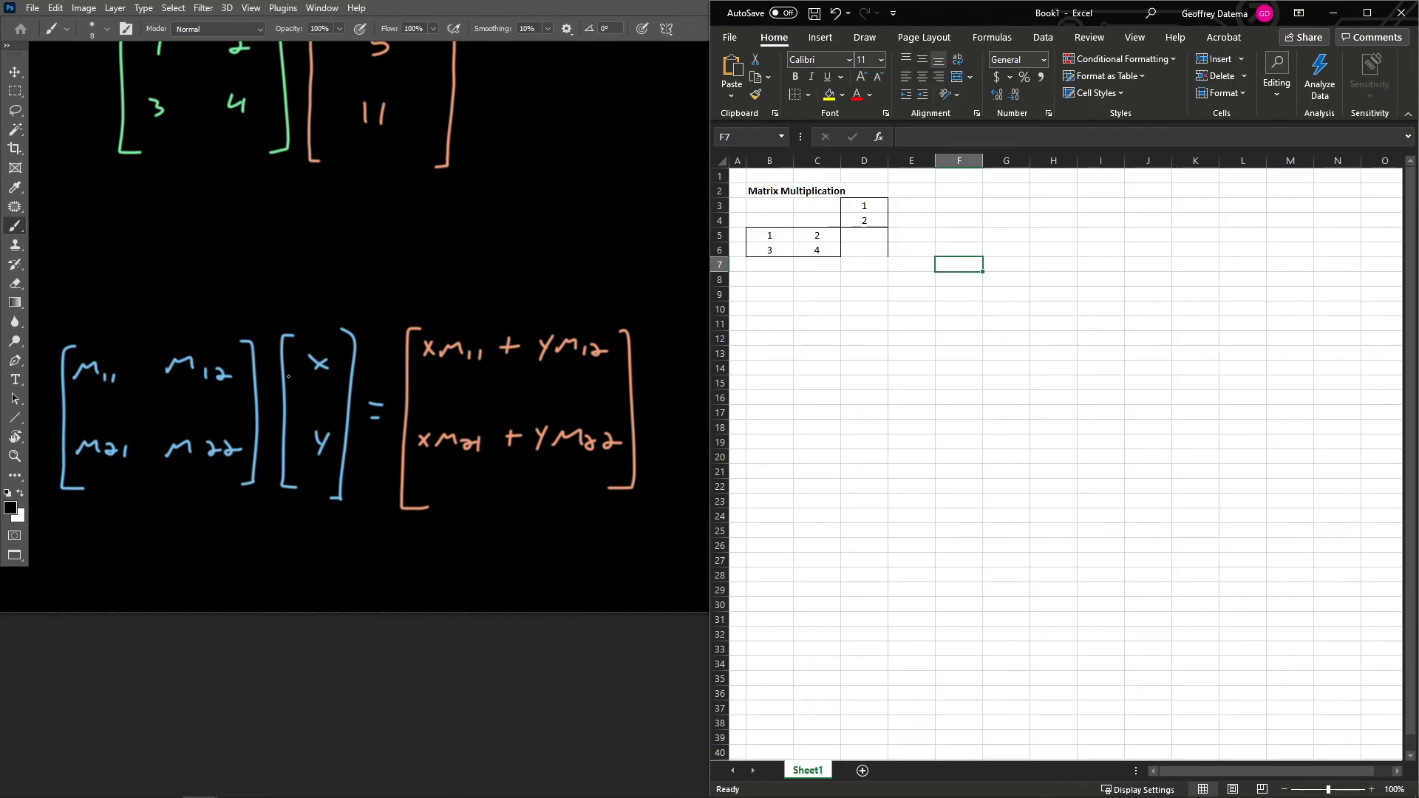
click(863, 235)
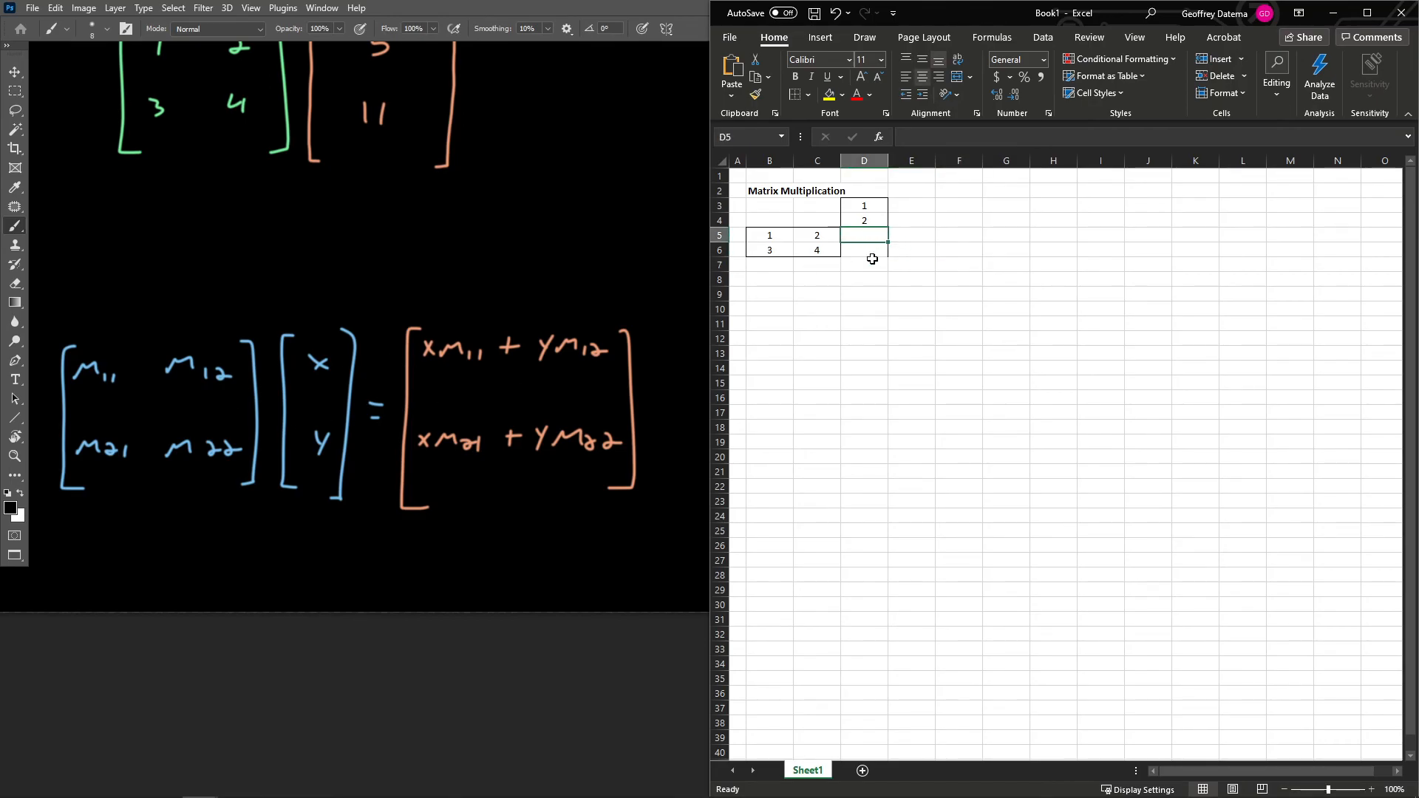
mouse_move(529, 374)
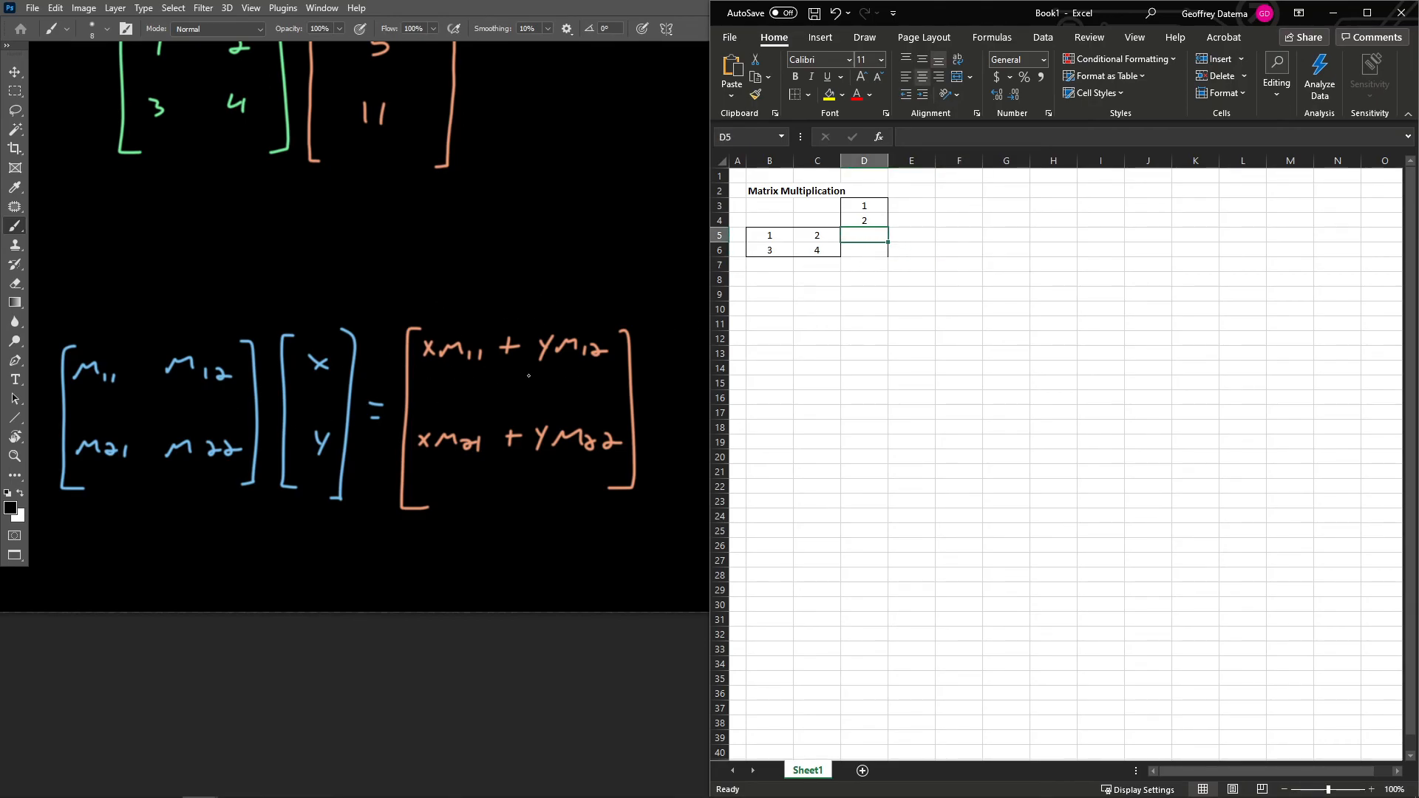
mouse_move(866, 264)
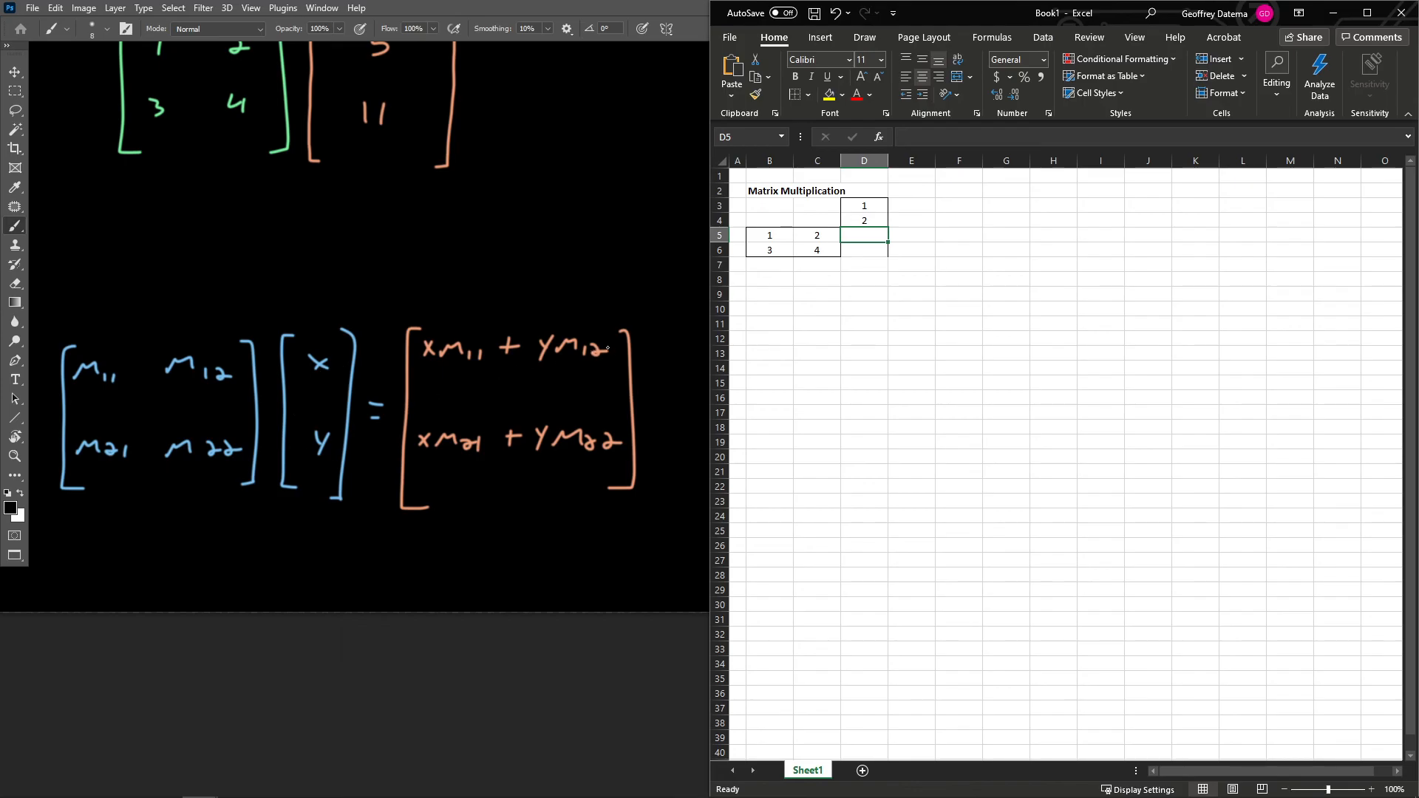
mouse_move(256, 371)
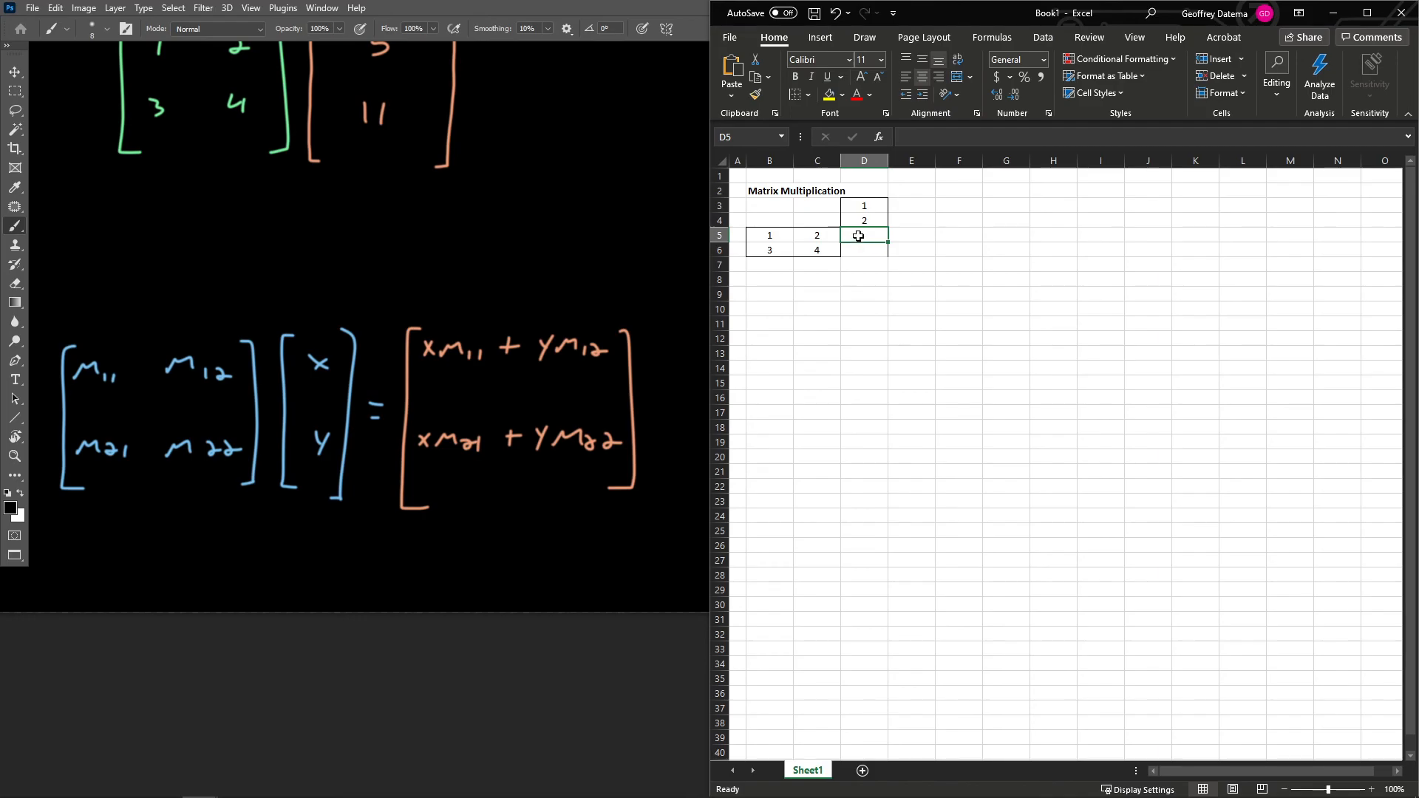
Enter =B5*D3+C5*D4 in D5 by clicking the cells, giving 5.
text(=)
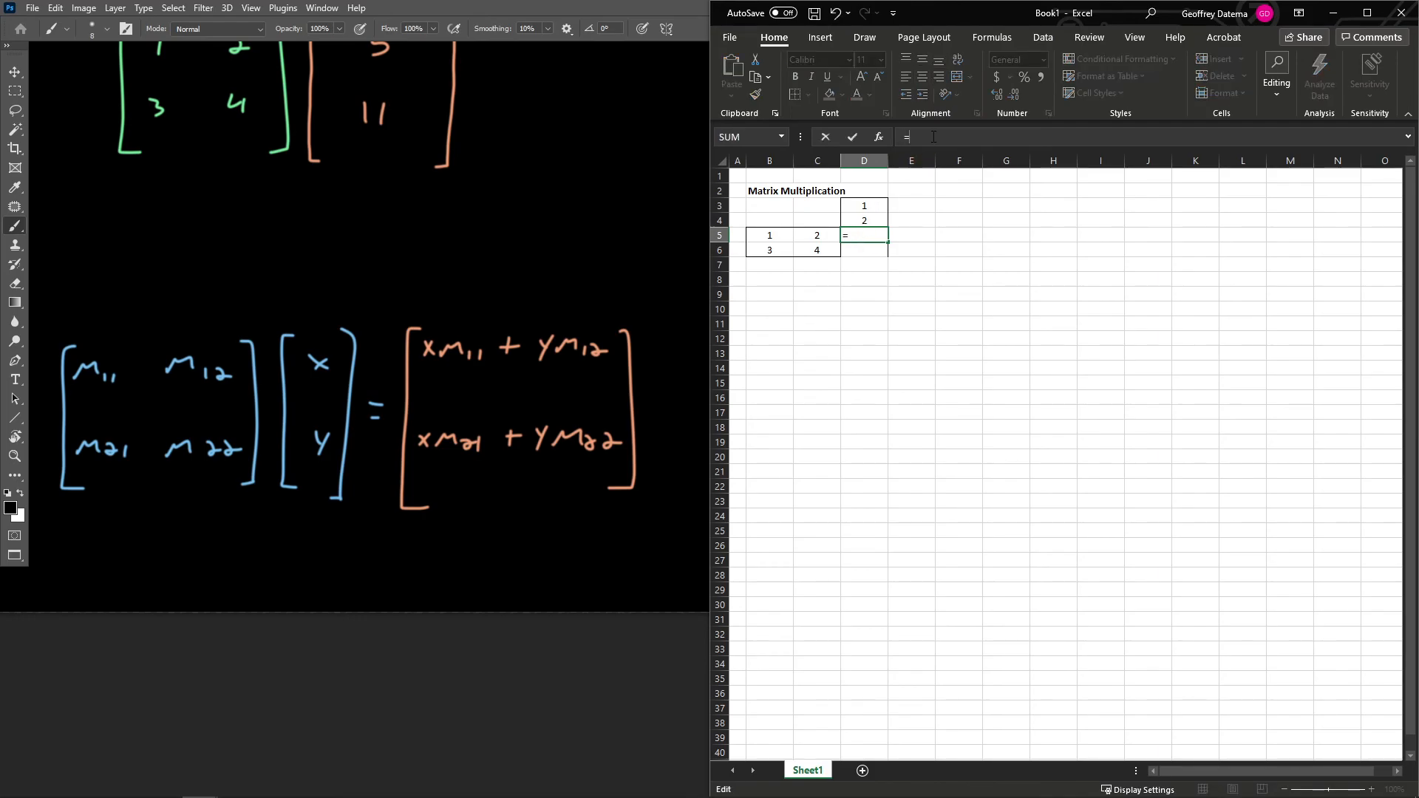
click(769, 235)
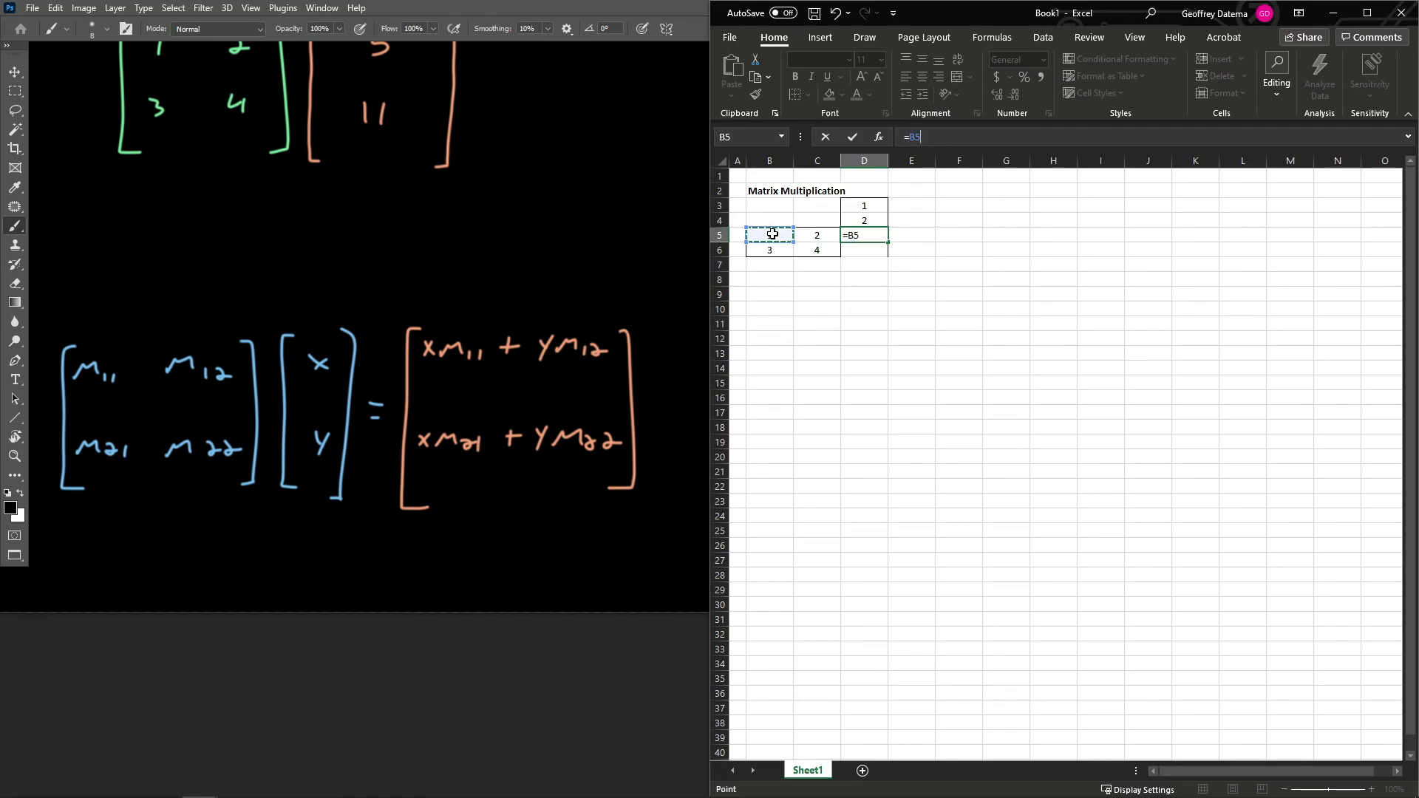
click(863, 206)
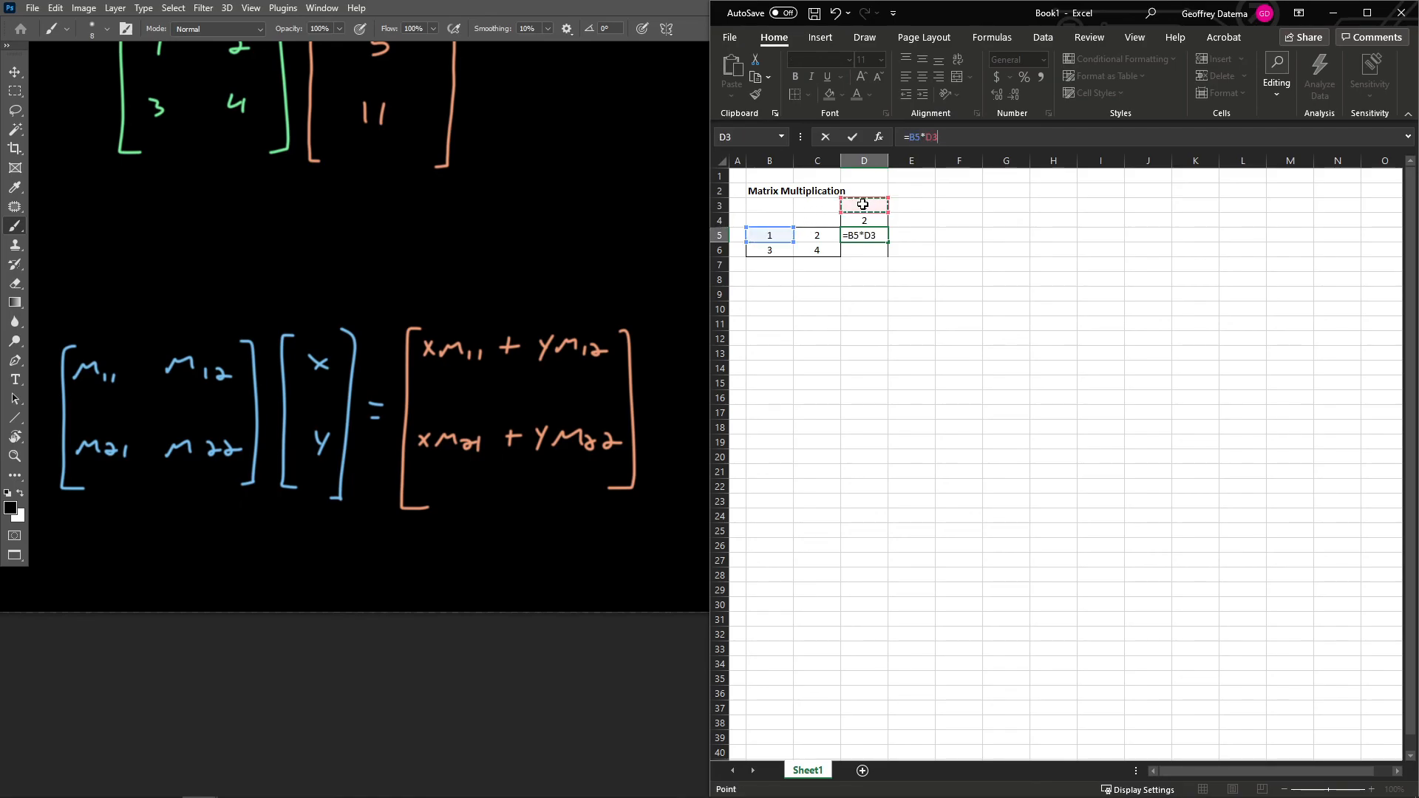
click(816, 235)
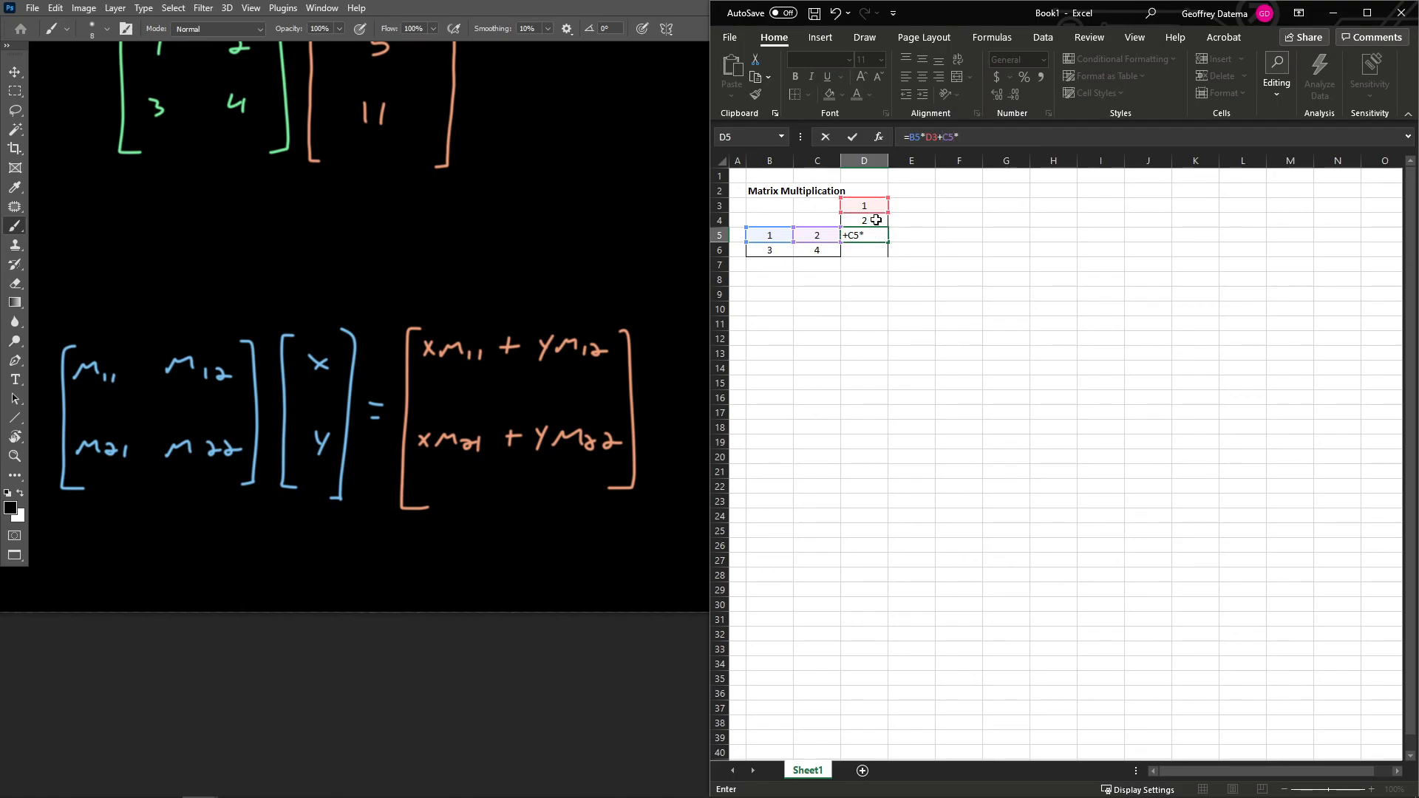
click(863, 221)
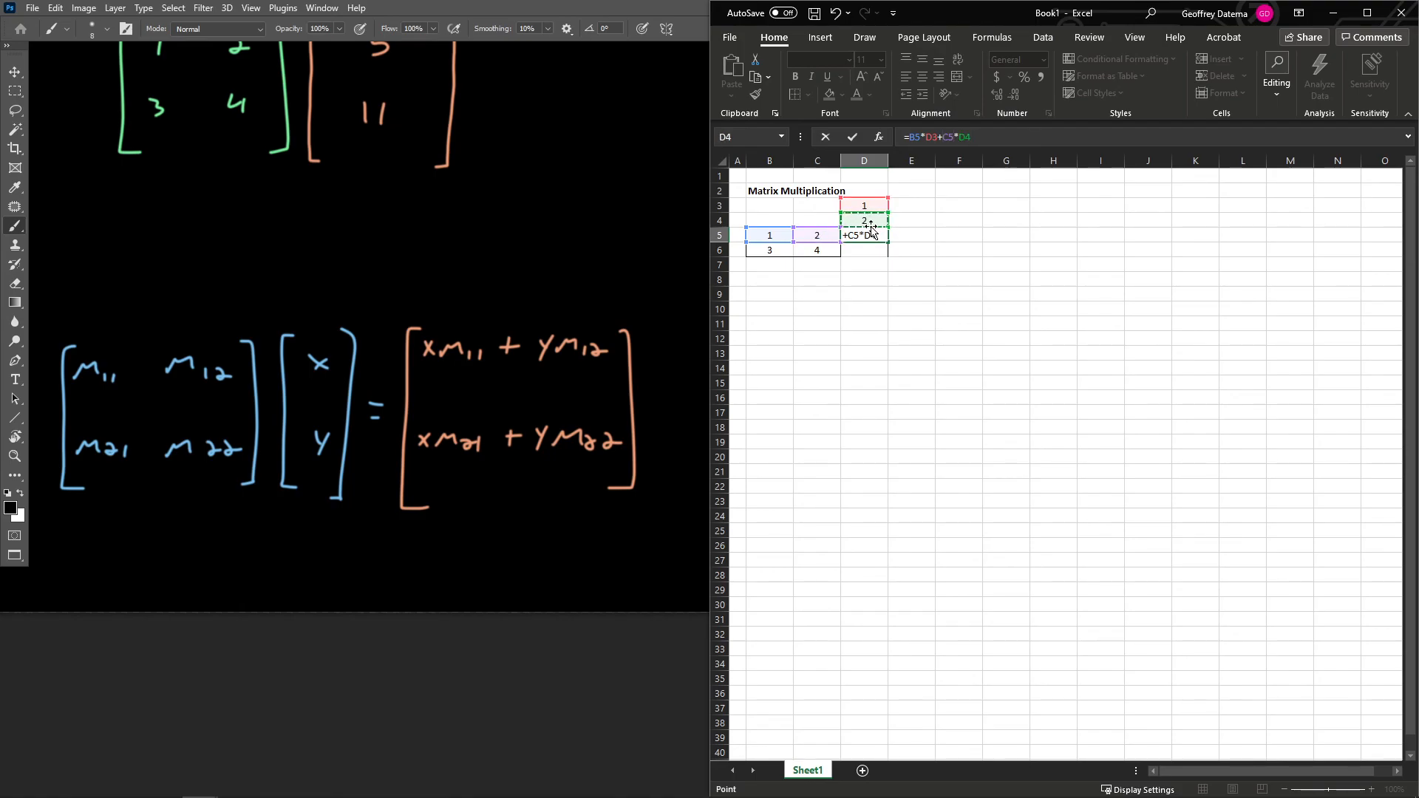
key(enter)
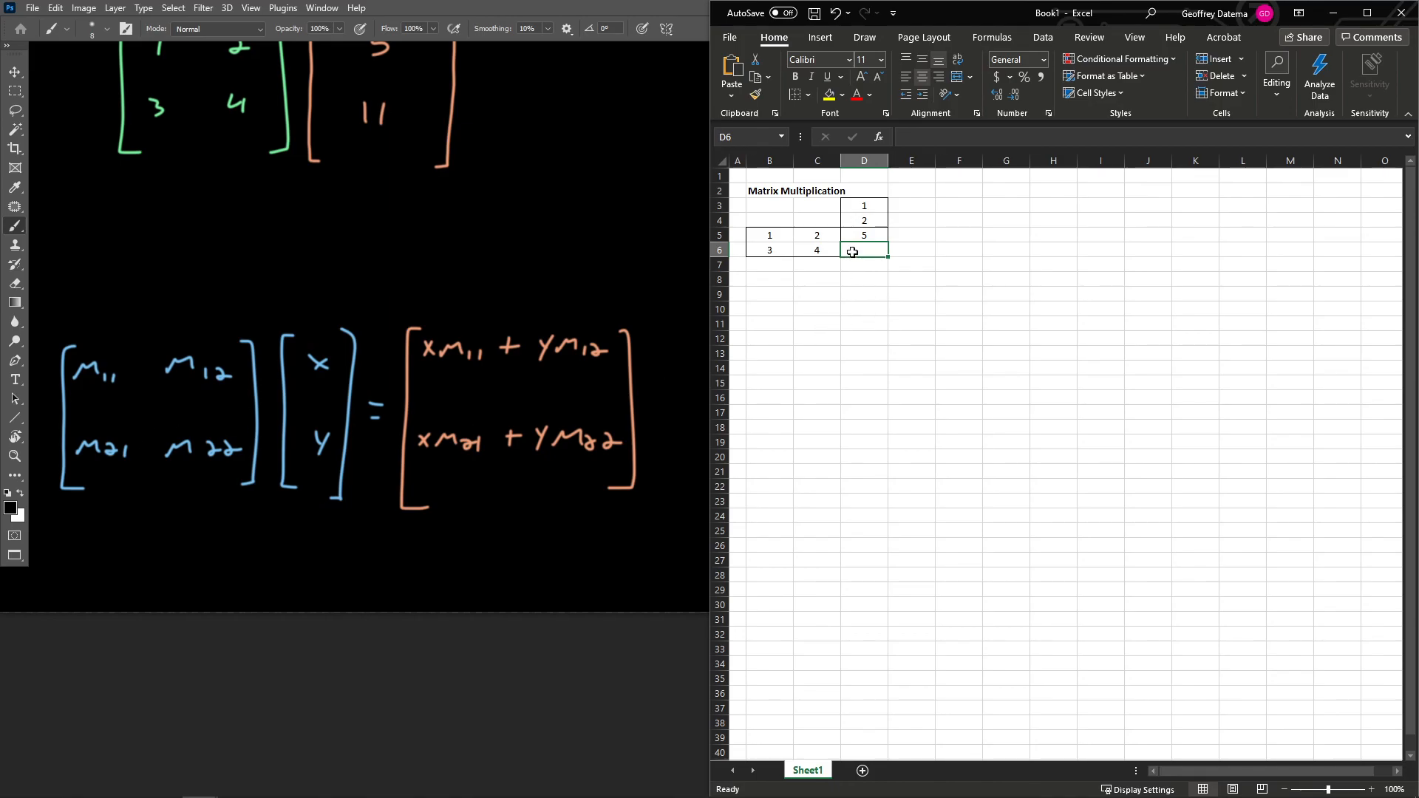
Enter =B6*D3+C6*D4 in D6 by clicking the cells, giving 11, then deselect.
text(=)
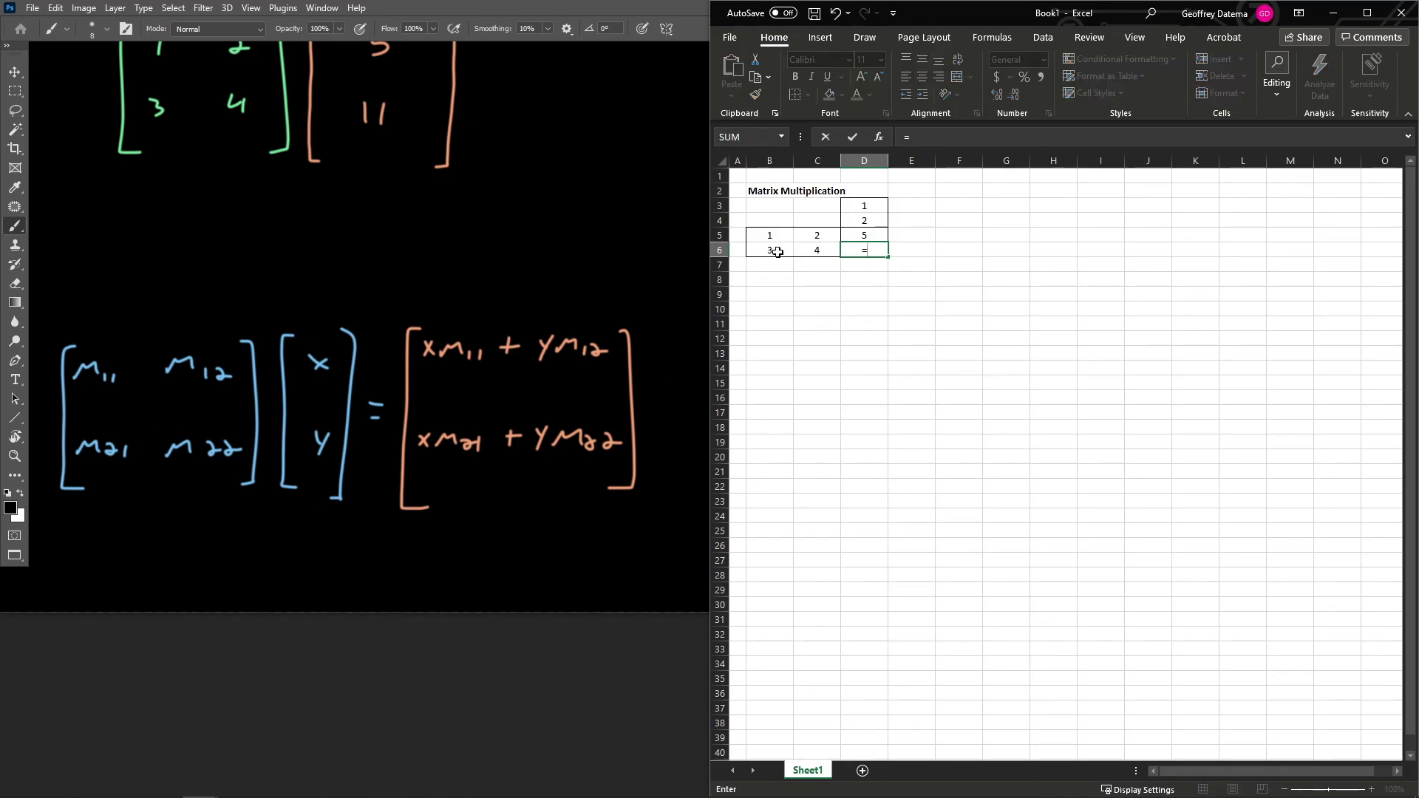
click(768, 248)
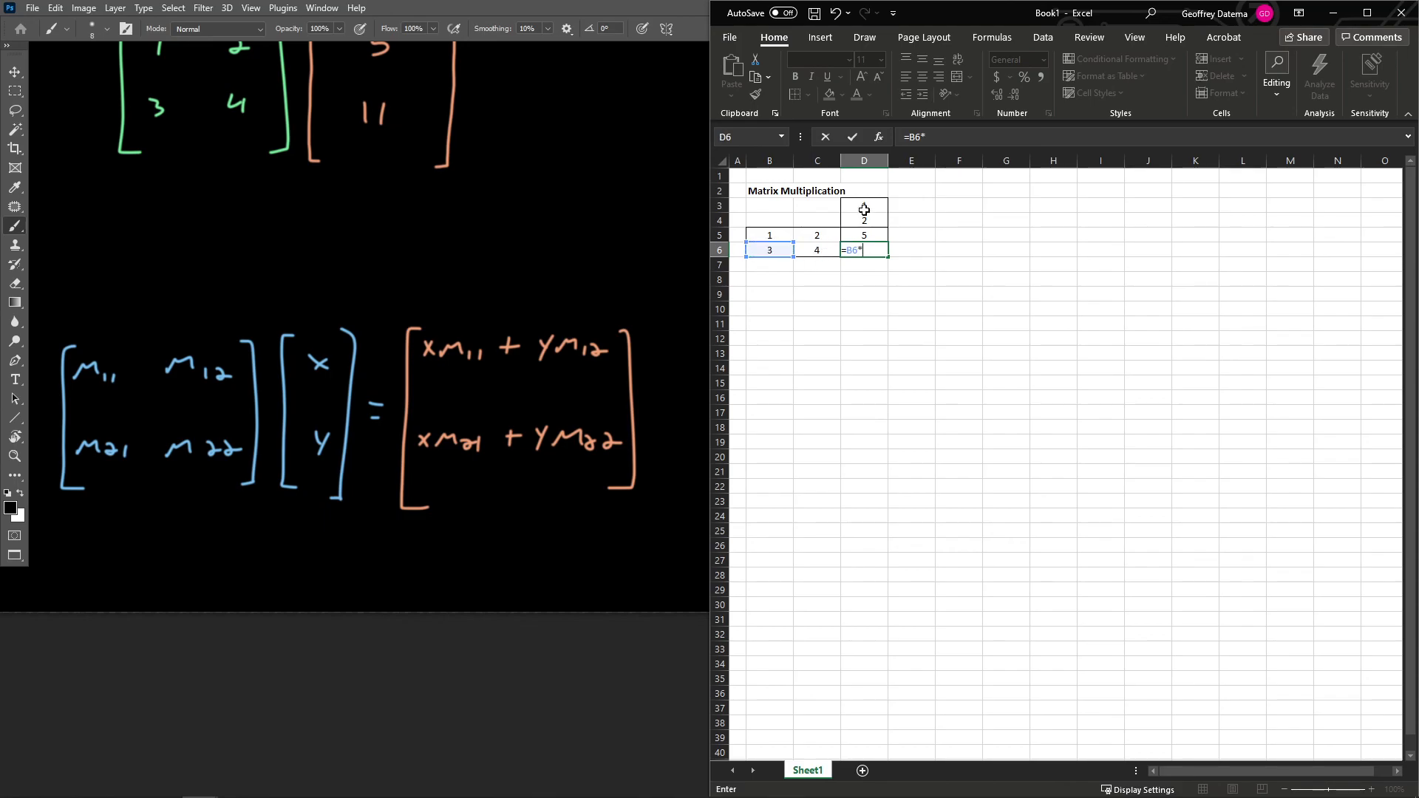
click(863, 205)
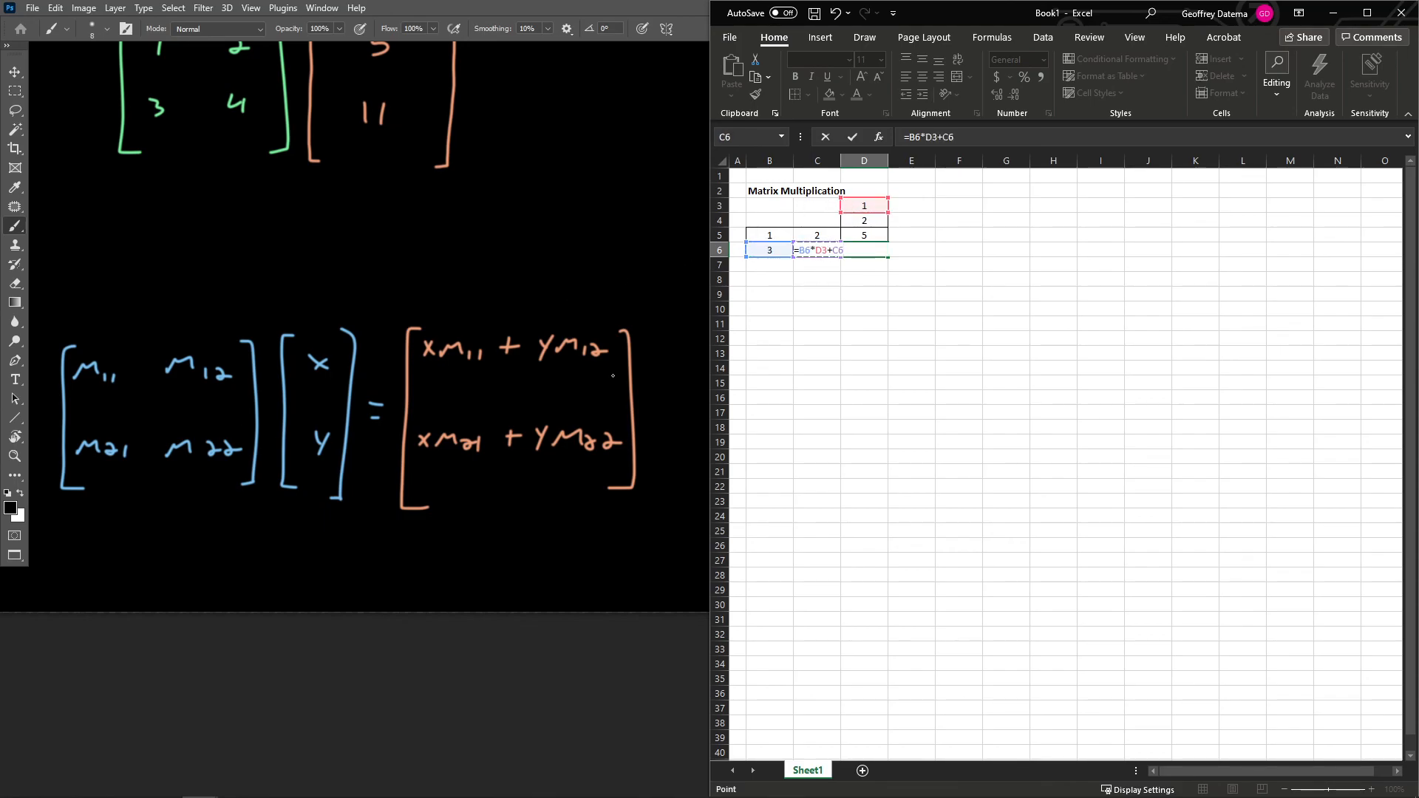
text(*)
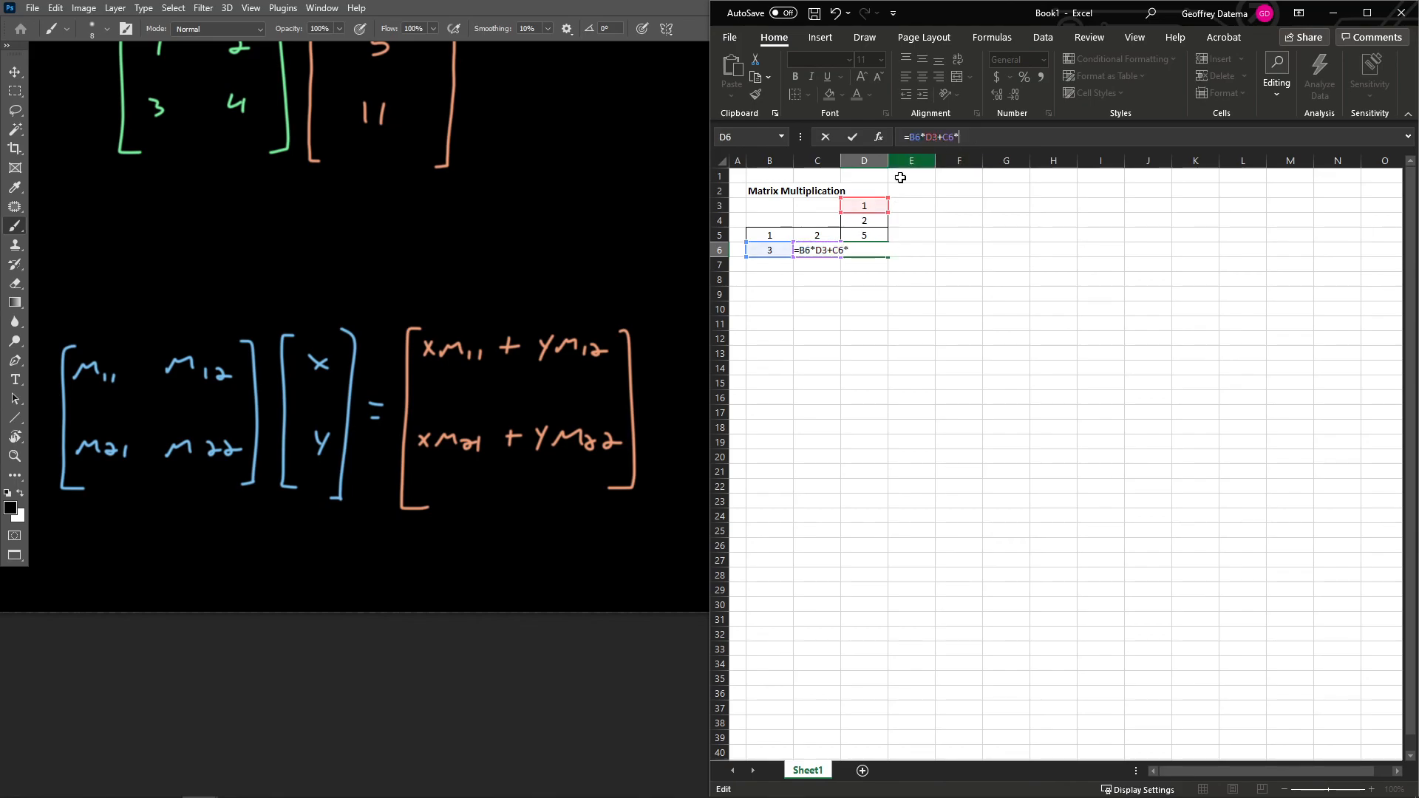
click(863, 220)
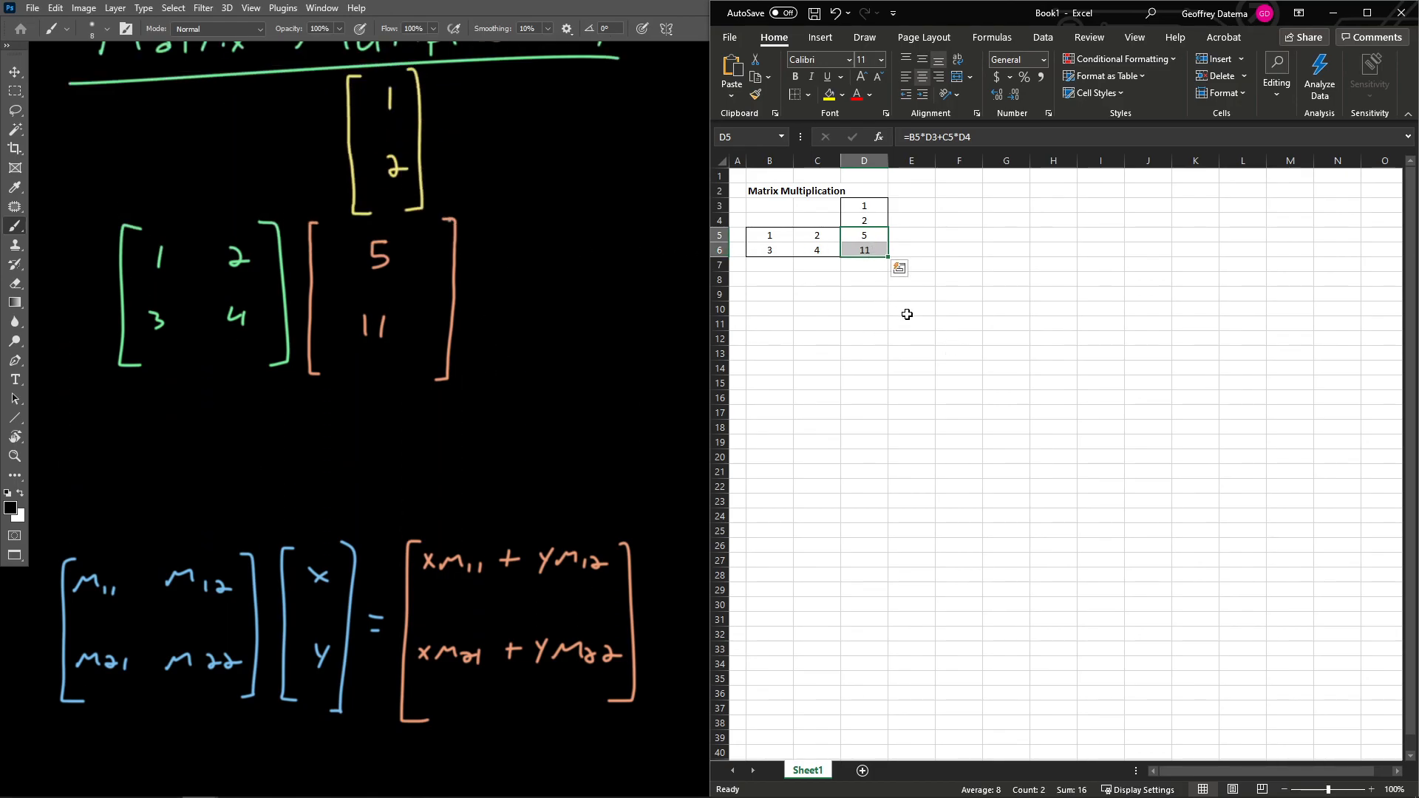
click(911, 308)
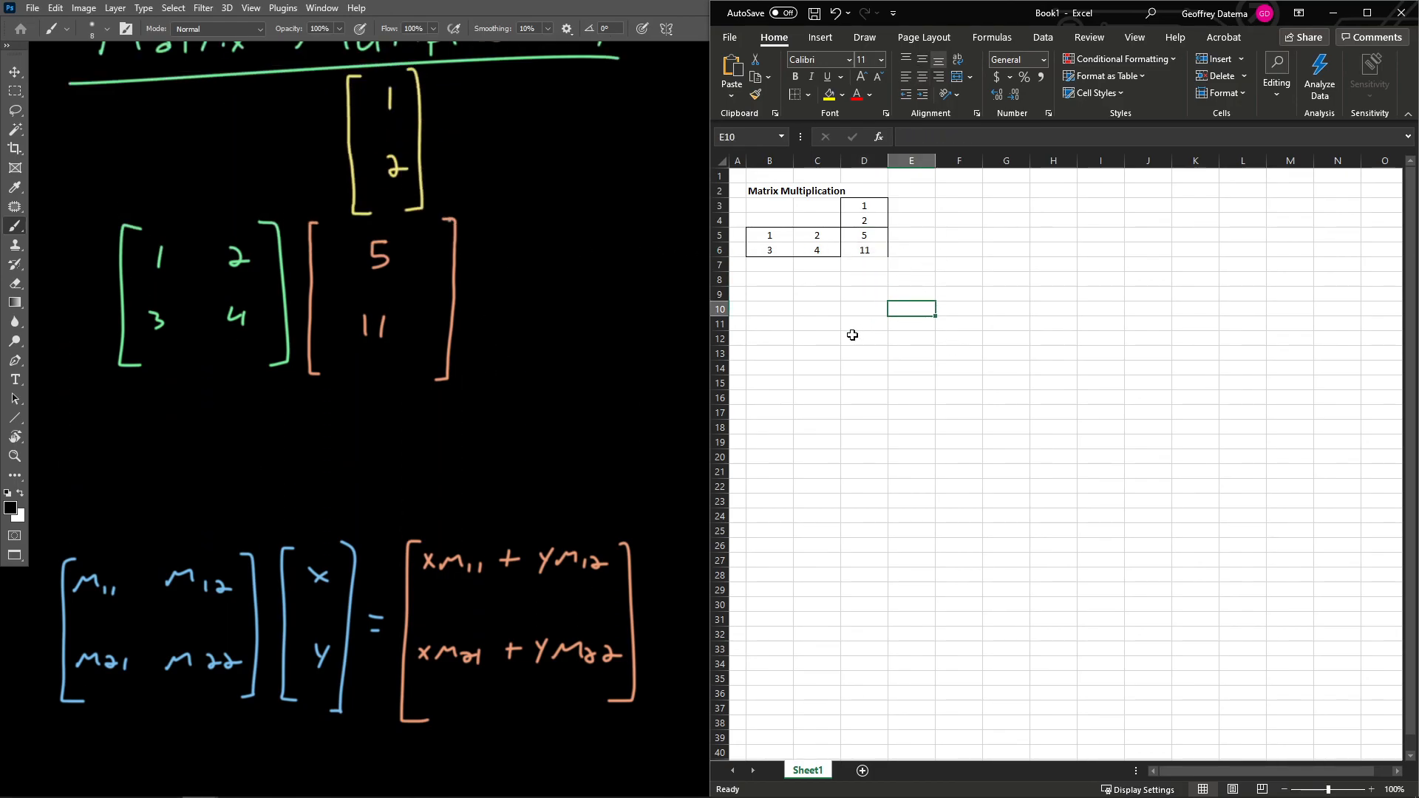